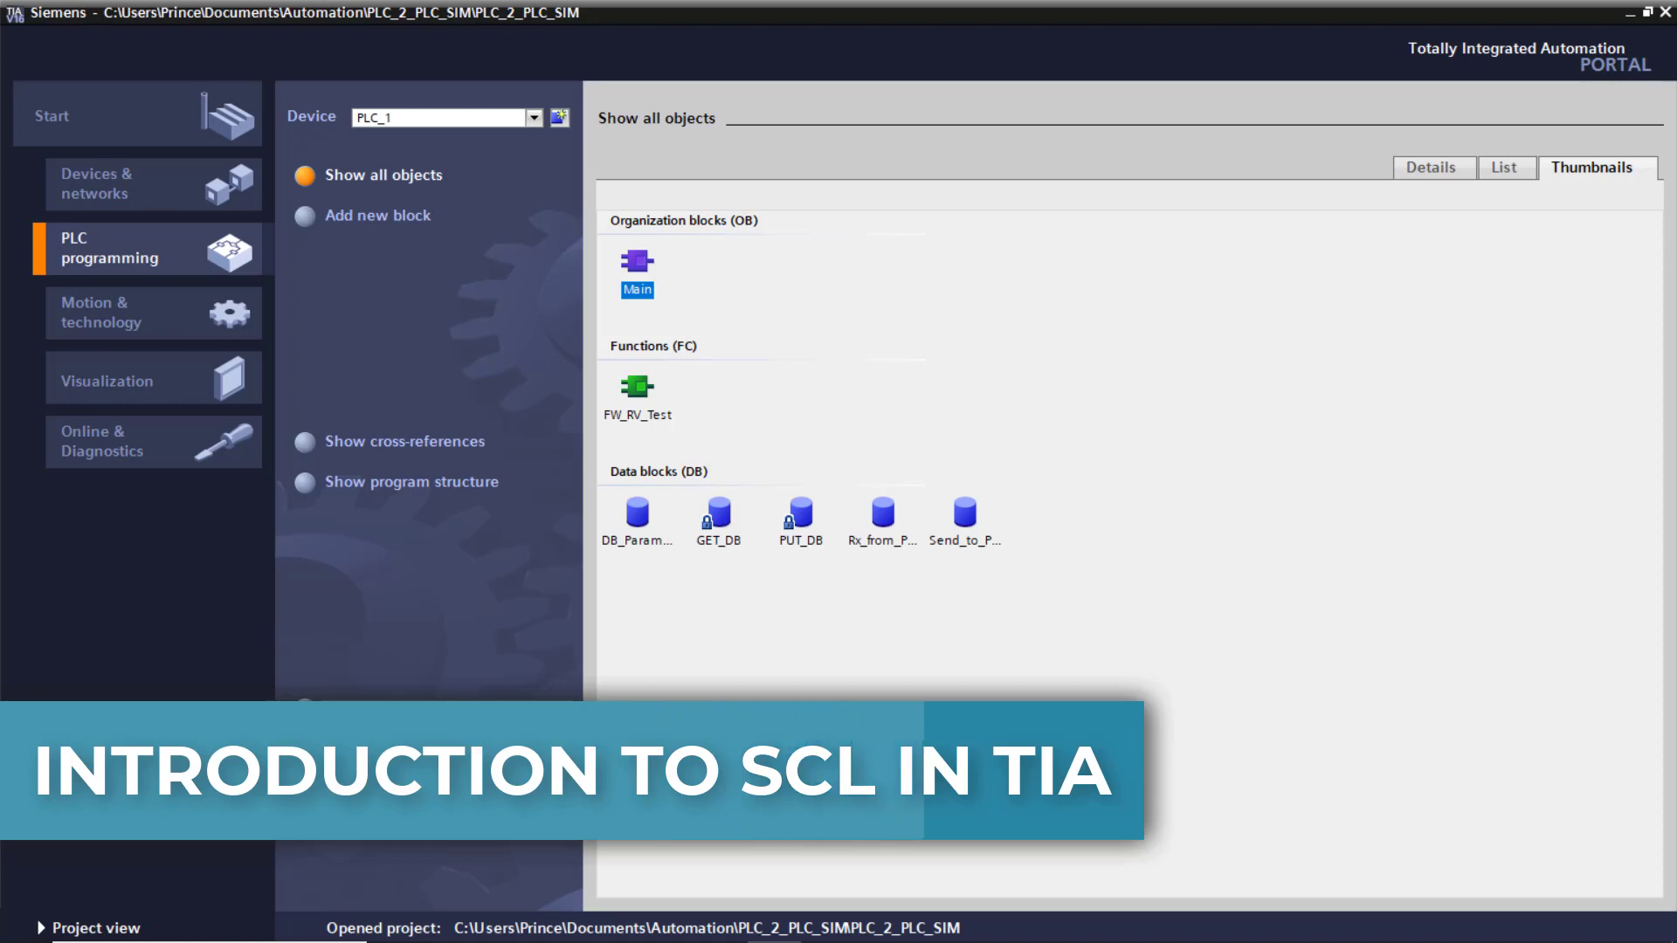
Open the FW_RV_Test block from the Portal view into the Project view SCL editor.
{"action": "double_click", "coordinate": [636, 384]}
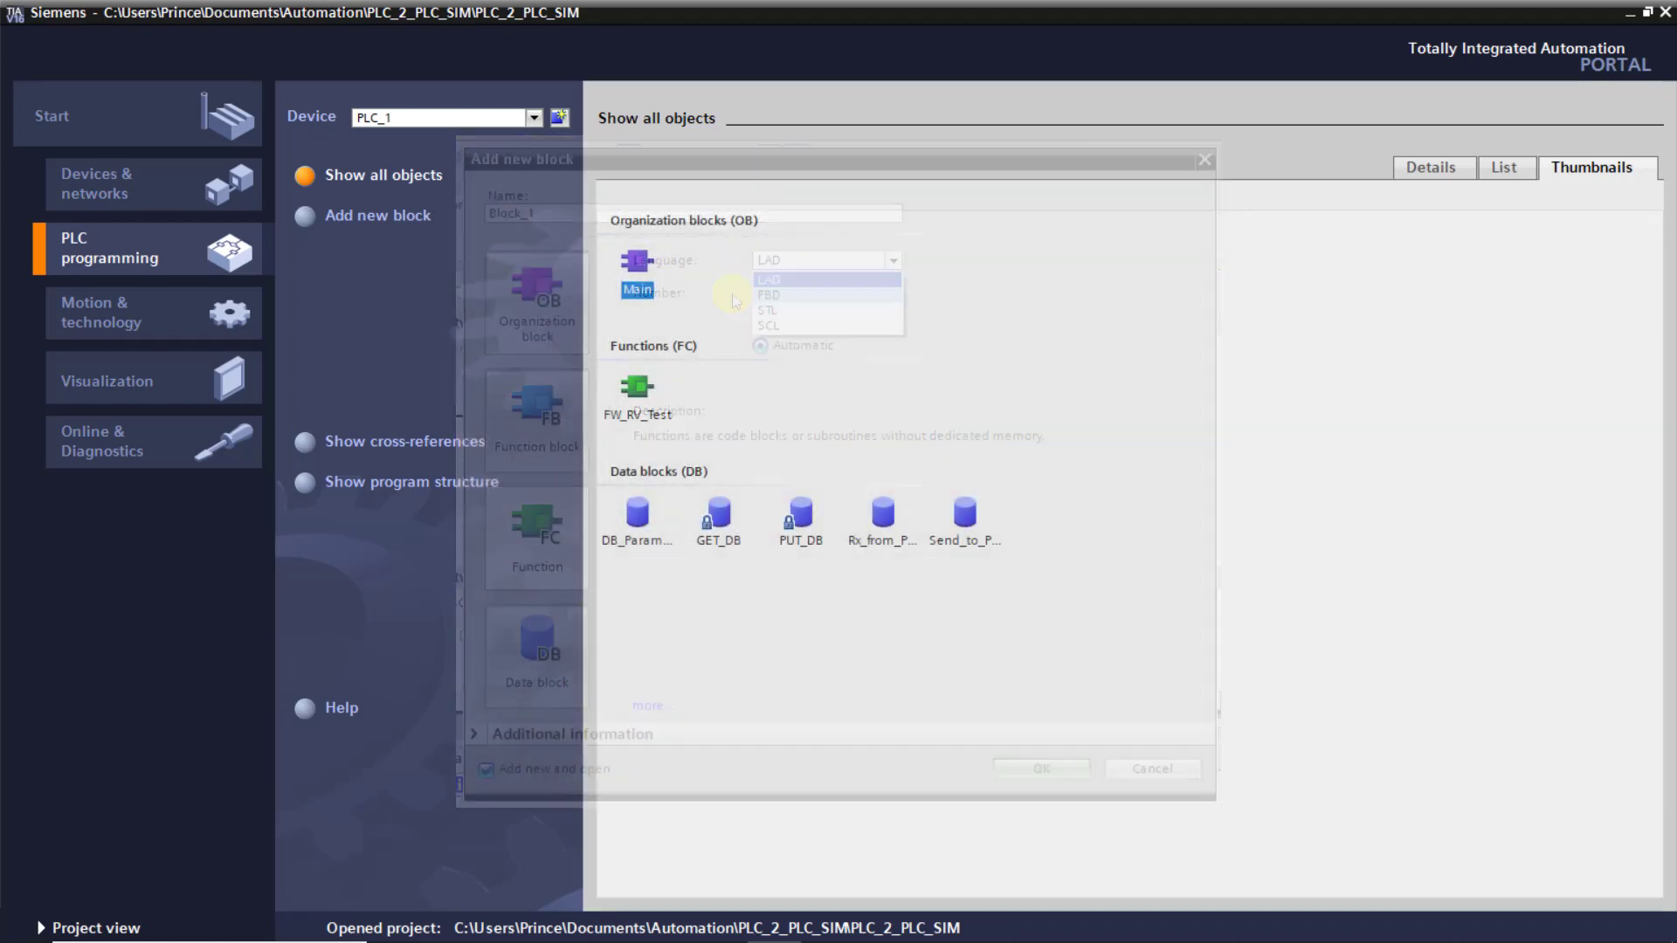
{"action": "left_click", "coordinate": [1151, 768]}
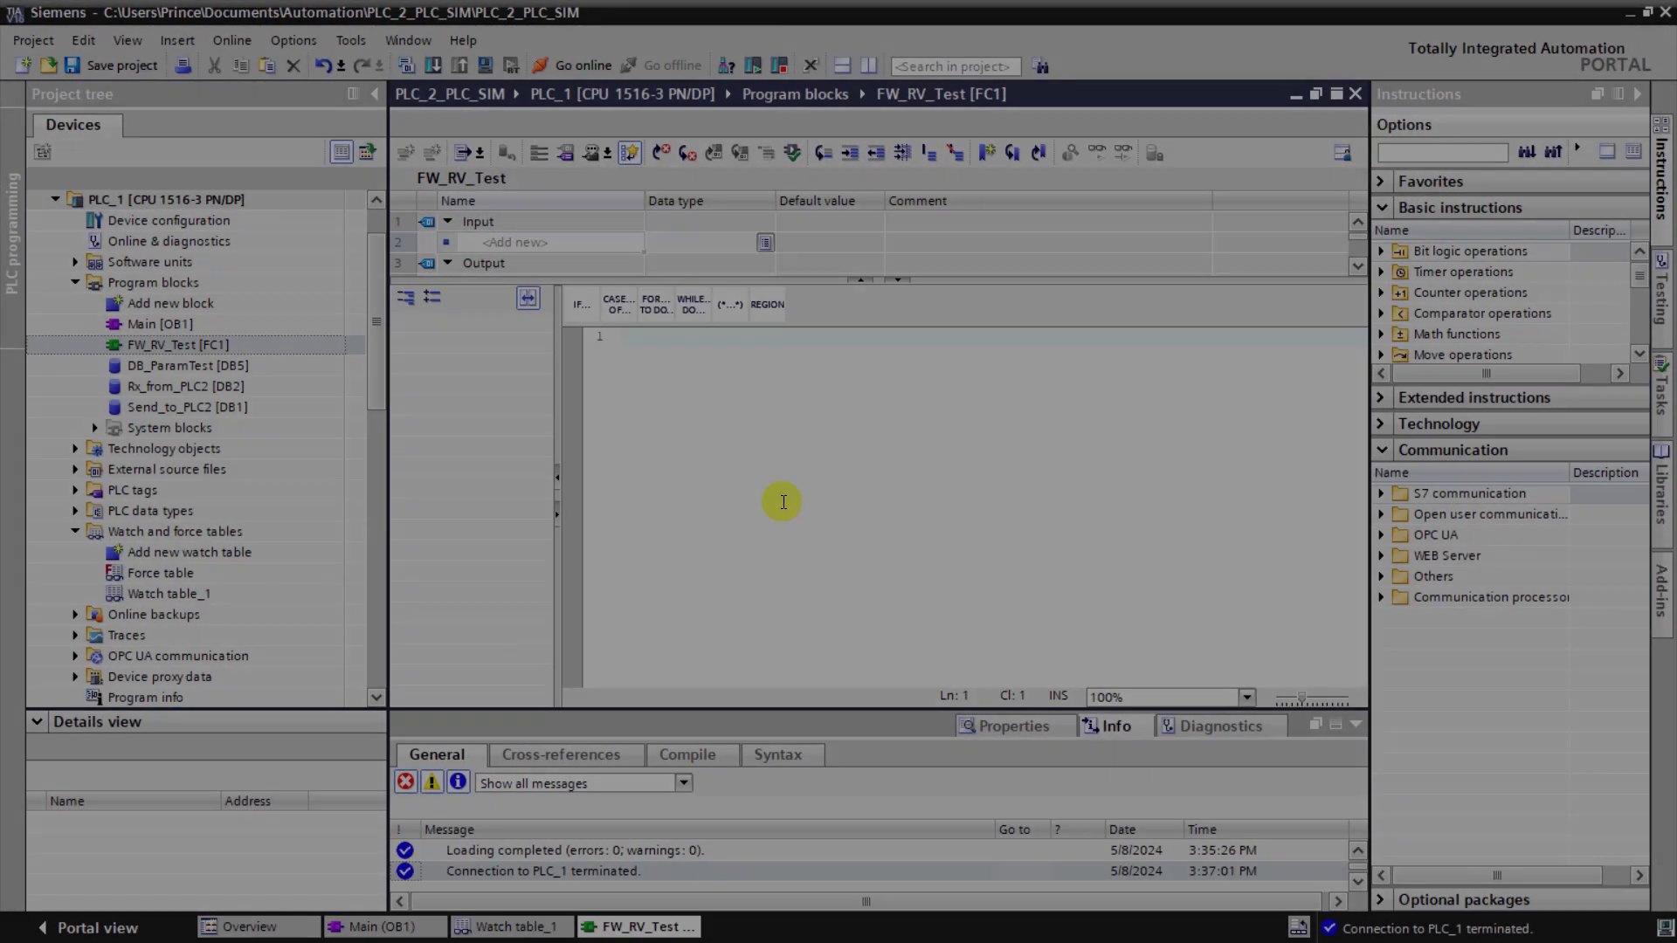
Add a new Function block under Program blocks with language SCL and confirm it.
{"action": "right_click", "coordinate": [154, 283]}
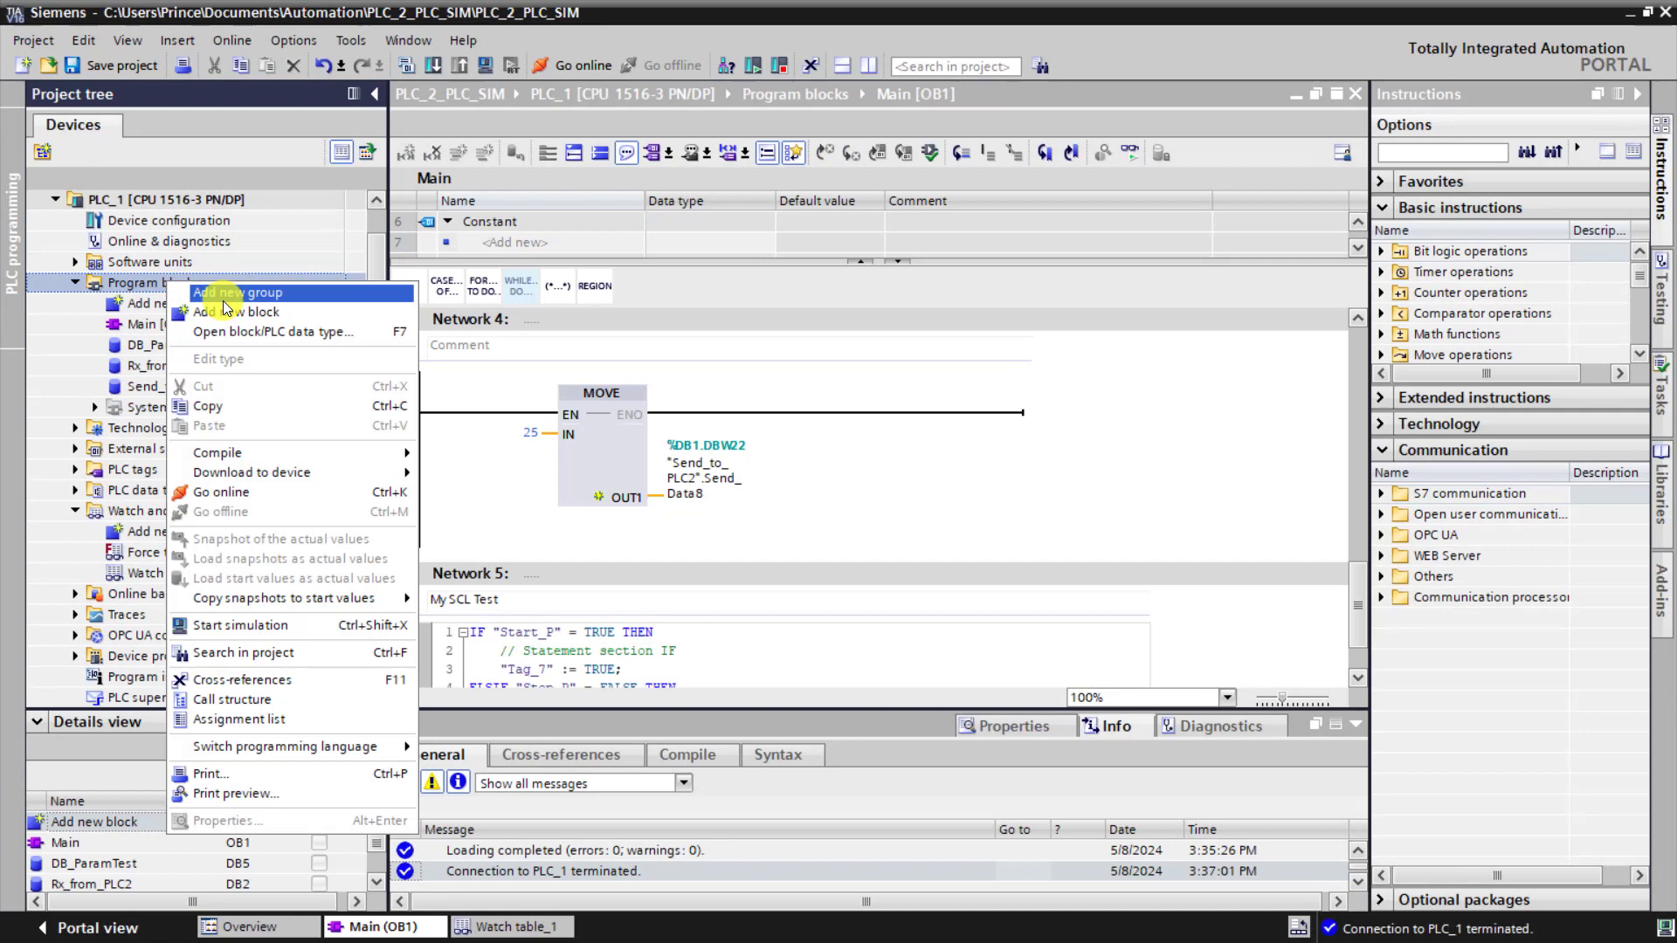
{"action": "left_click", "coordinate": [236, 311]}
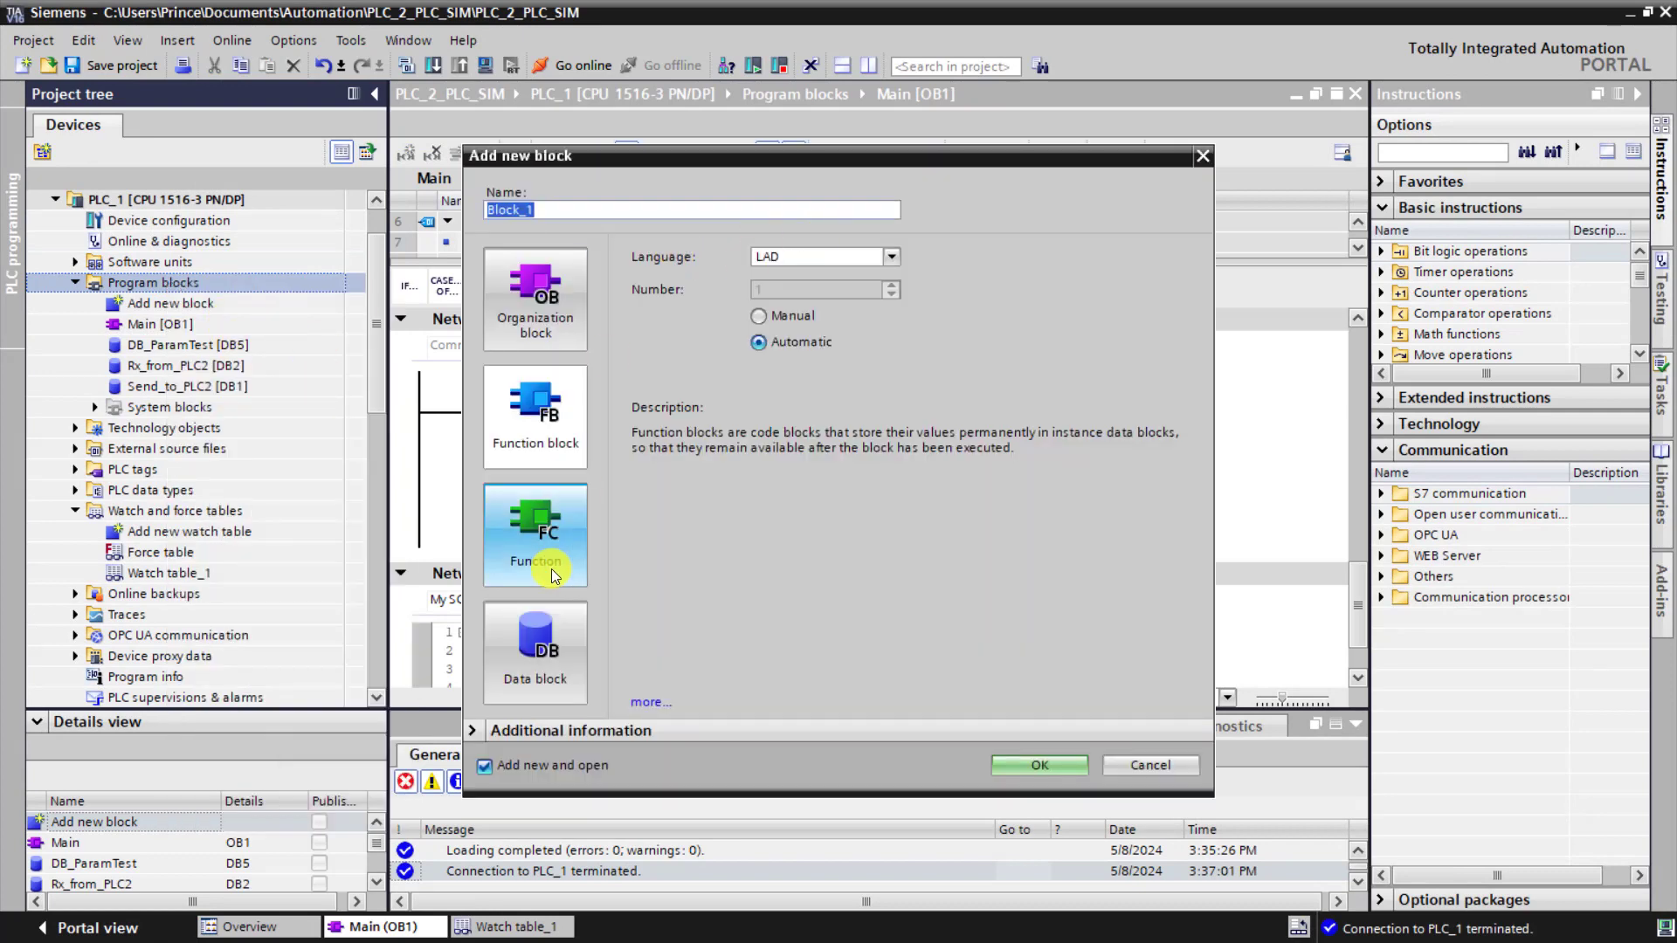
{"action": "left_click", "coordinate": [887, 257]}
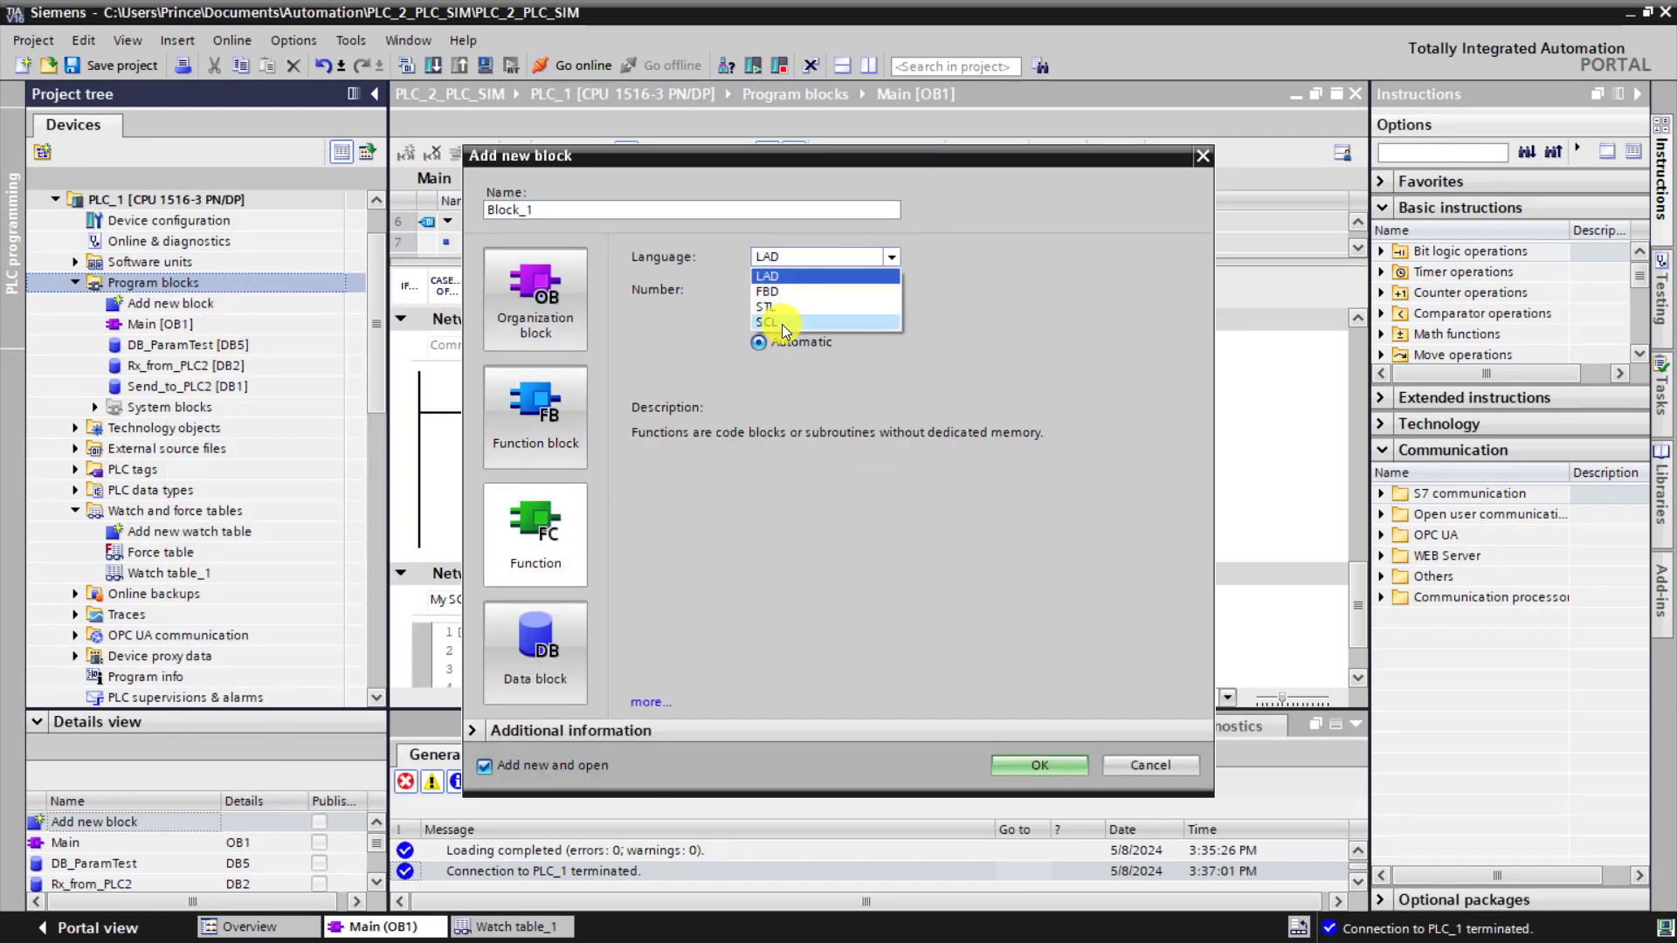
{"action": "left_click", "coordinate": [767, 321]}
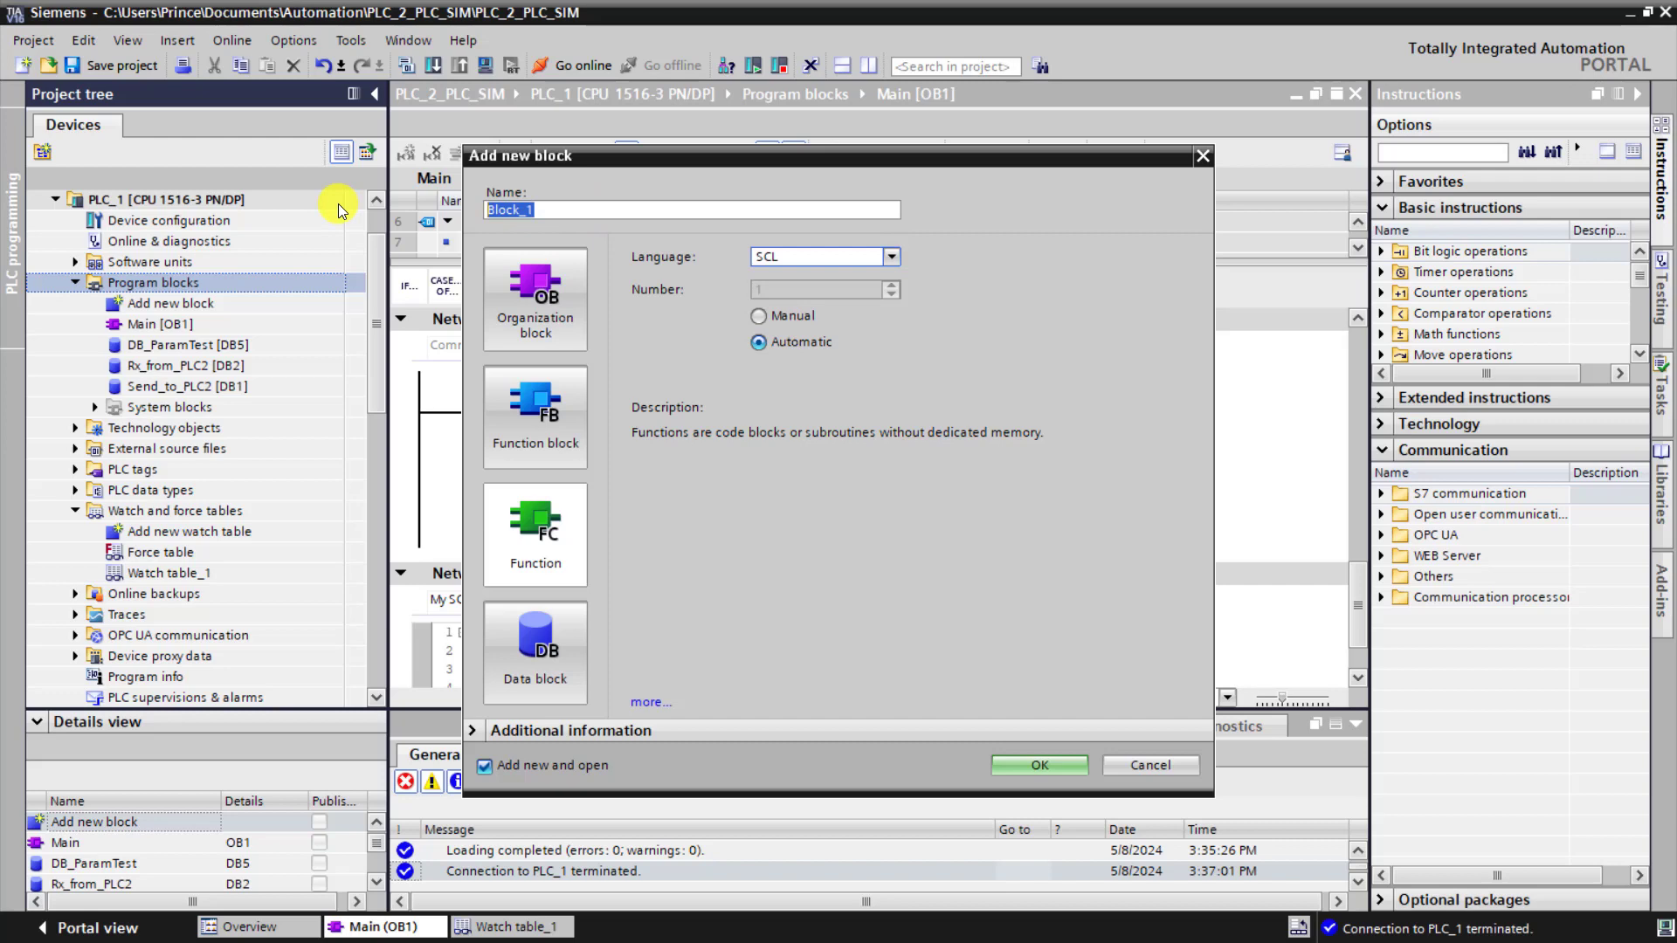
{"action": "left_click", "coordinate": [1036, 765]}
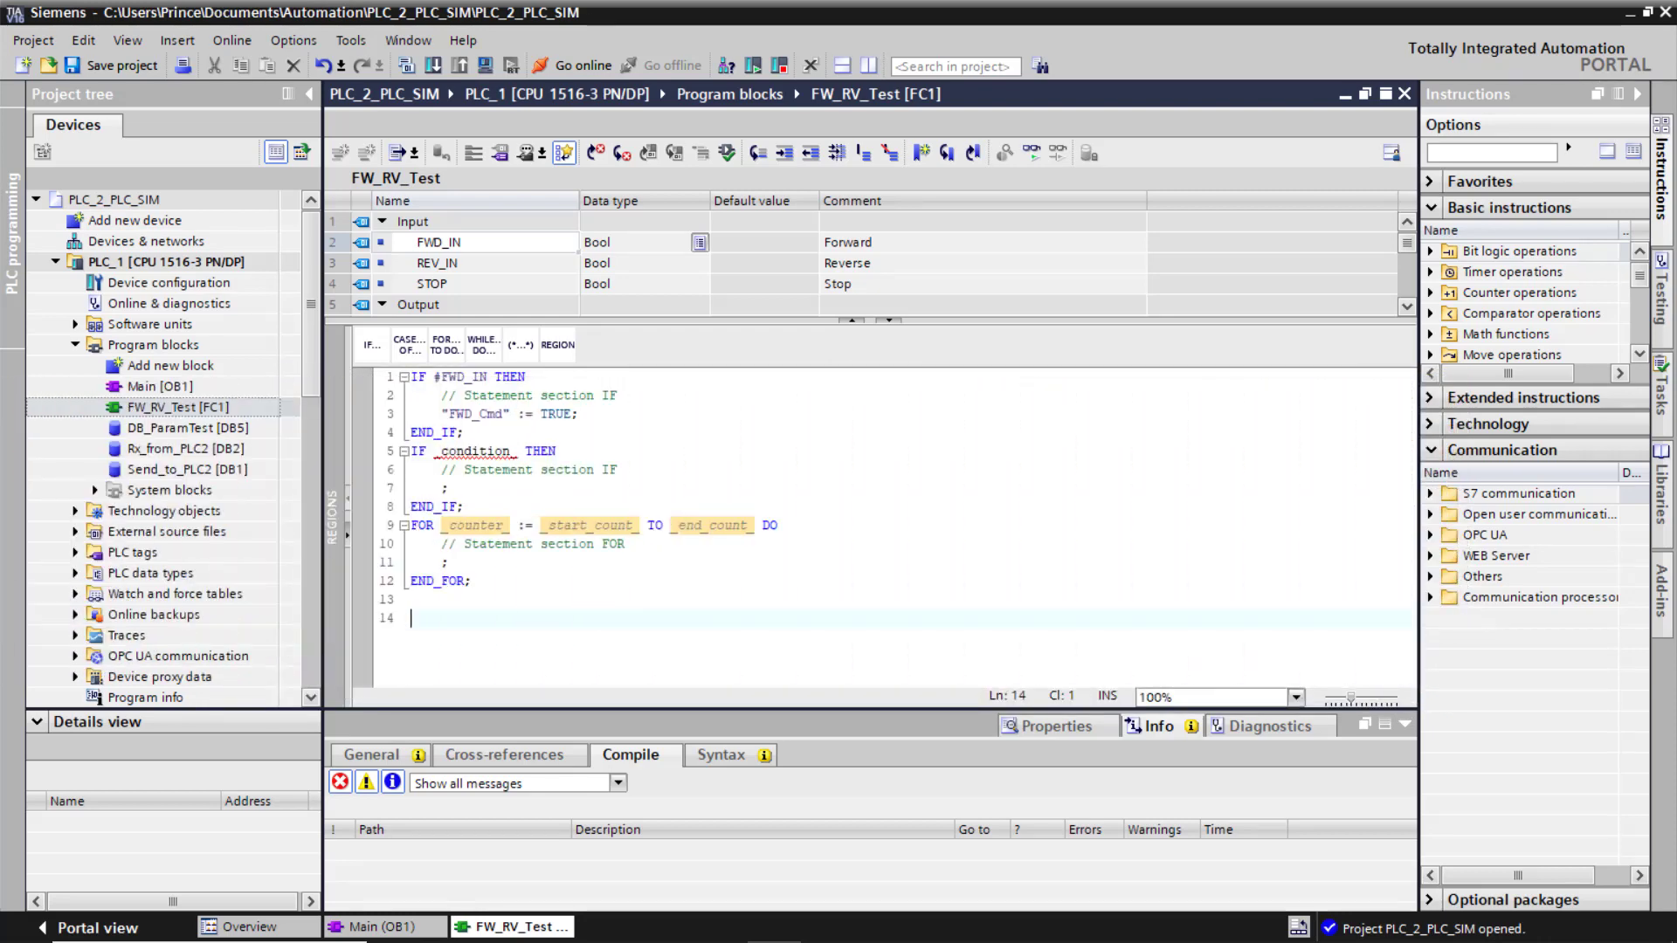
{"action": "left_click", "coordinate": [94, 927]}
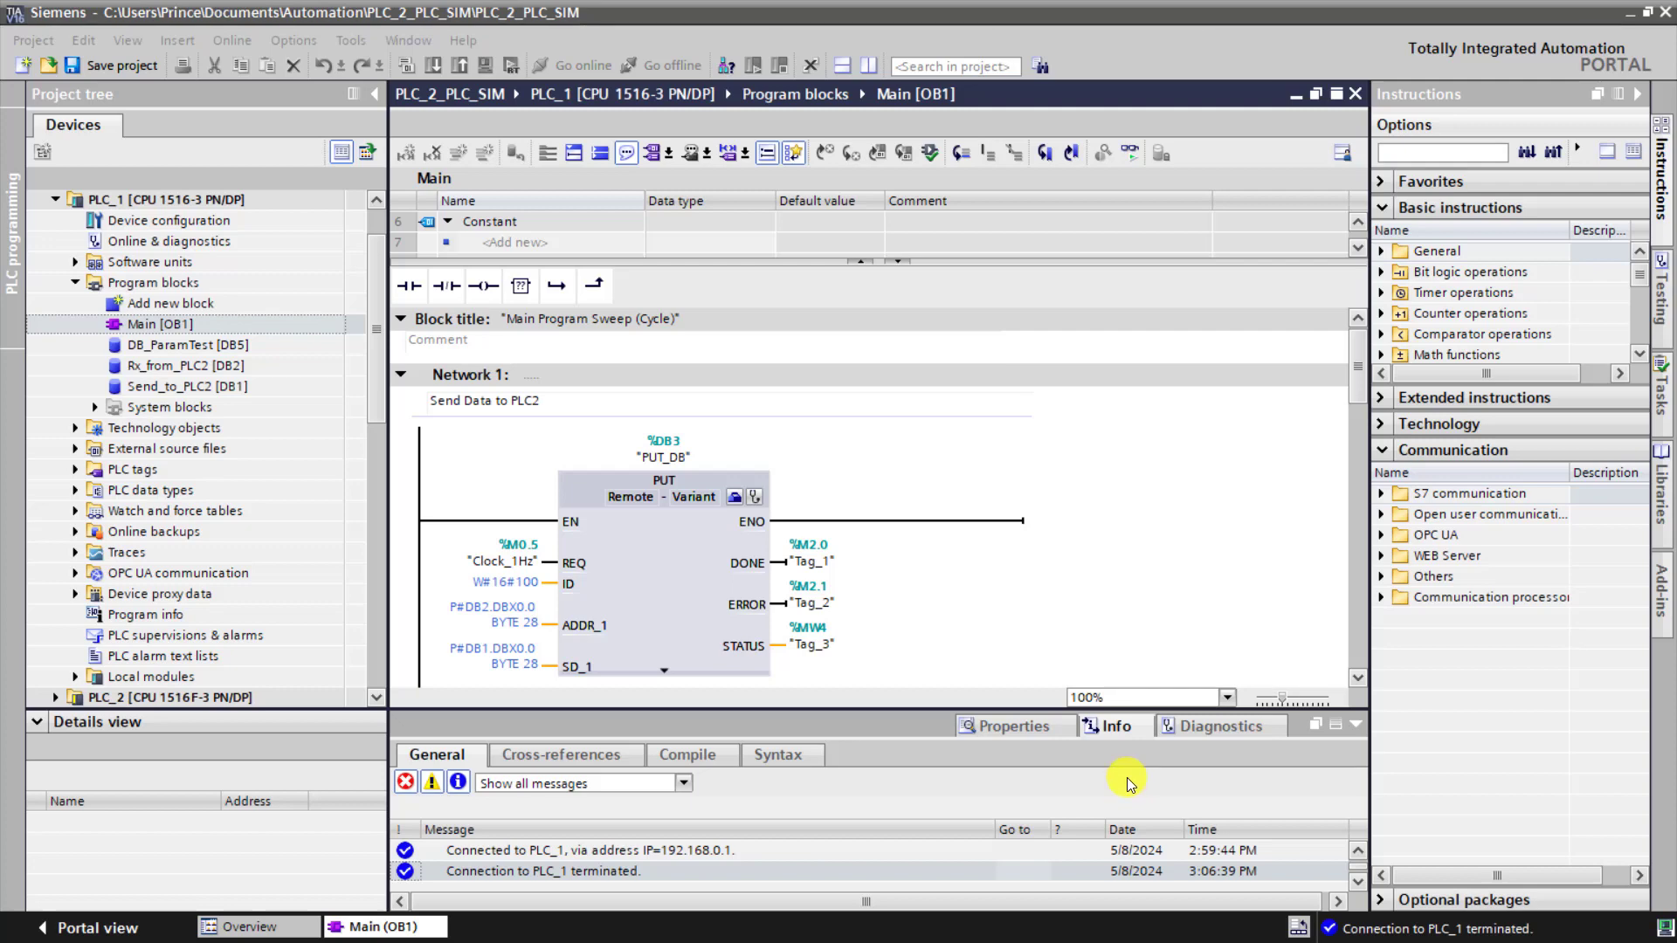
{"action": "mouse_move", "coordinate": [1268, 475]}
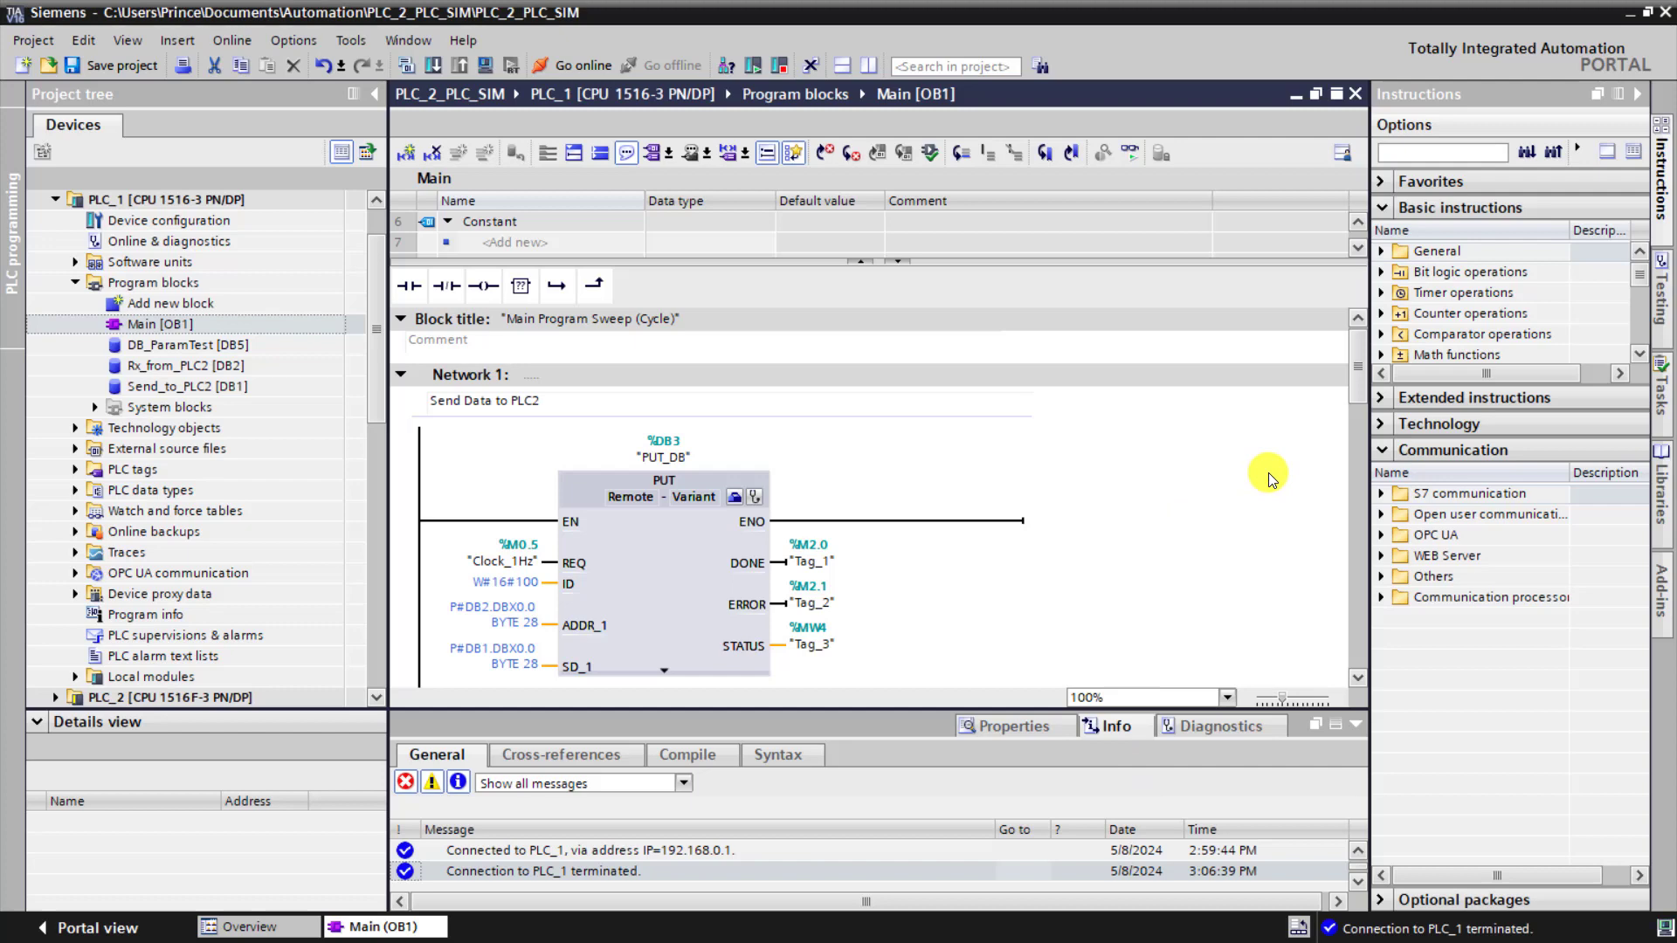
Insert an SCL network at the empty Network 6 below the start/stop rung.
{"action": "scroll", "scroll_direction": "down", "scroll_amount": 3}
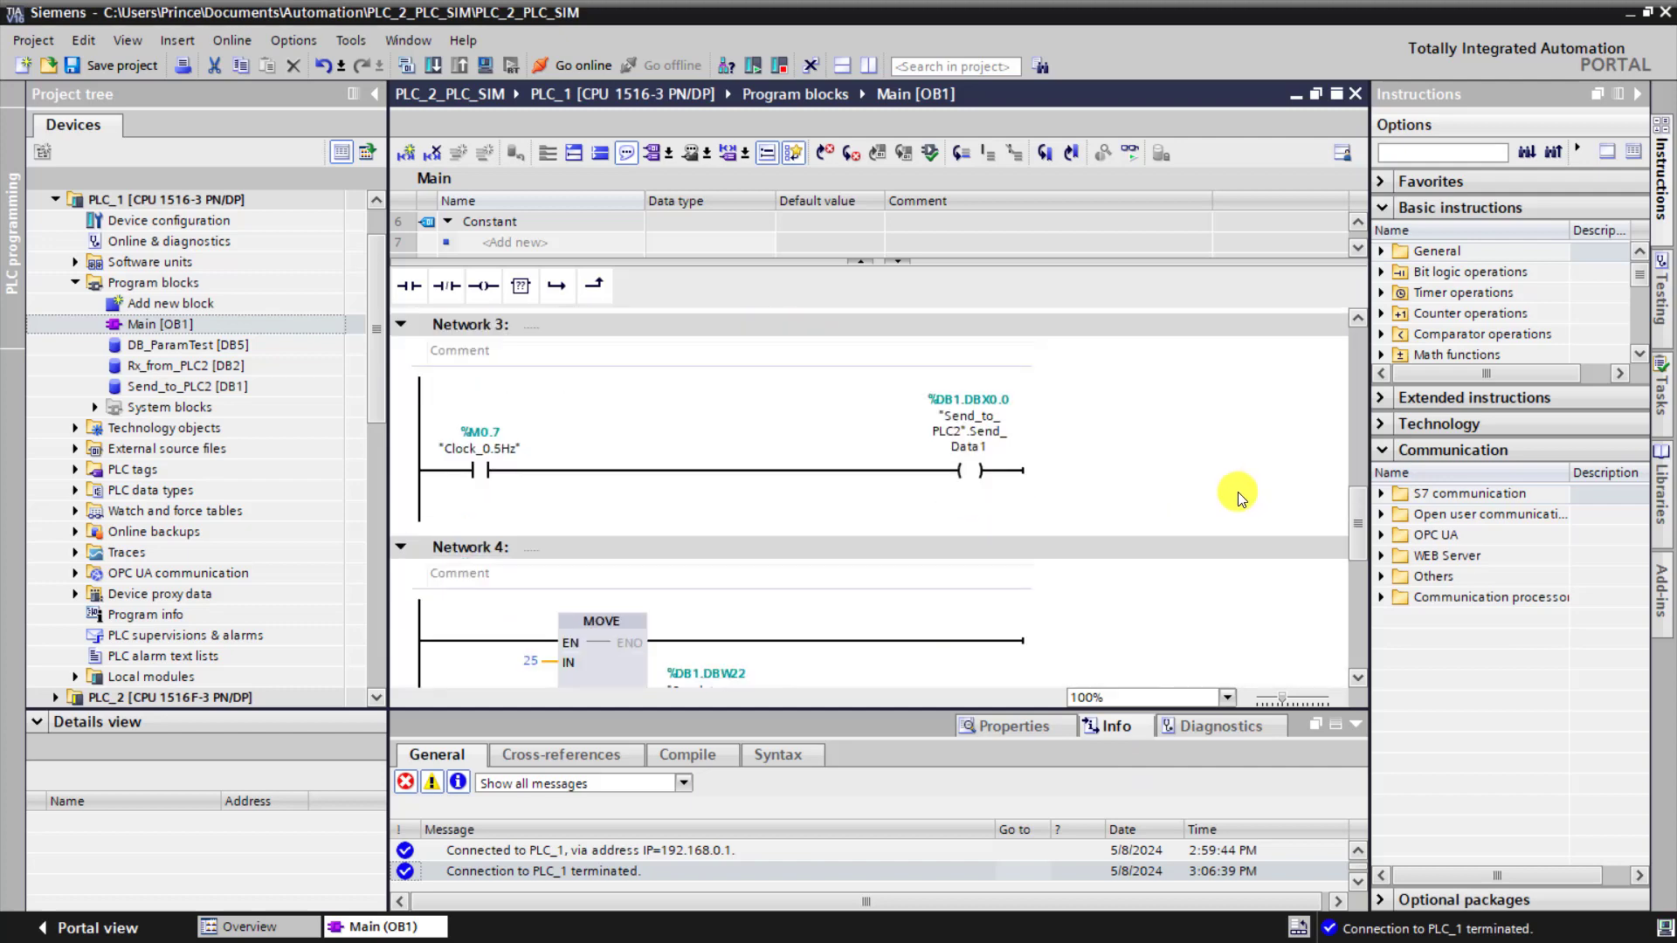
{"action": "scroll", "scroll_direction": "up", "scroll_amount": 3}
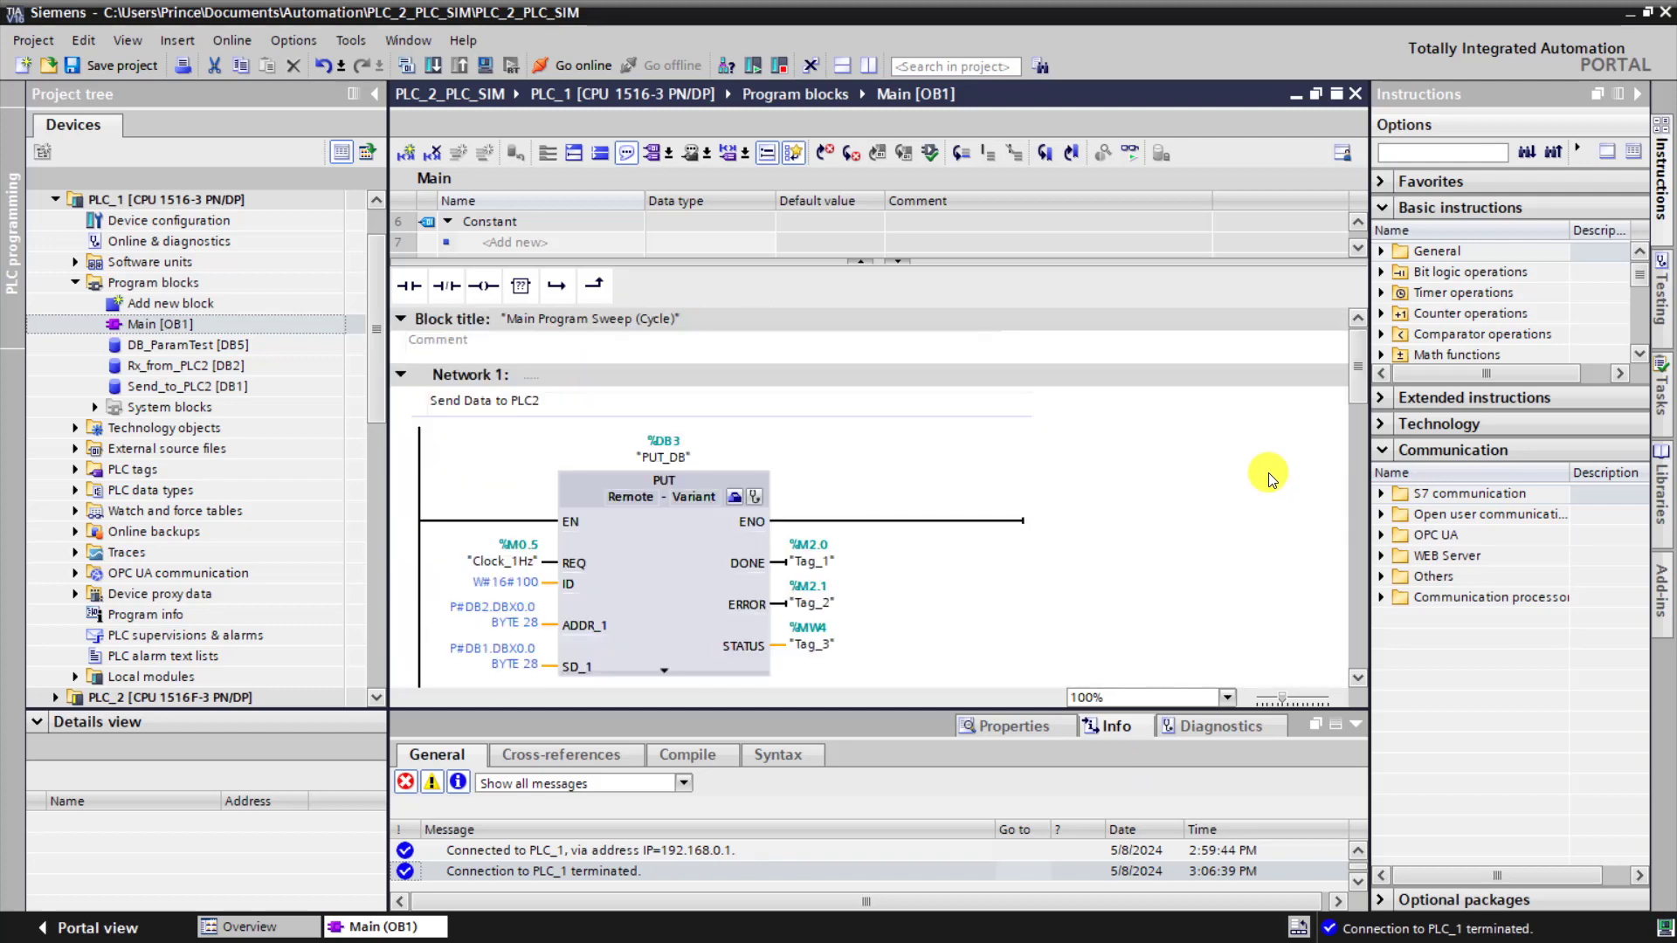
{"action": "scroll", "scroll_direction": "down", "scroll_amount": 3}
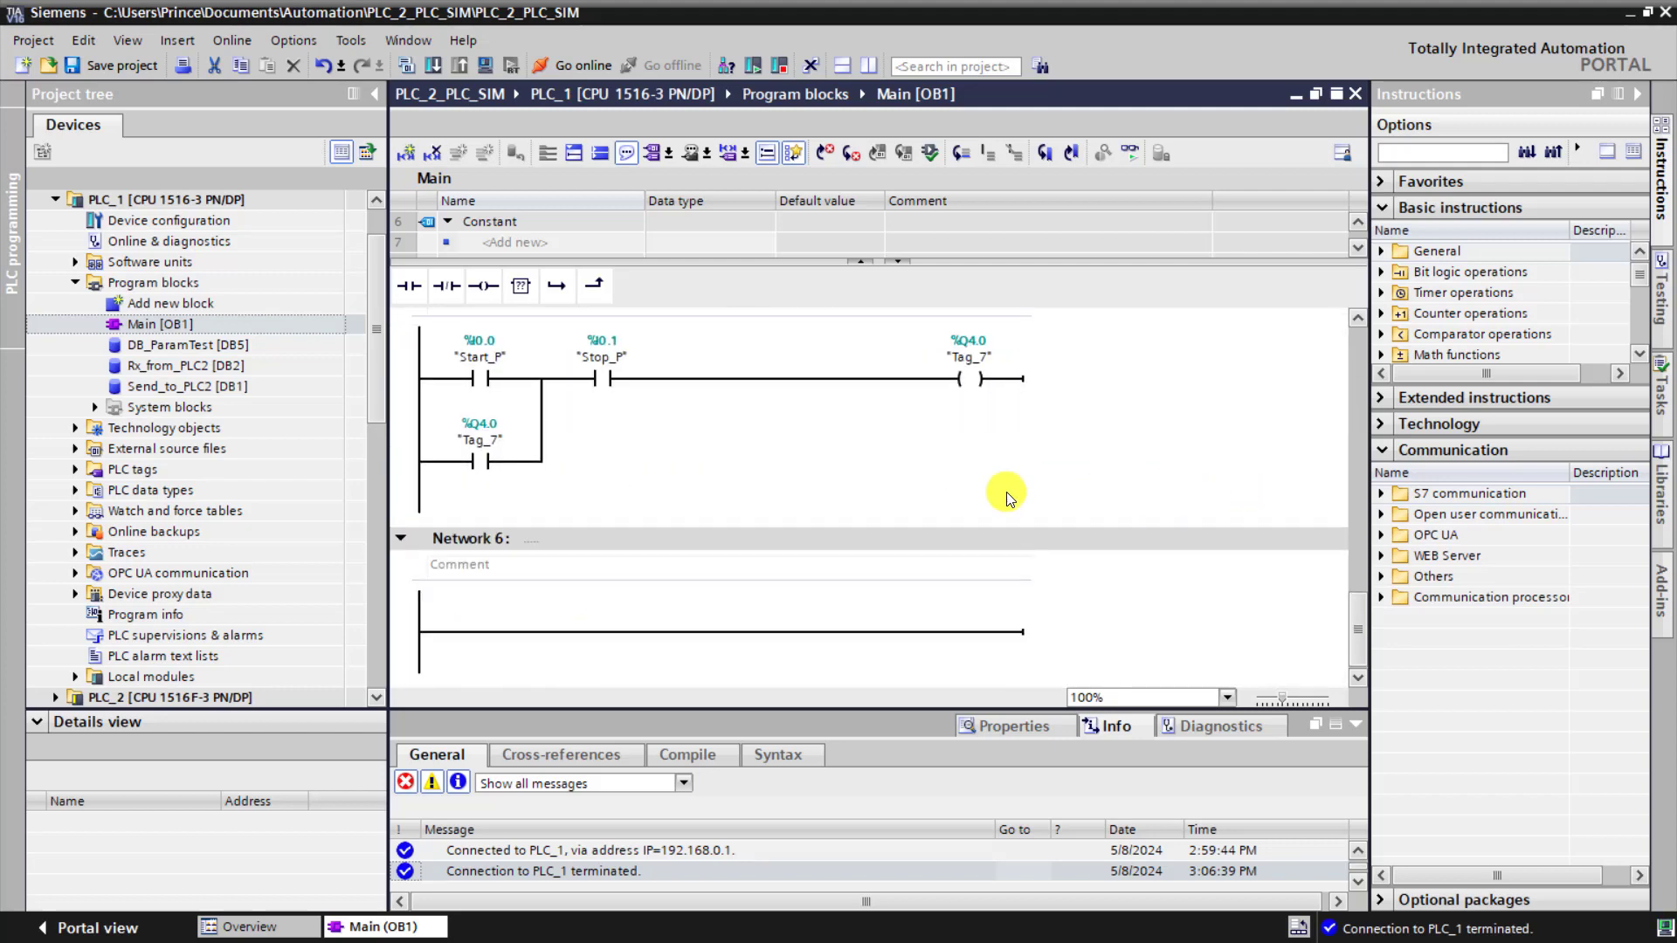
{"action": "mouse_move", "coordinate": [614, 564]}
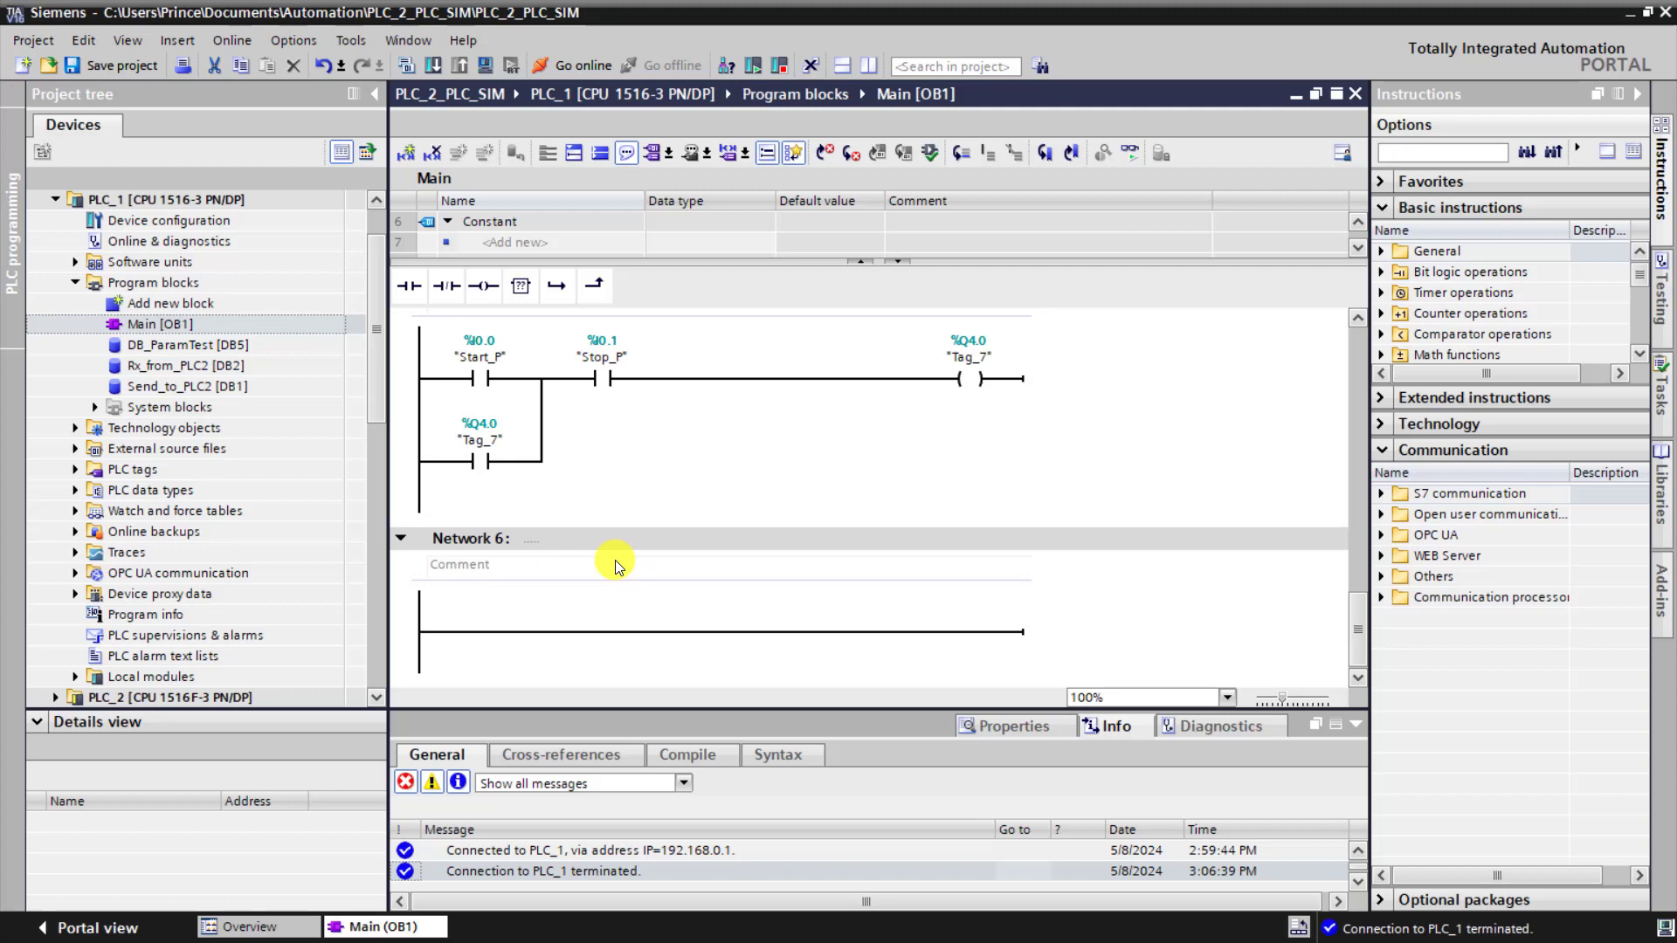
{"action": "right_click", "coordinate": [615, 564]}
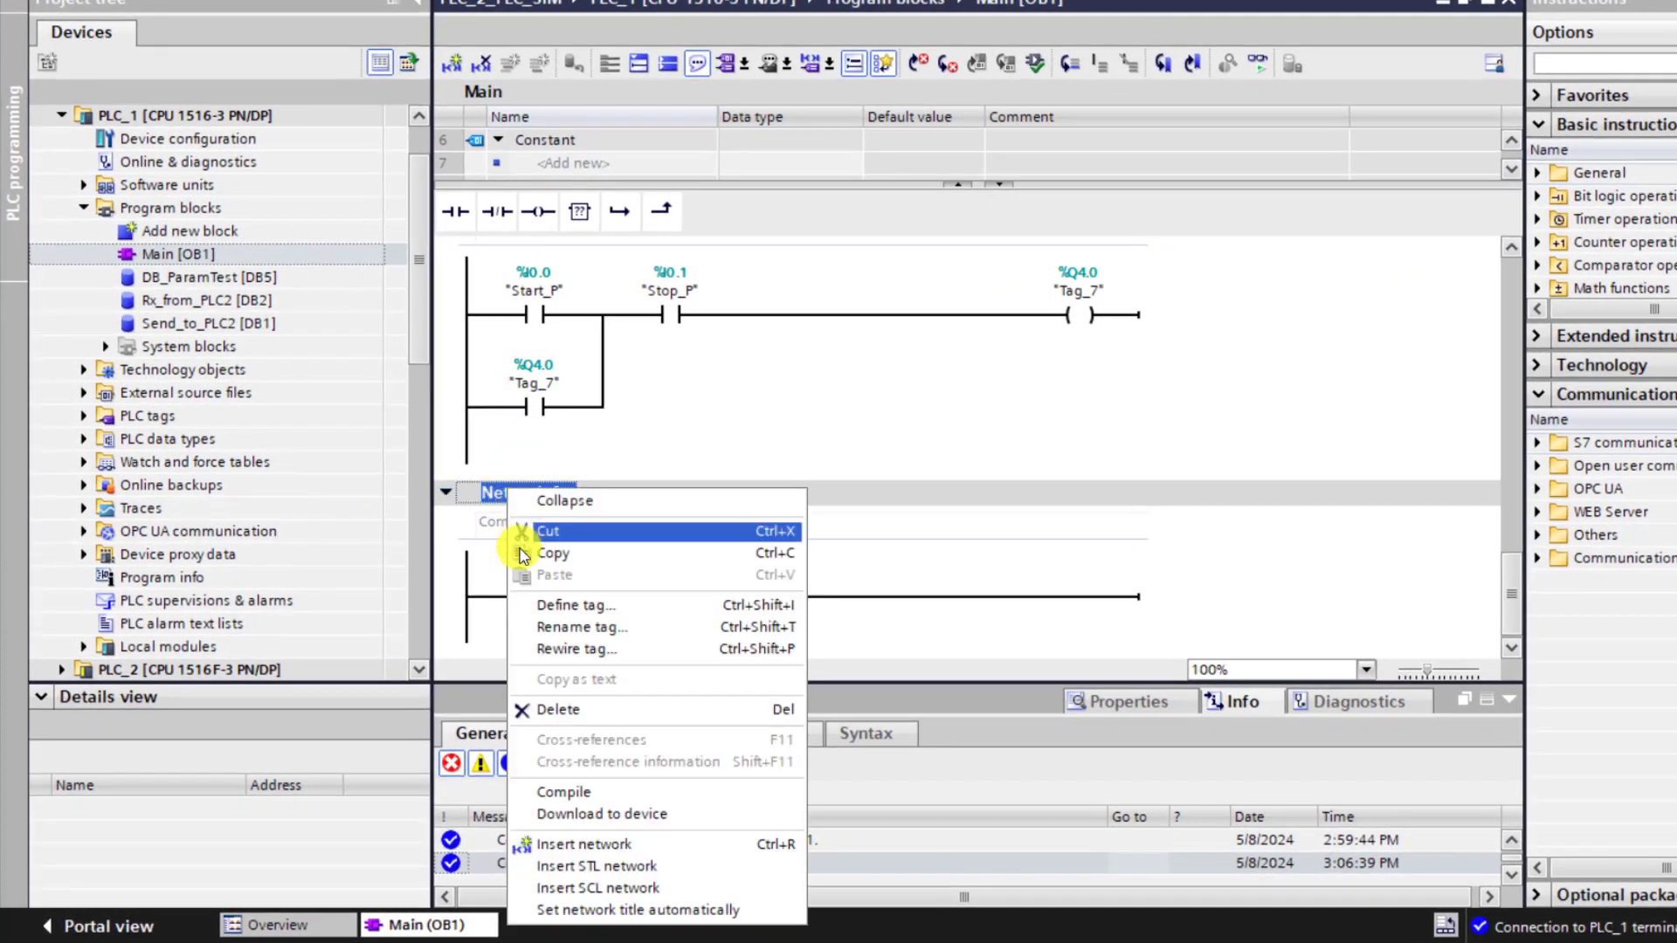
{"action": "mouse_move", "coordinate": [599, 888]}
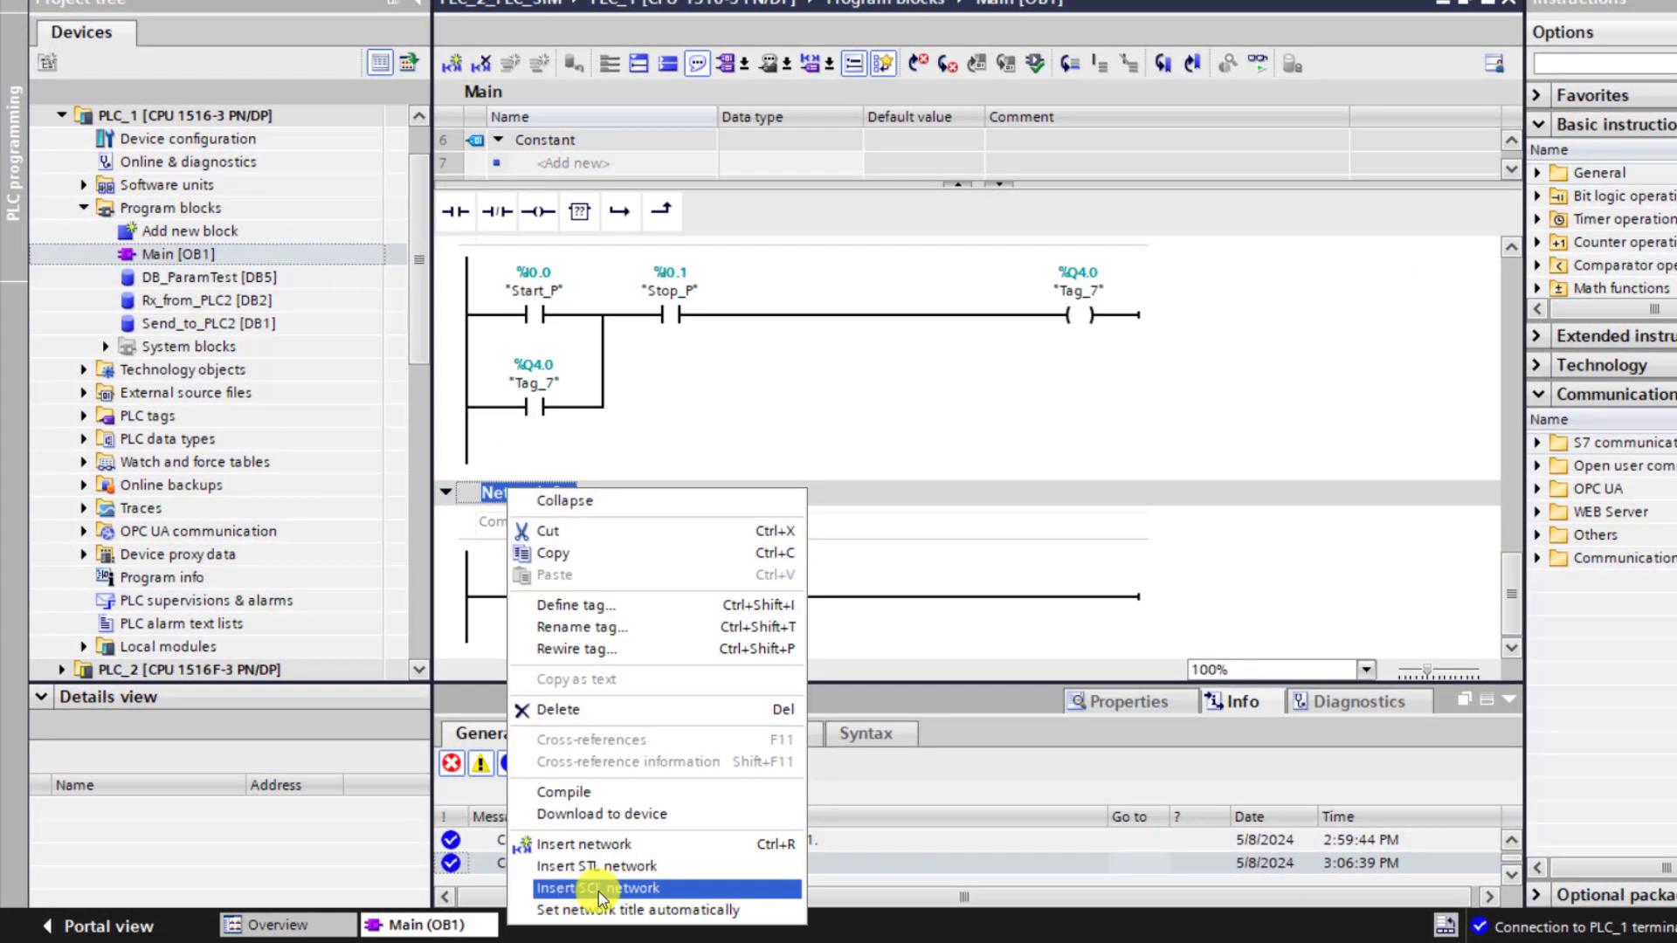
{"action": "left_click", "coordinate": [594, 887]}
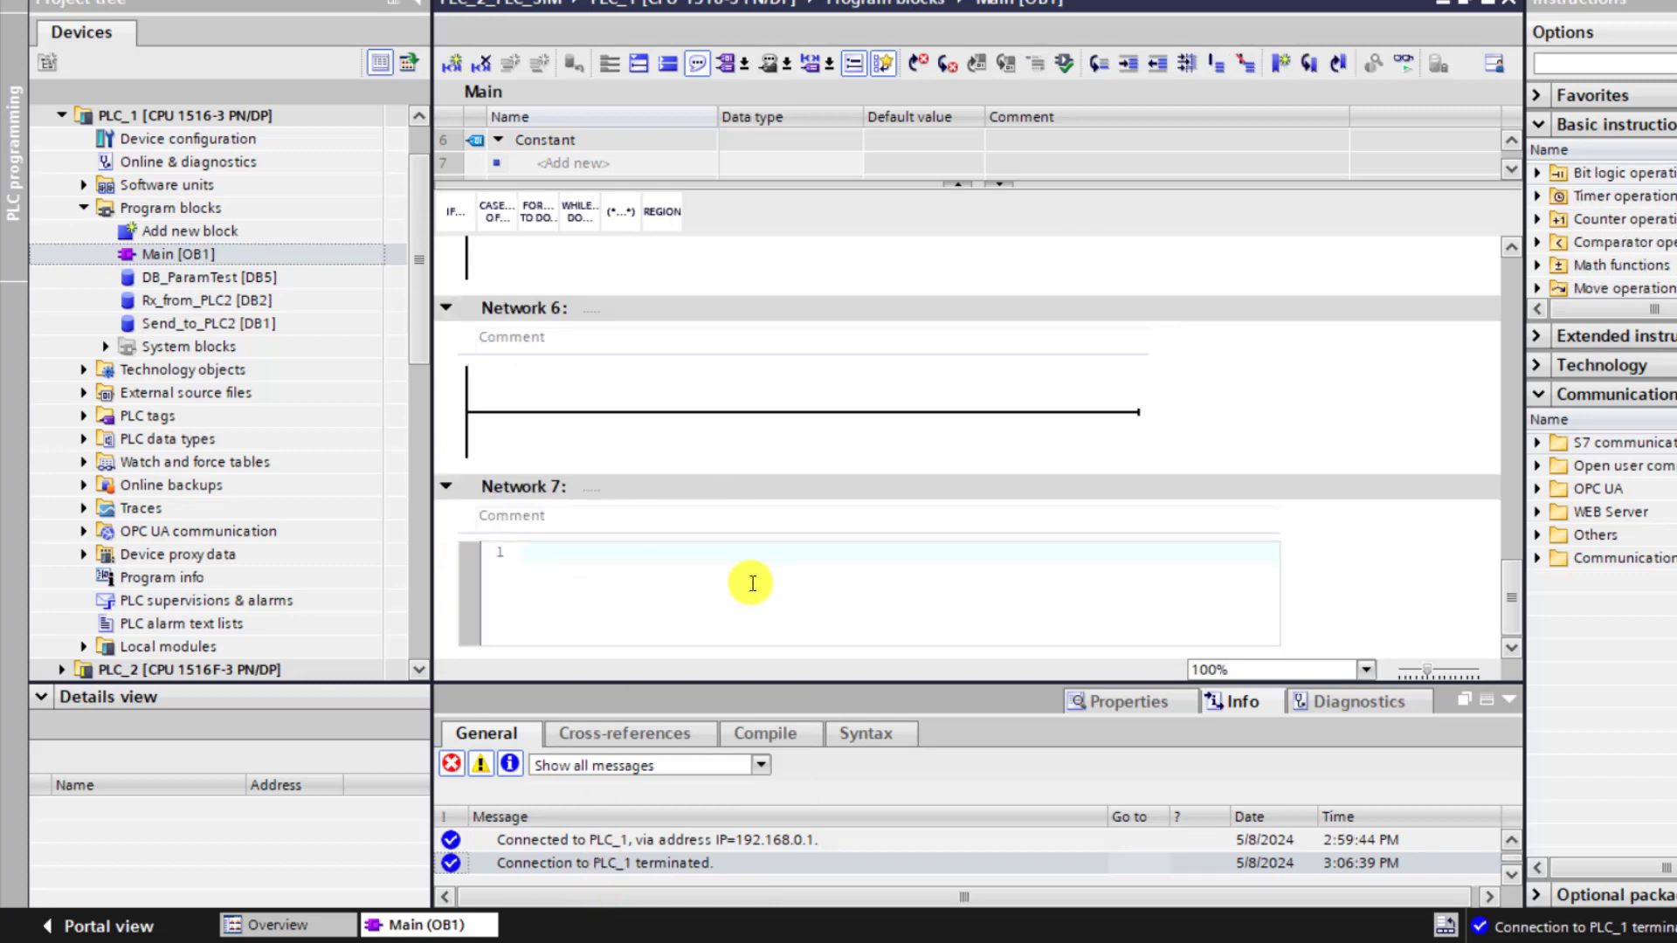
Comment the new network 'My SCL Test' and place the cursor in its code area.
{"action": "left_click", "coordinate": [524, 307]}
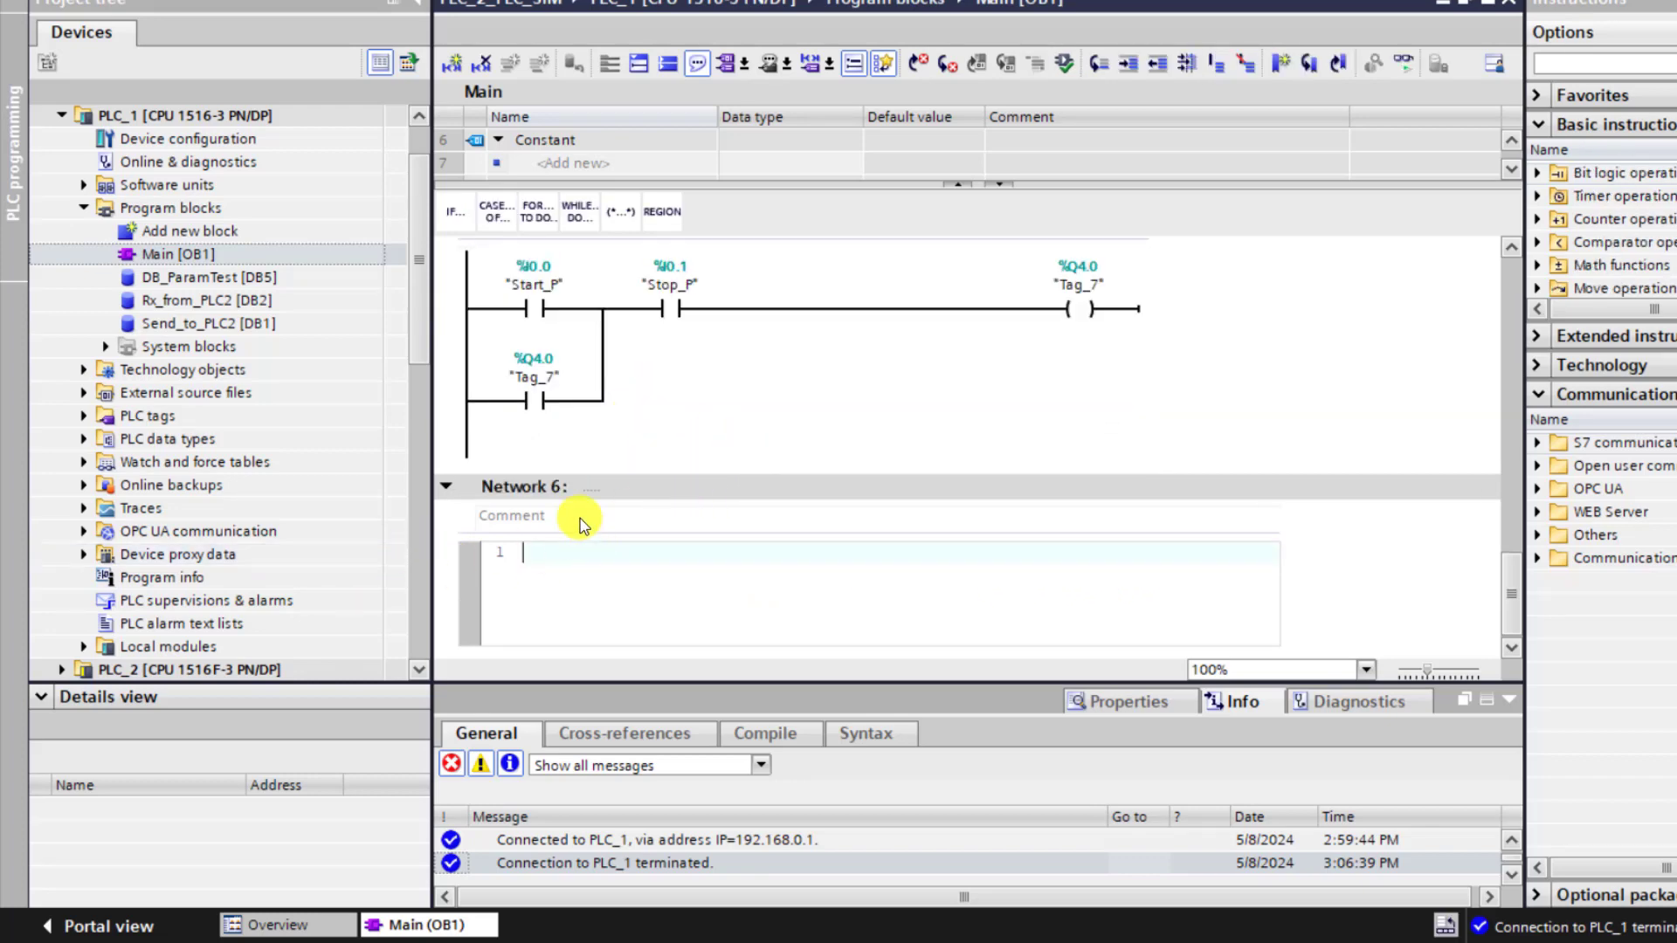
{"action": "type", "text": "My"}
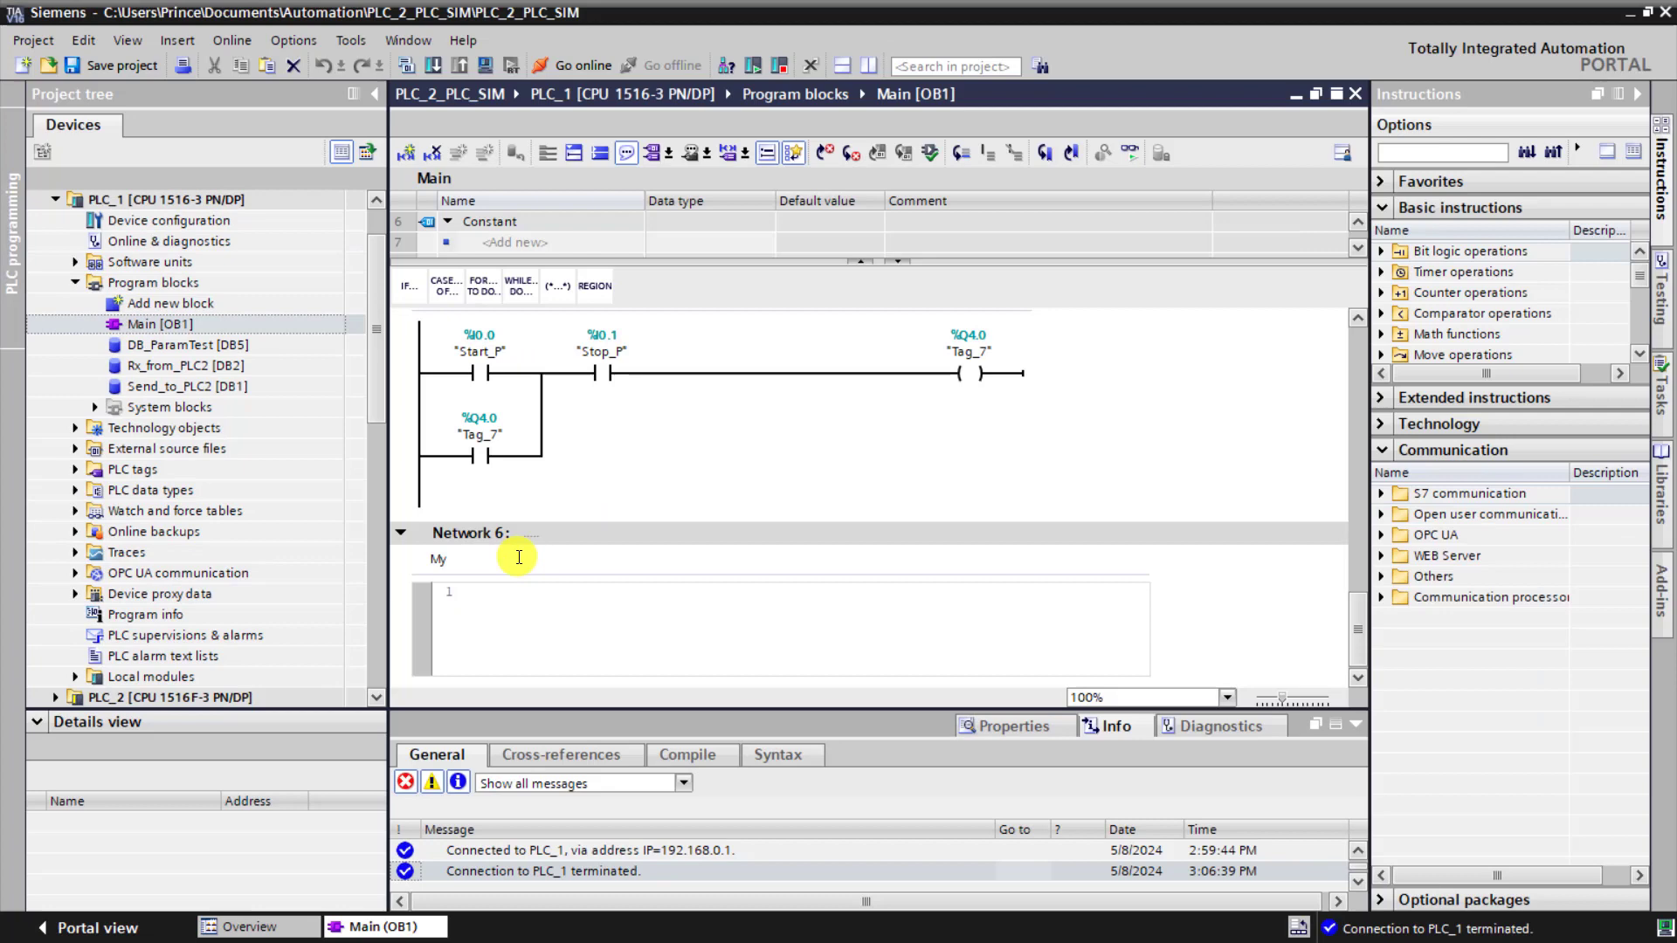
{"action": "type", "text": "SCL Test"}
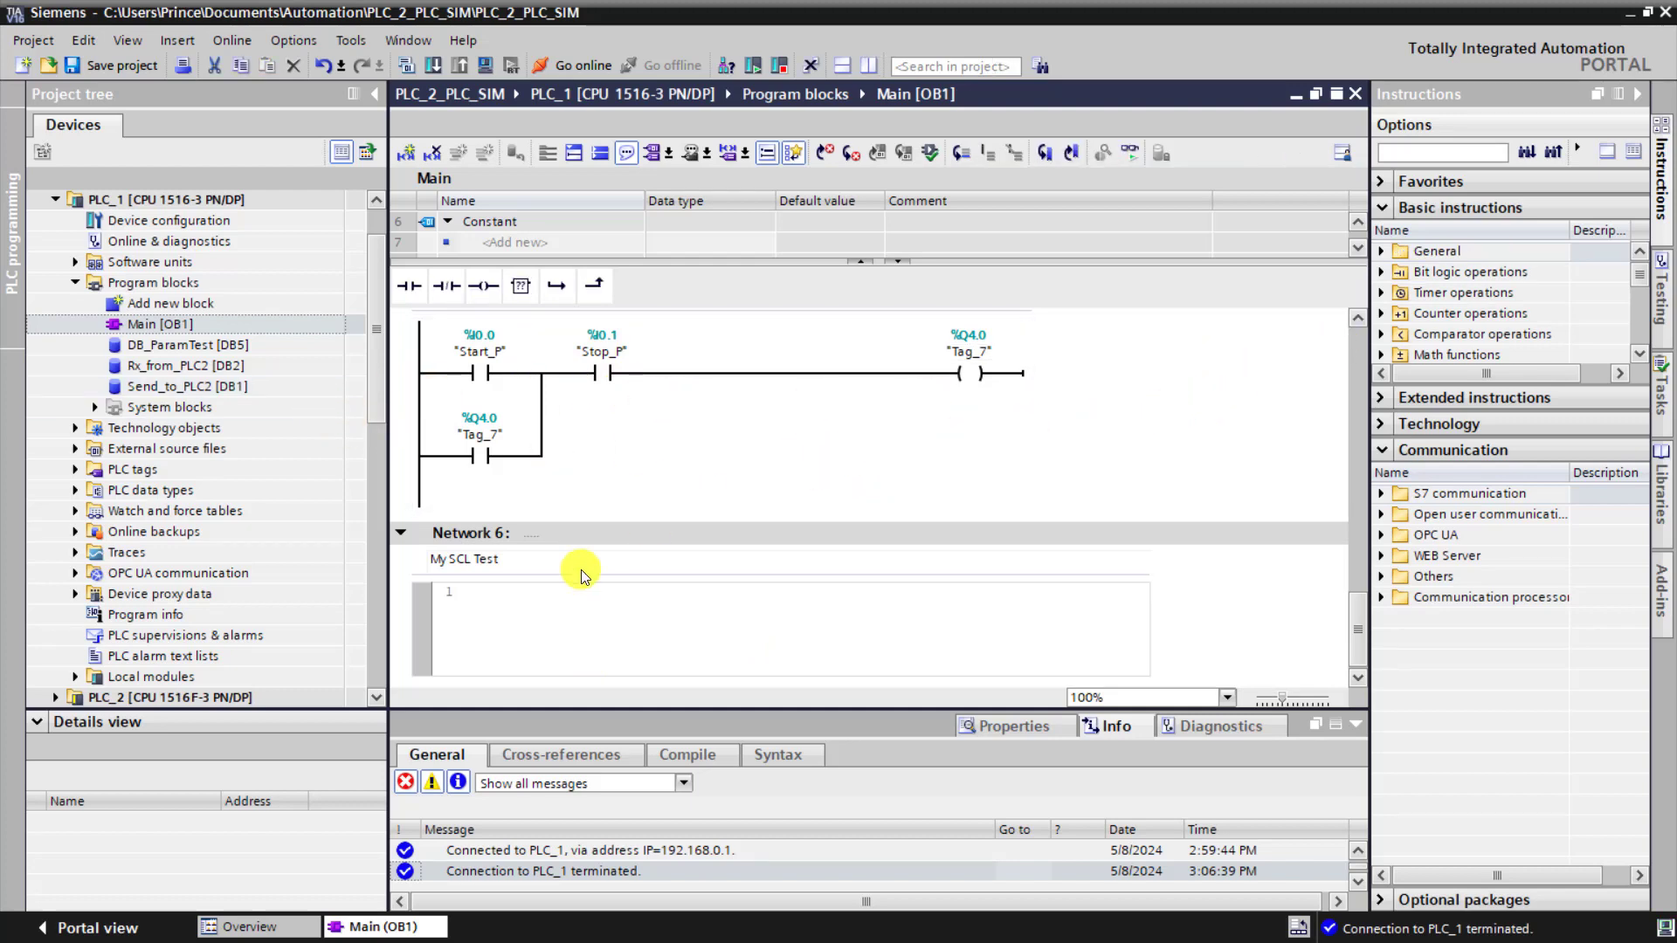
{"action": "left_click", "coordinate": [578, 592]}
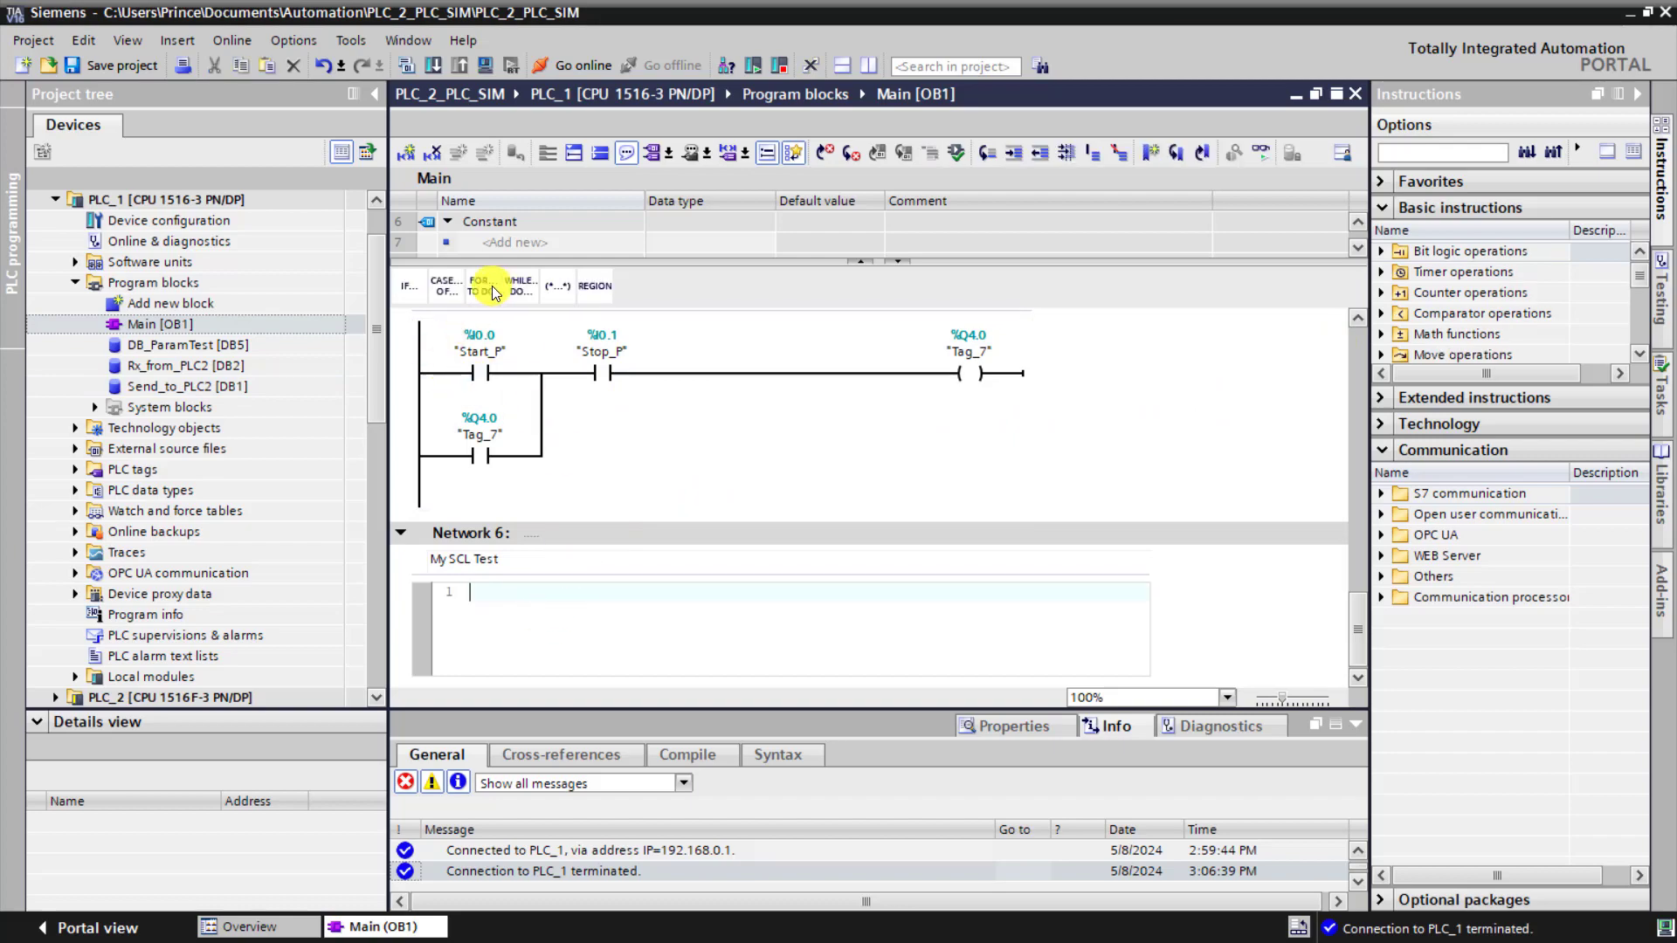
Write IF "Start_P" = TRUE THEN with "Tag_7" := TRUE; inside the block.
{"action": "left_click", "coordinate": [407, 286]}
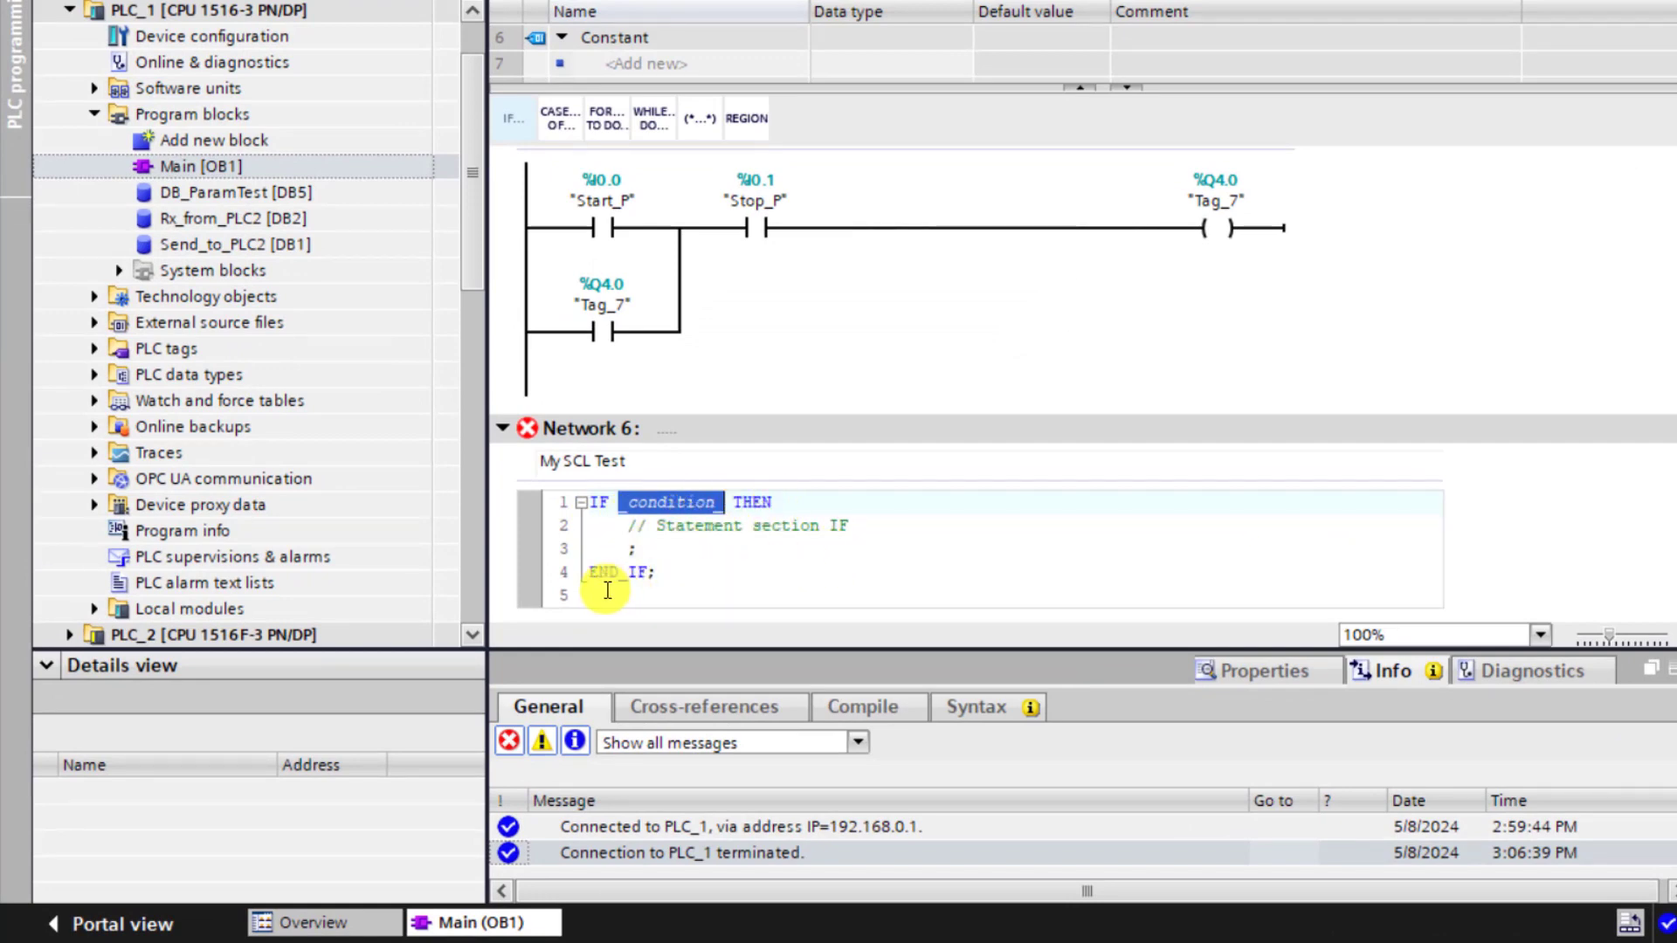
{"action": "mouse_move", "coordinate": [879, 554]}
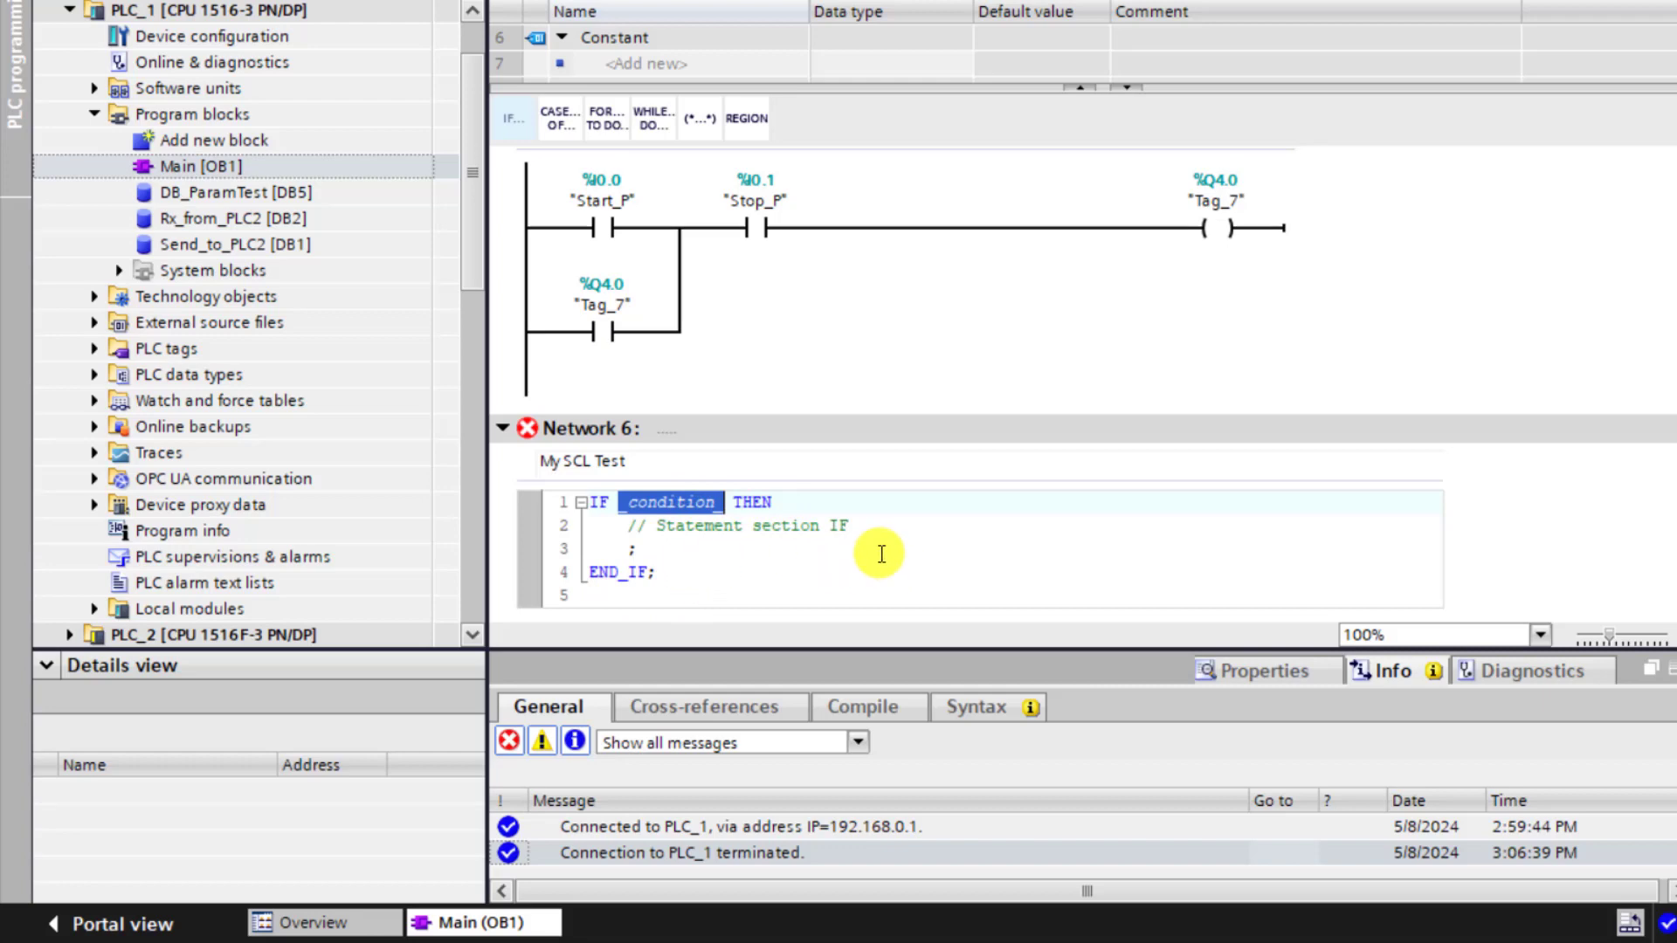
{"action": "mouse_move", "coordinate": [866, 547]}
{"action": "type", "text": "\"Start_P"}
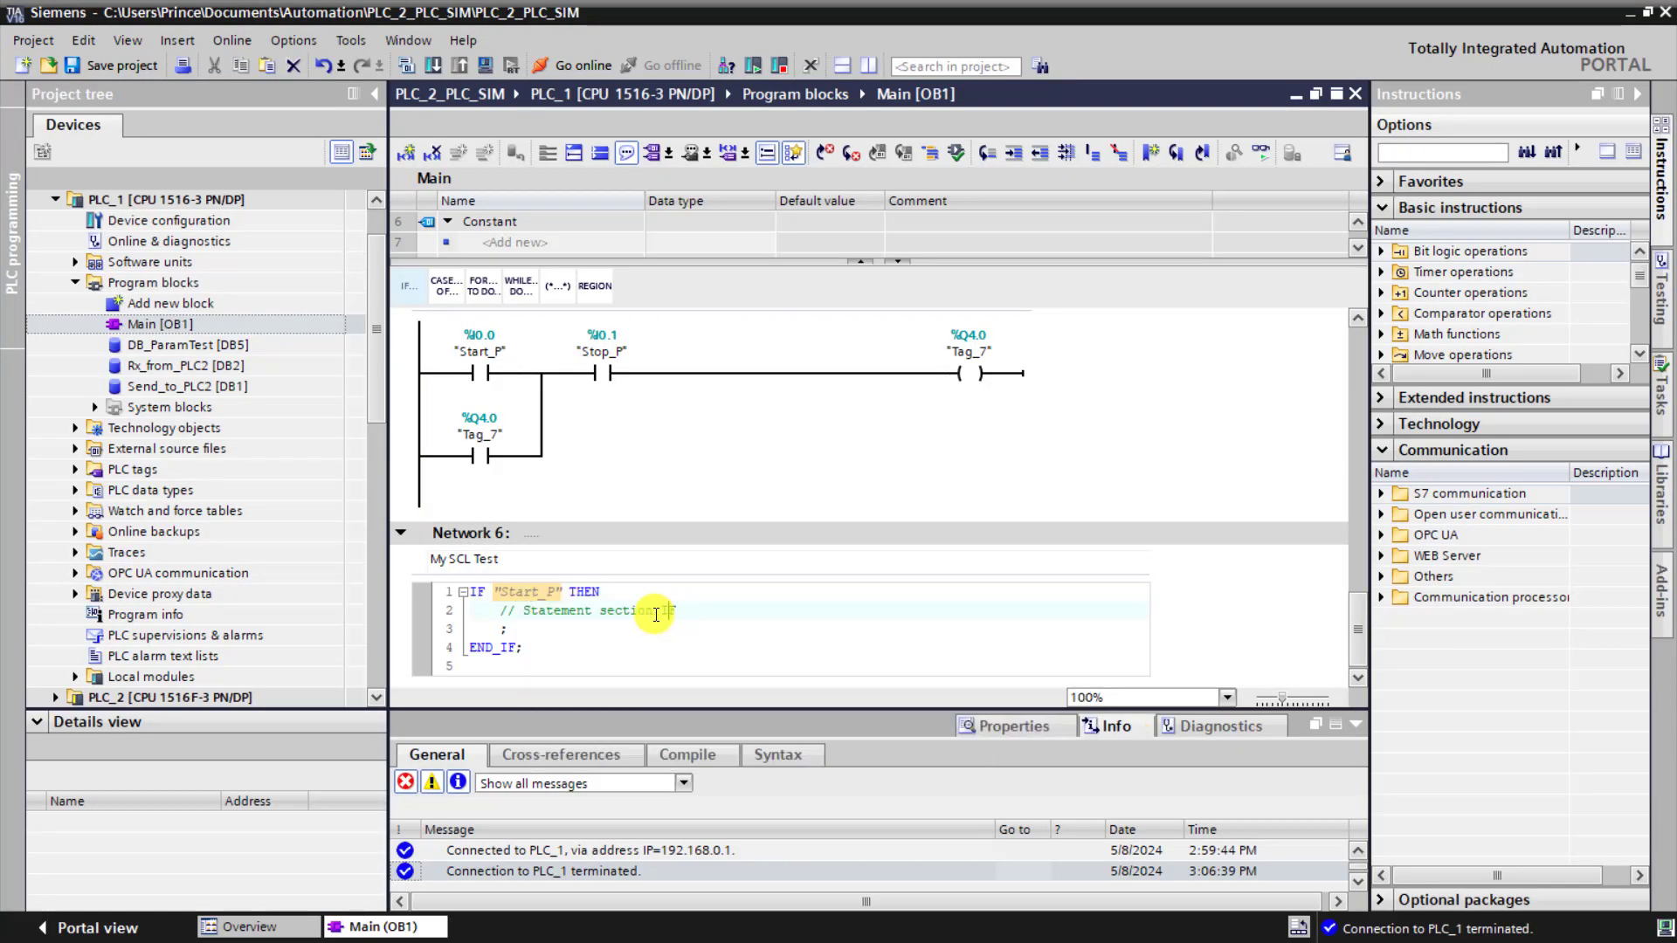
{"action": "type", "text": "IF"}
{"action": "left_click", "coordinate": [807, 592]}
{"action": "type", "text": "= Tr "}
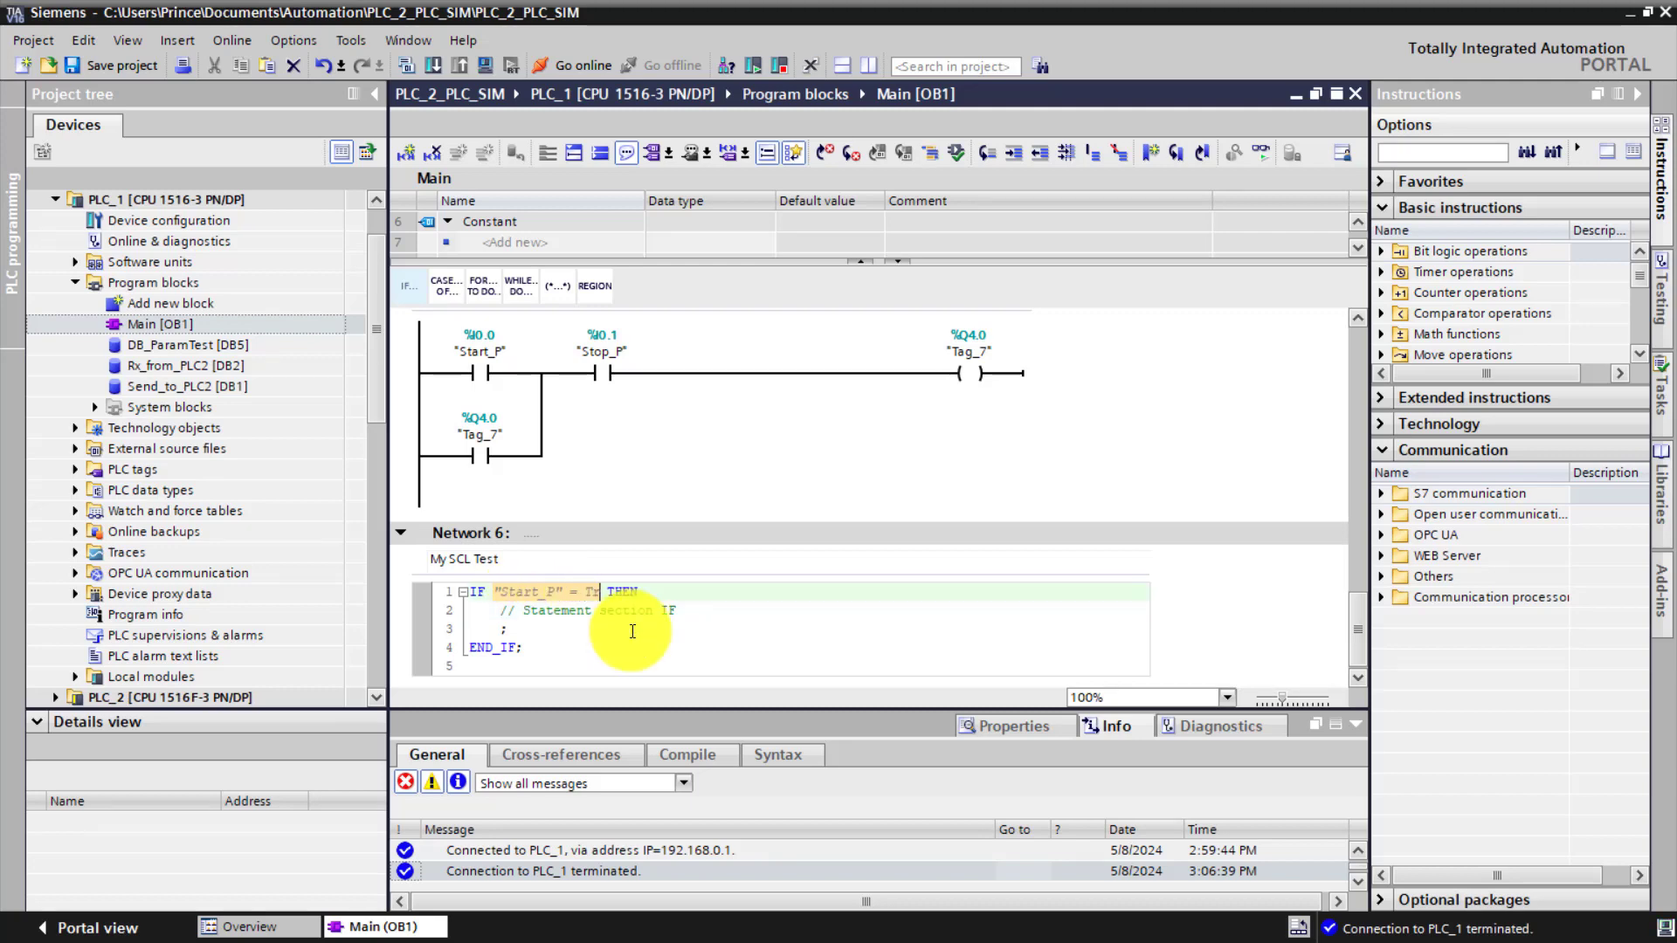
{"action": "type", "text": "RUE"}
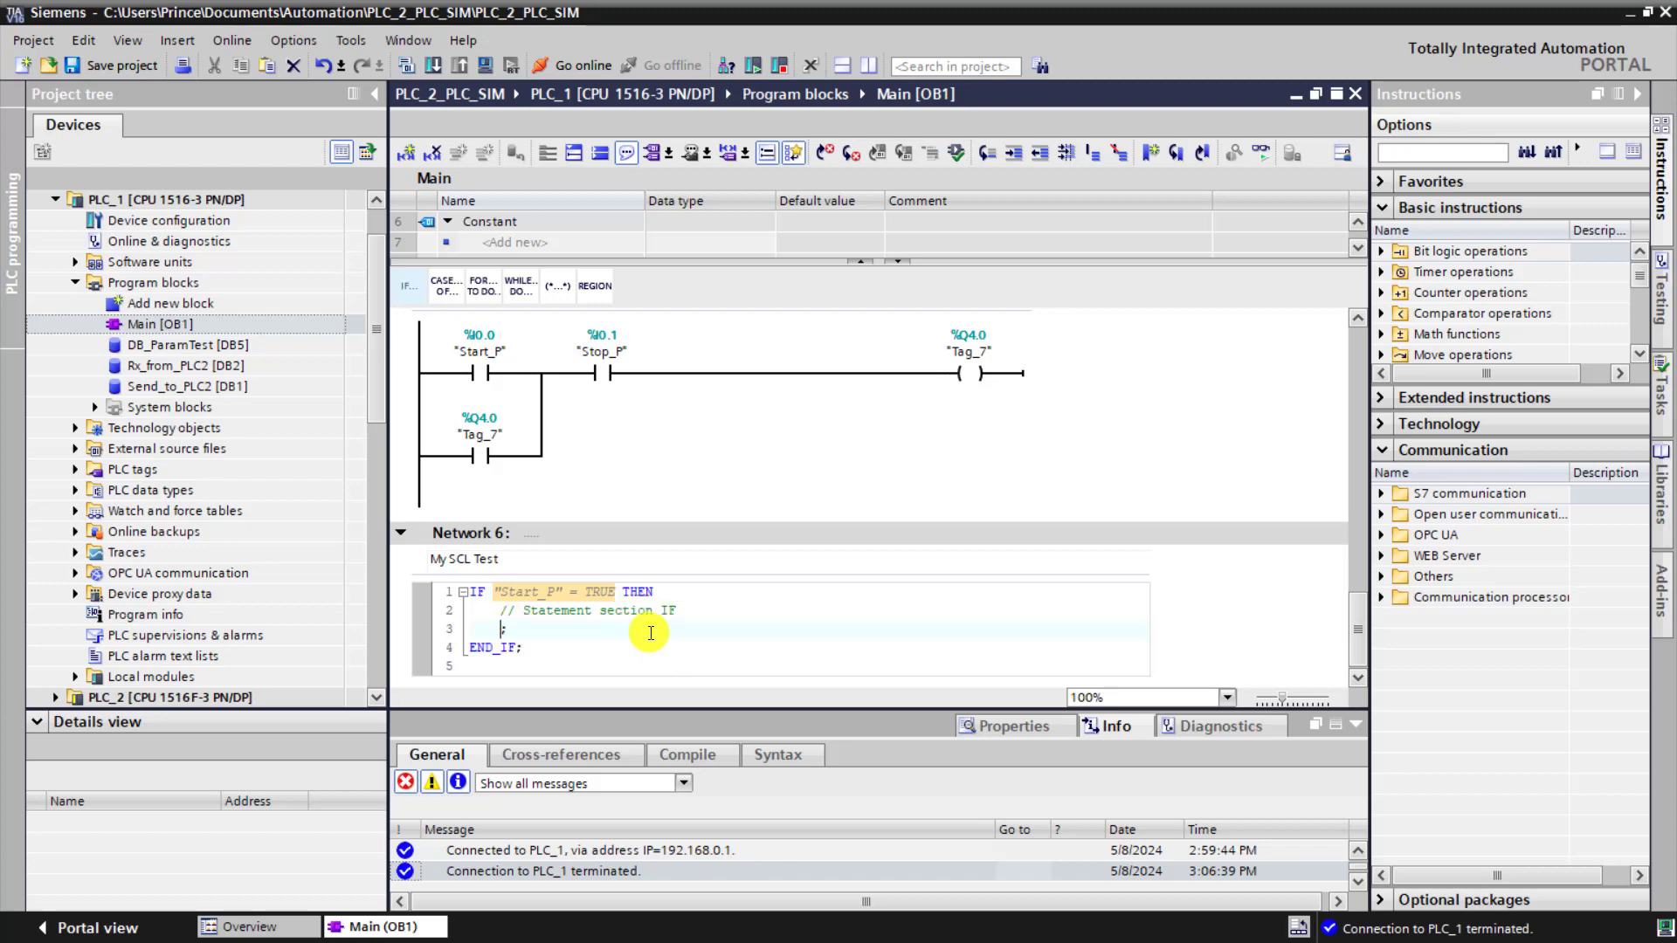
{"action": "type", "text": "tag"}
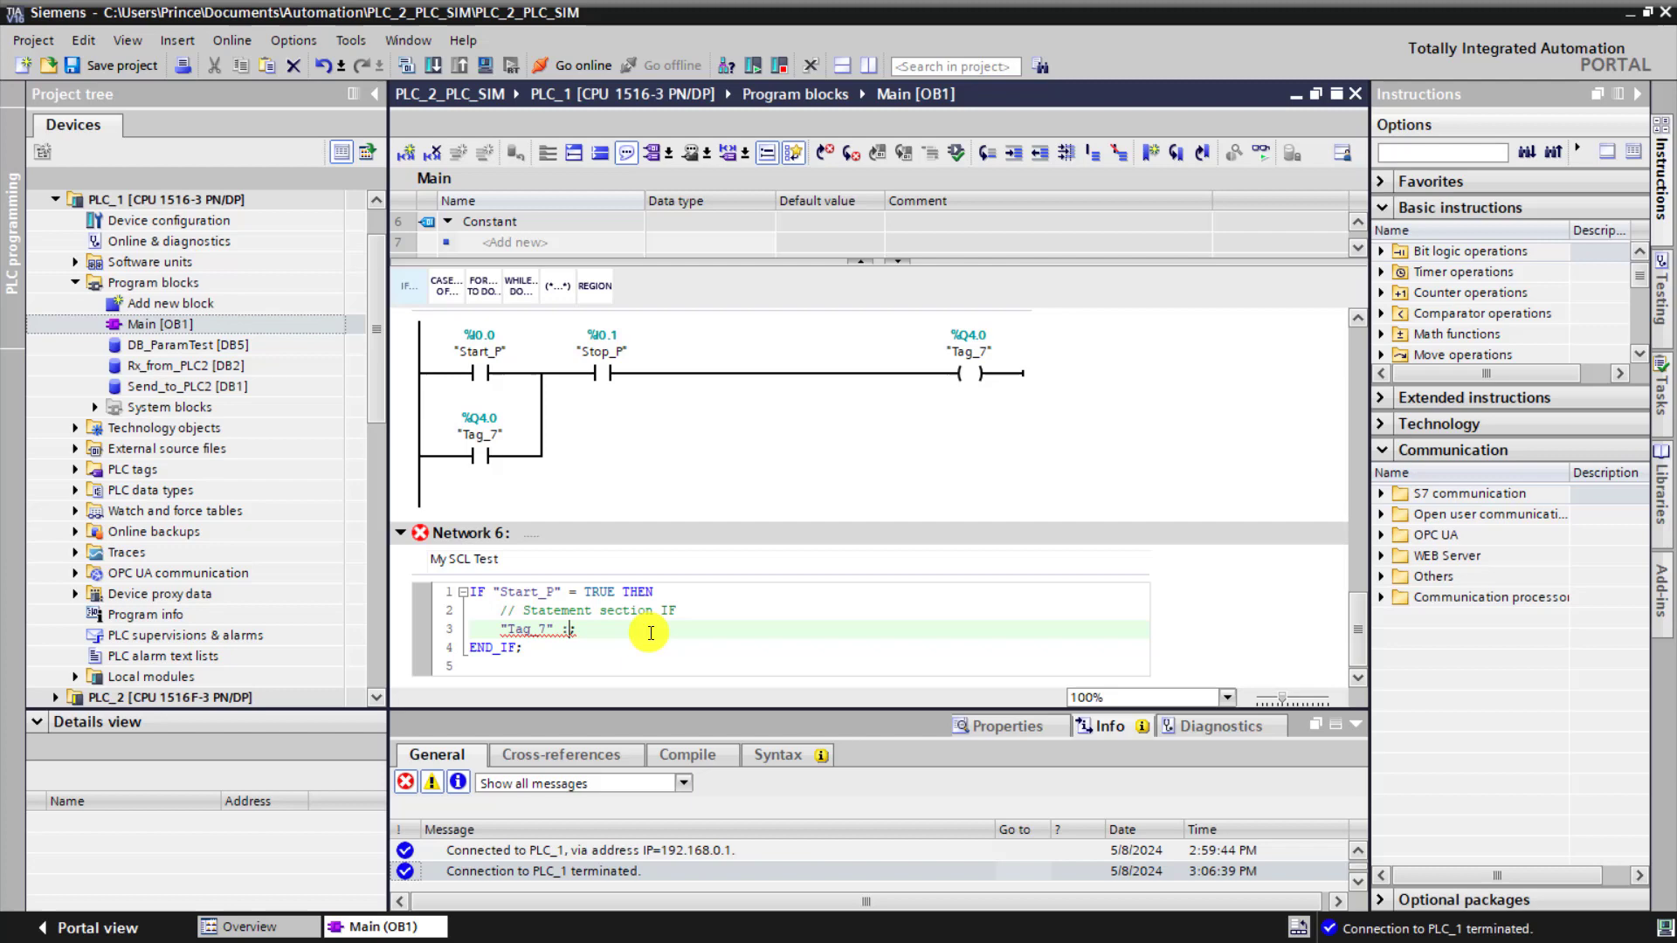
{"action": "type", "text": "="}
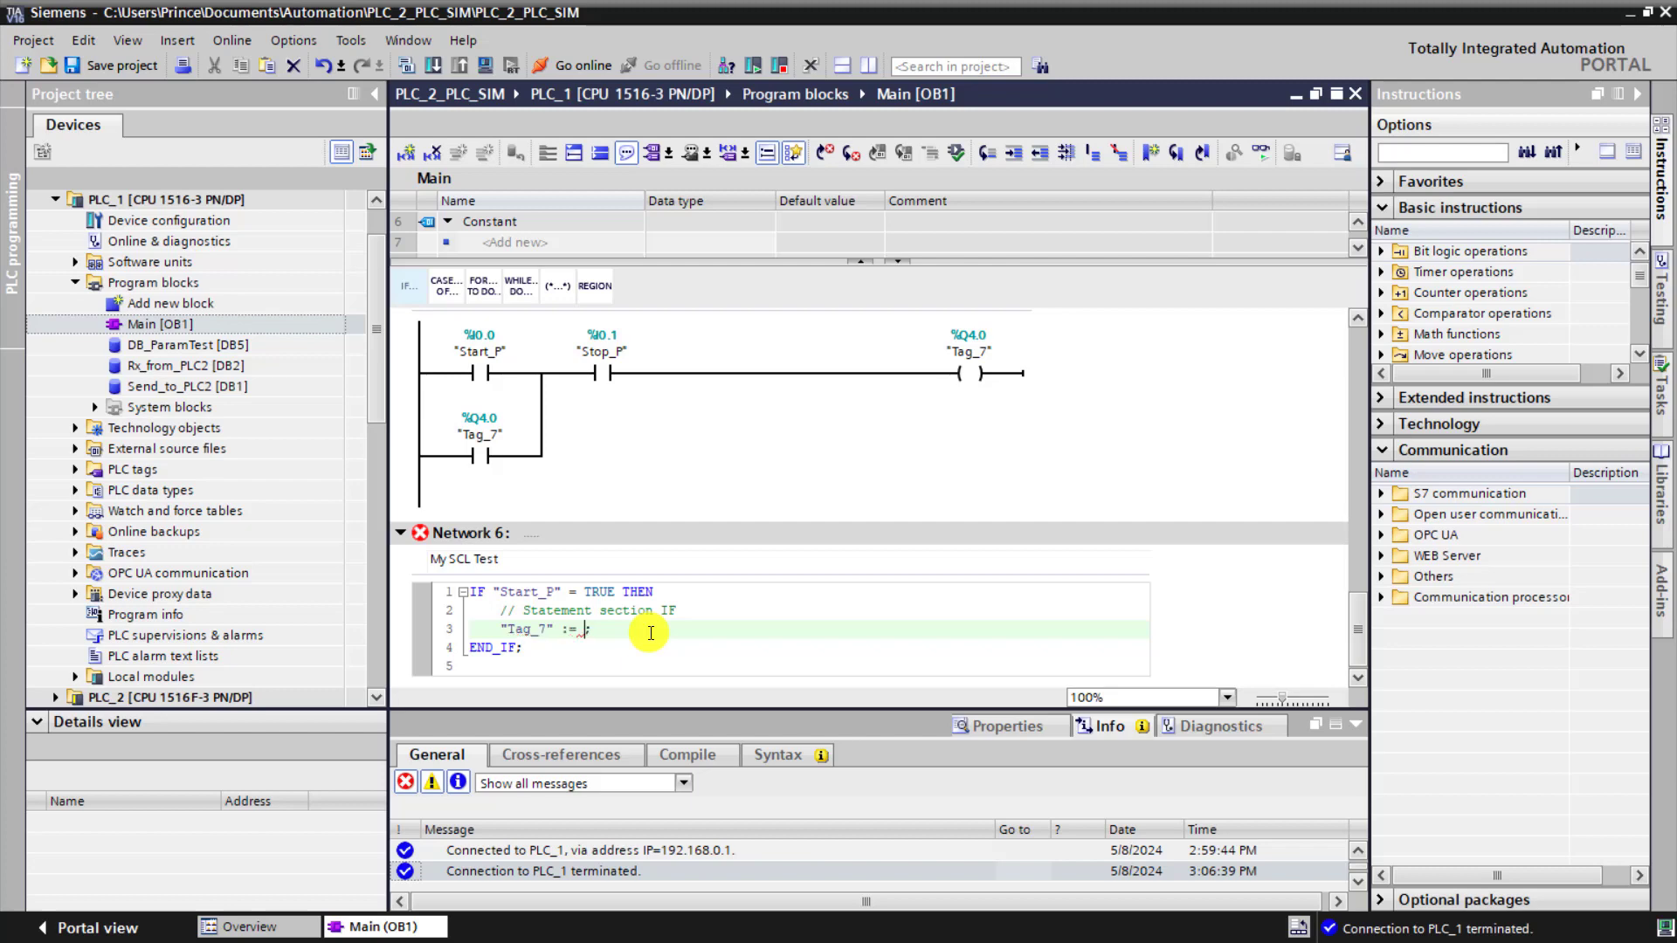
{"action": "type", "text": "T"}
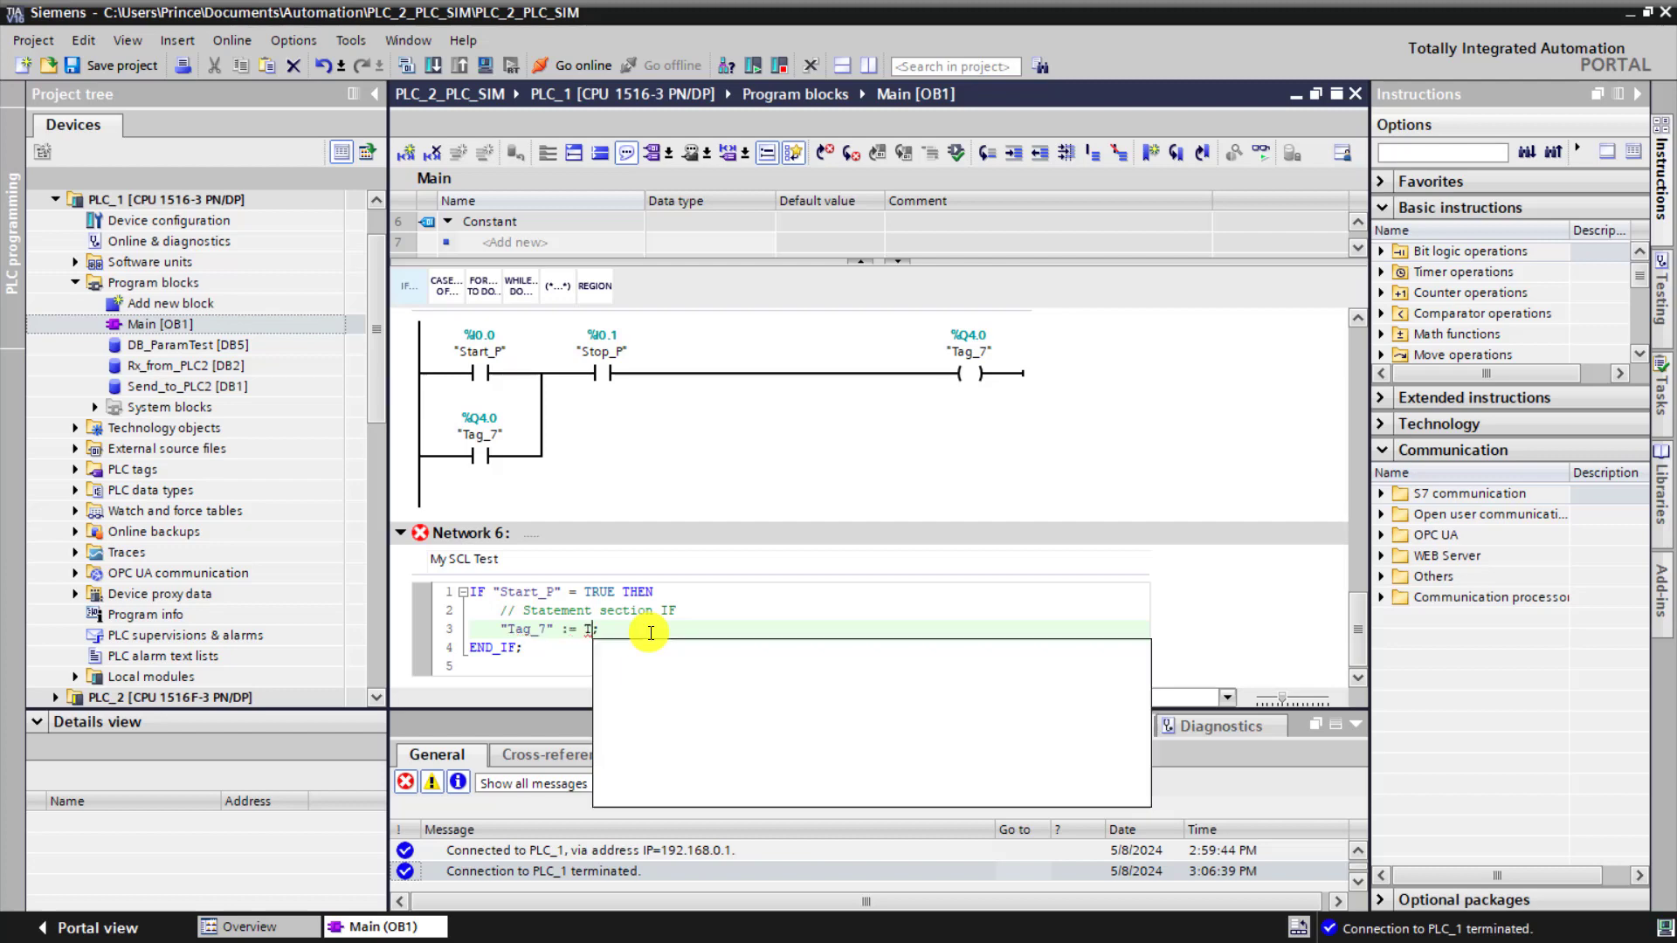
{"action": "type", "text": "RUE;"}
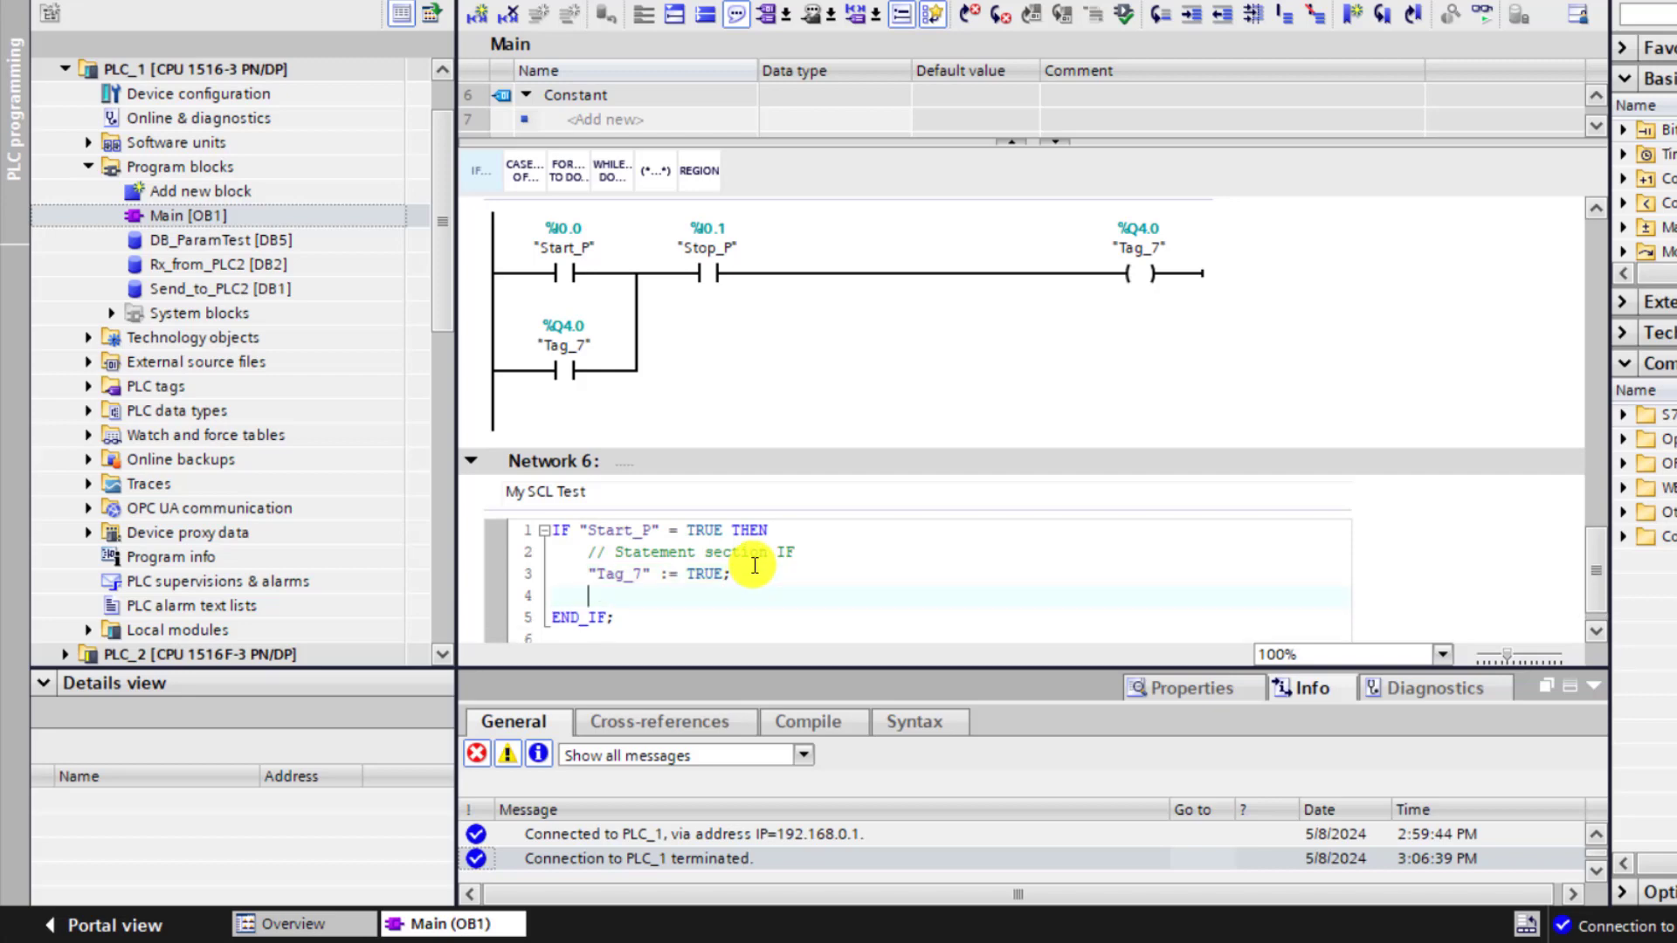
Add ELSIF "Stop_P" = TRUE THEN assigning "Tag_7" := FALSE; before END_IF.
{"action": "type", "text": "else"}
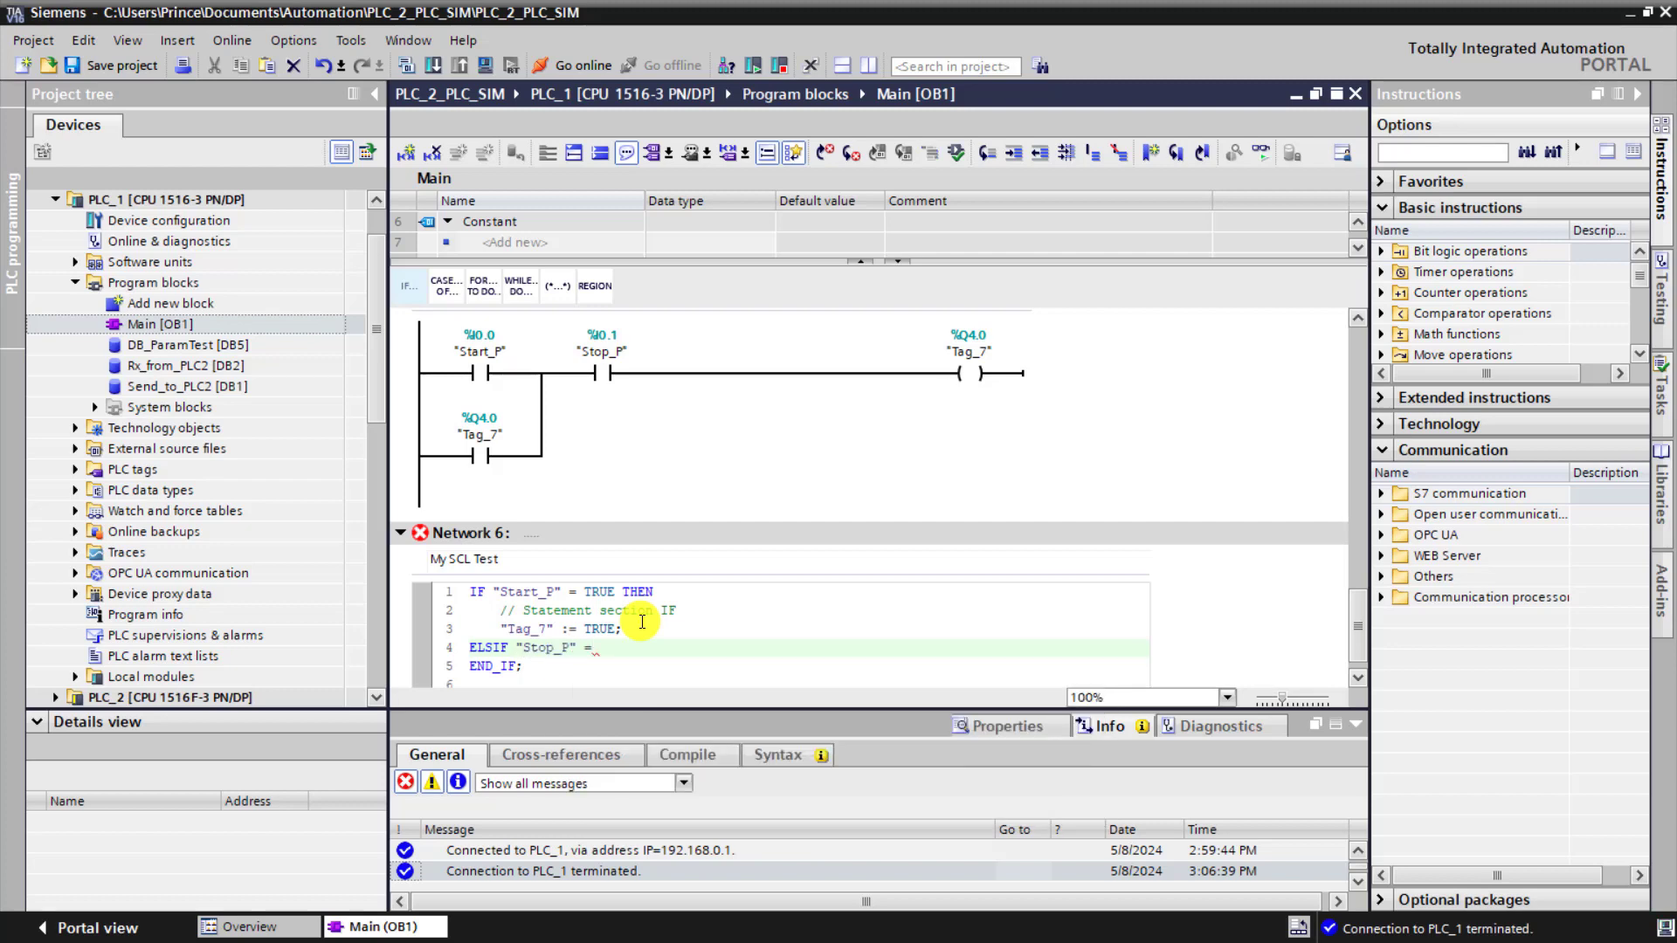
{"action": "type", "text": "true"}
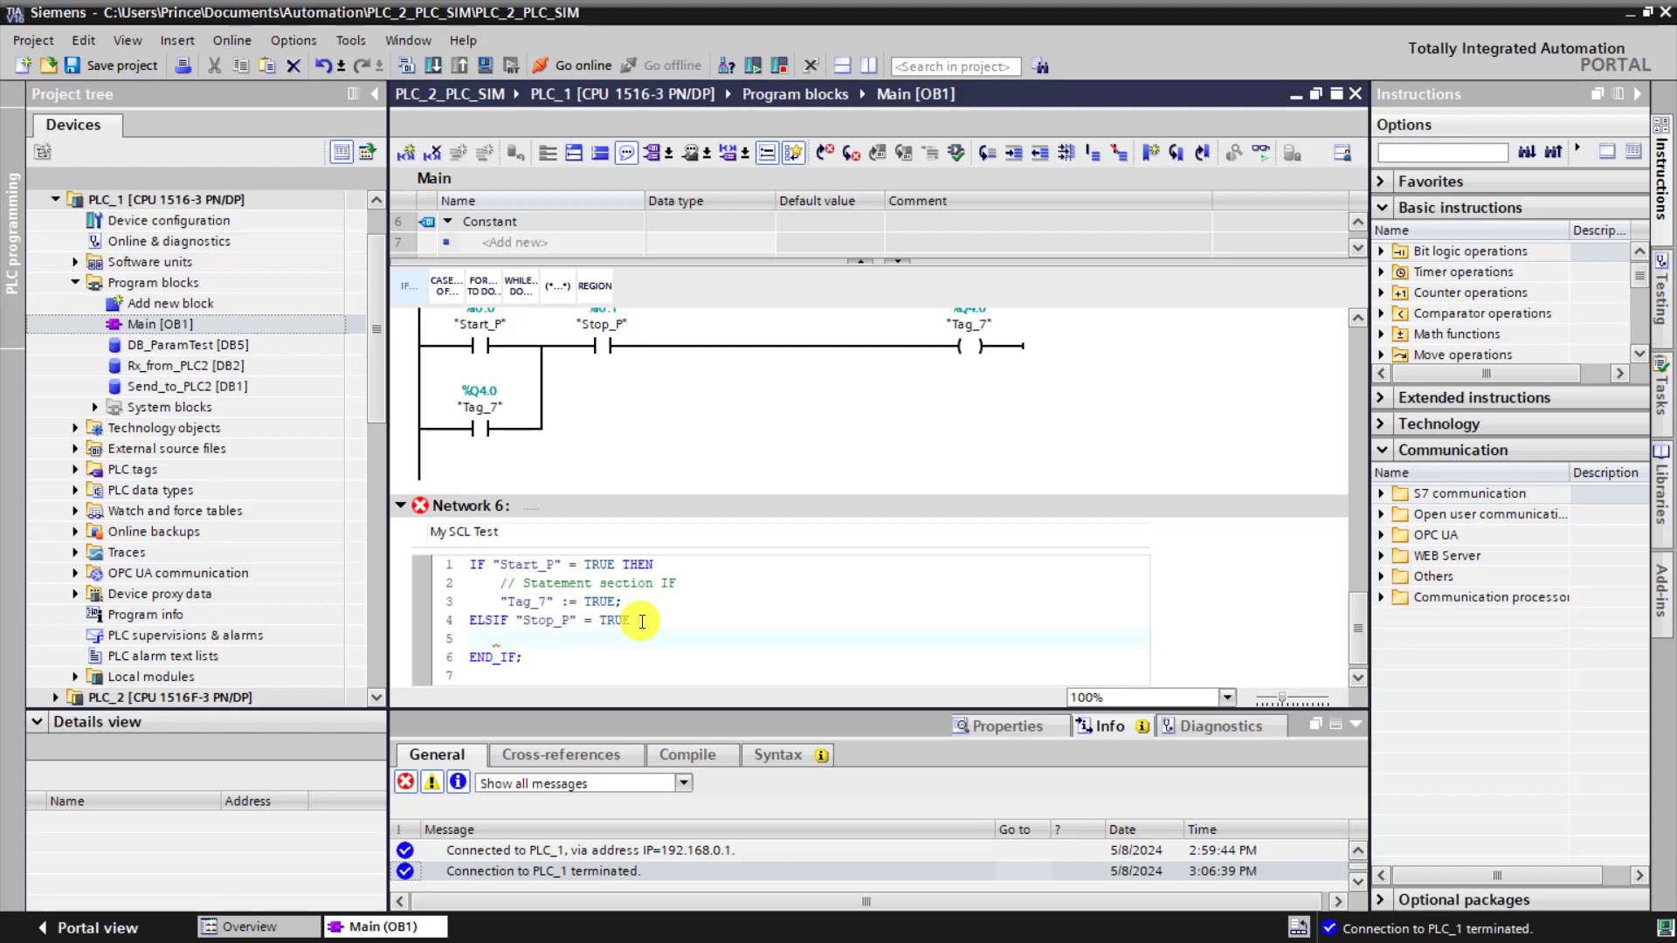
{"action": "type", "text": "tag"}
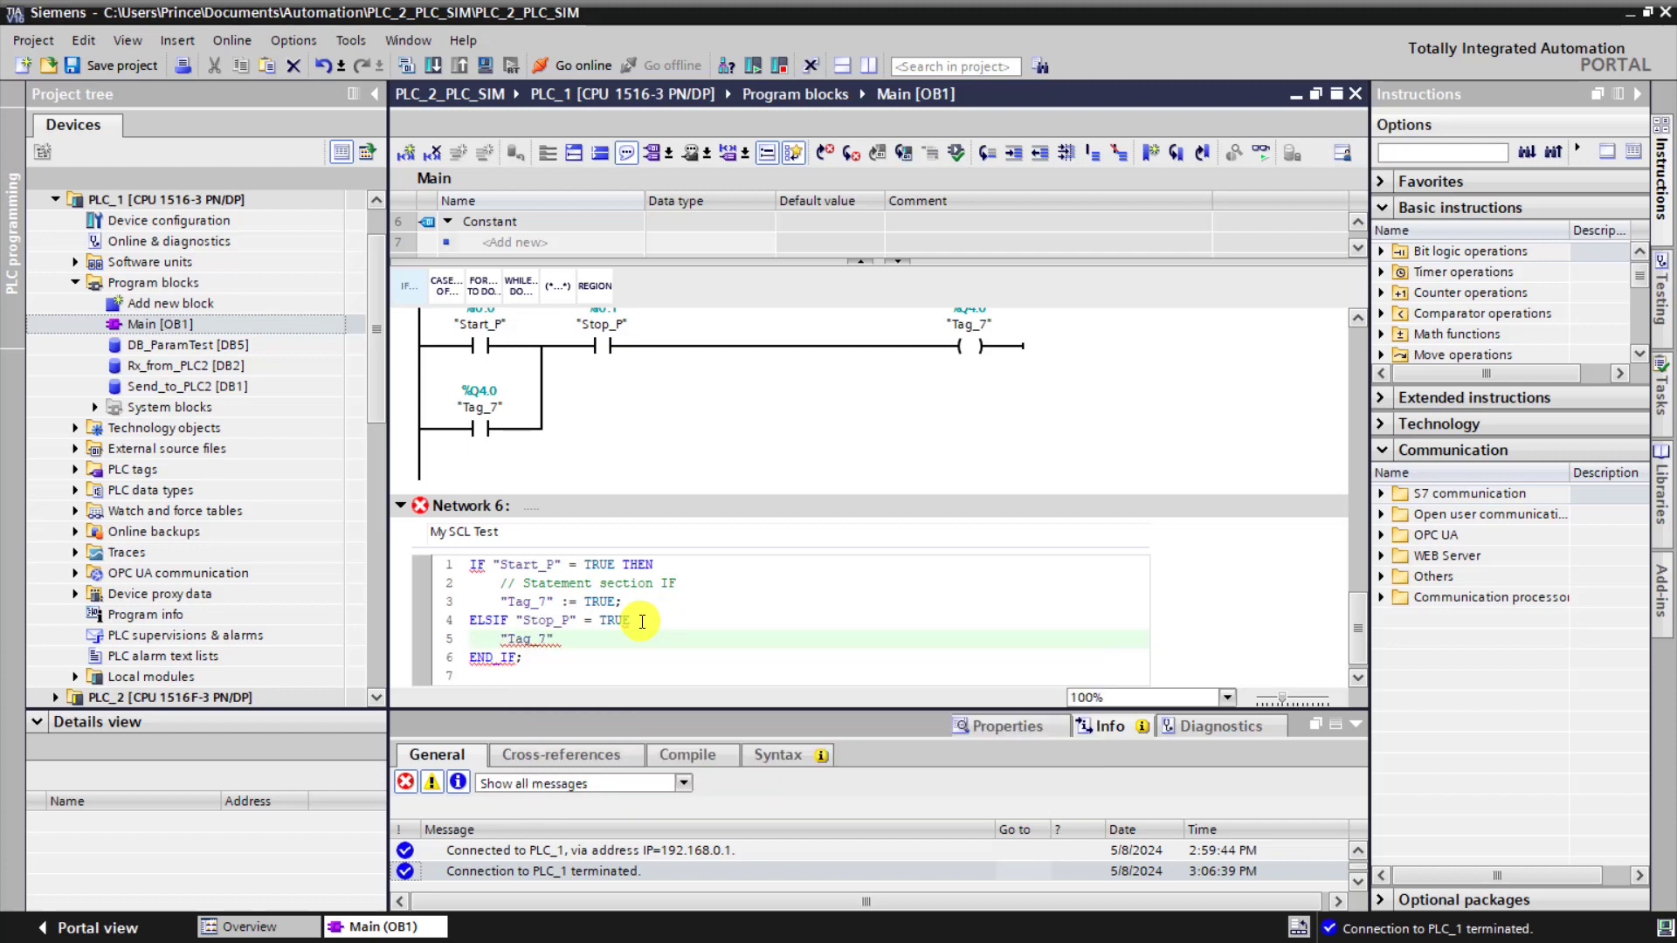
{"action": "type", "text": ":= f"}
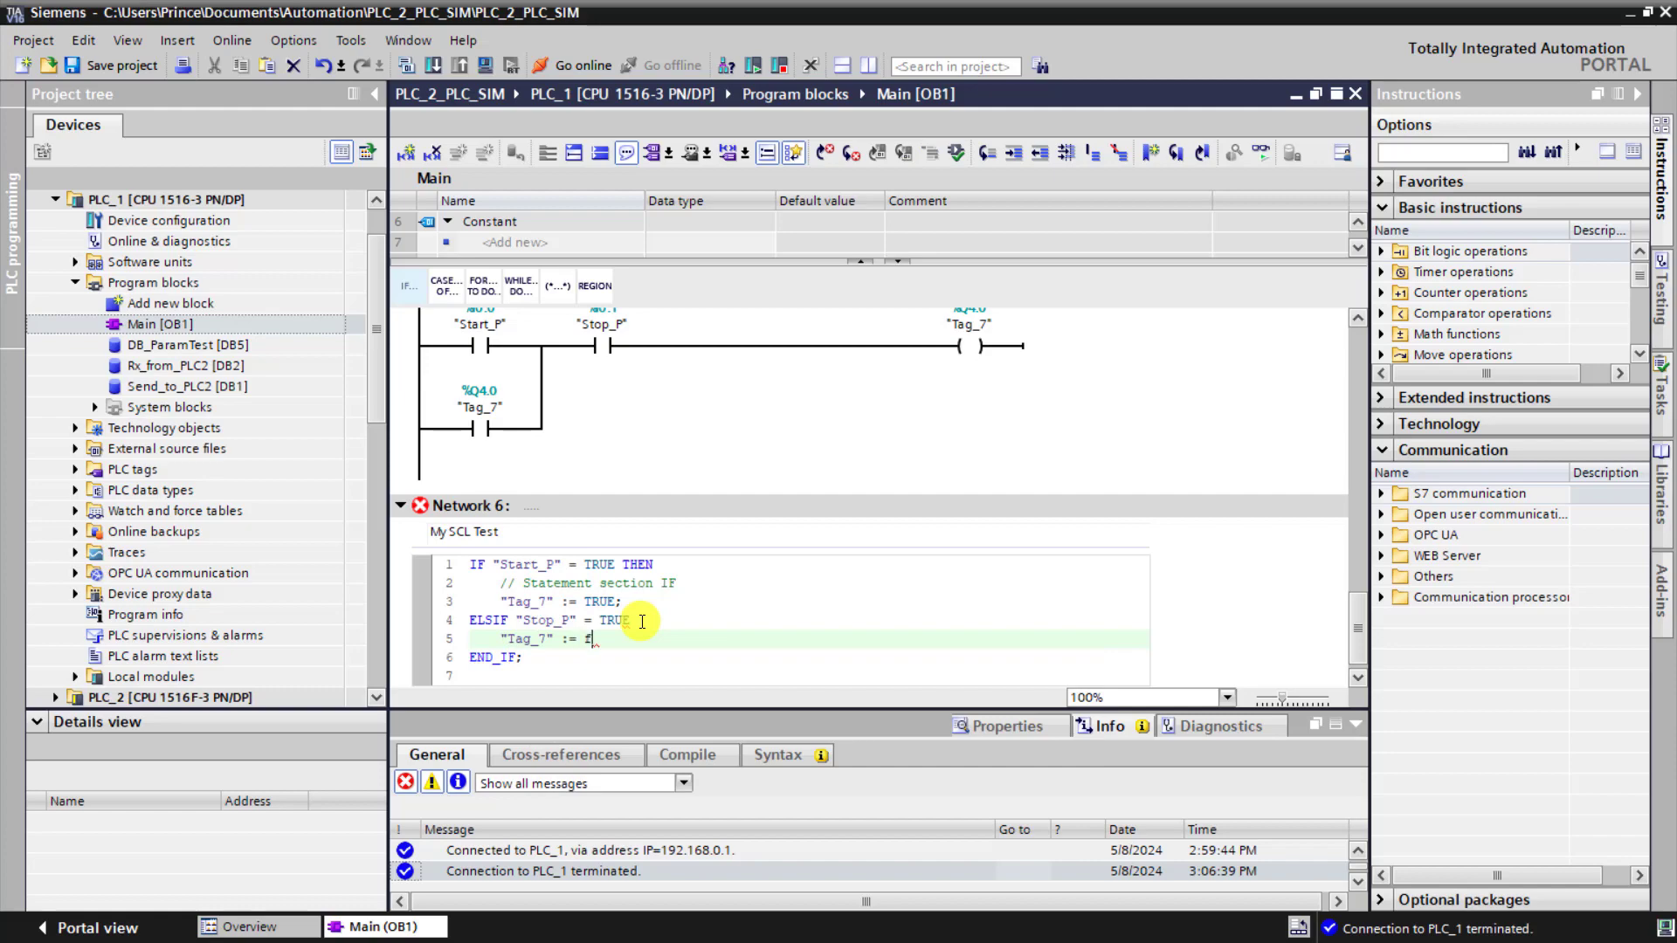
{"action": "type", "text": "ALSE;"}
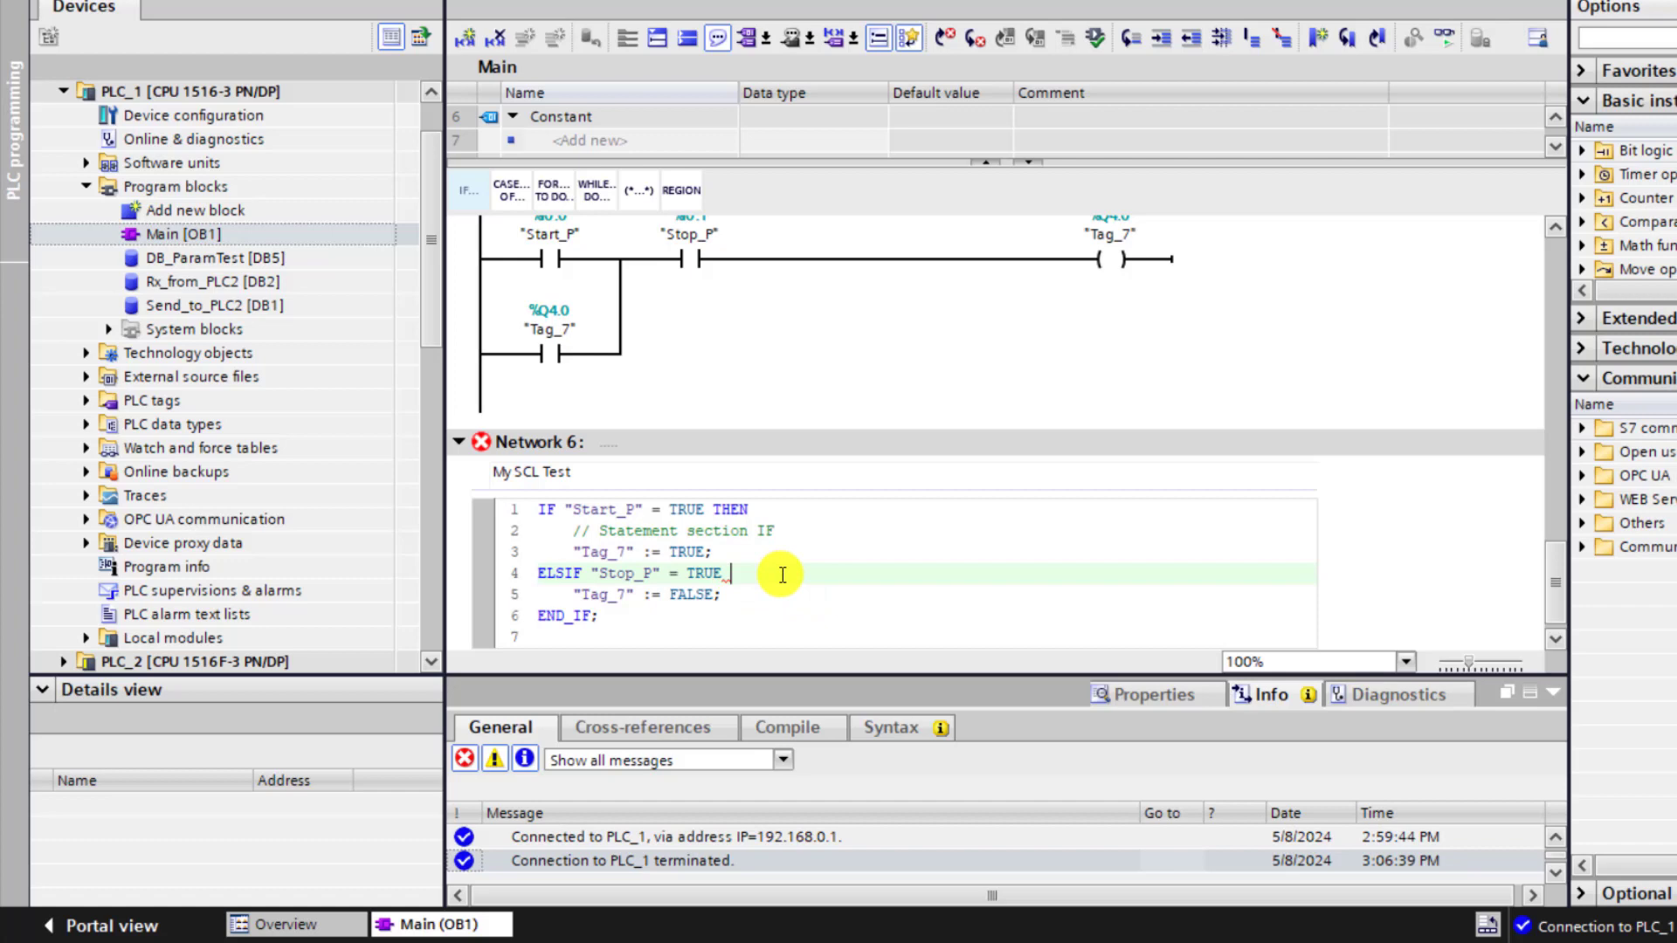
{"action": "type", "text": "THEN"}
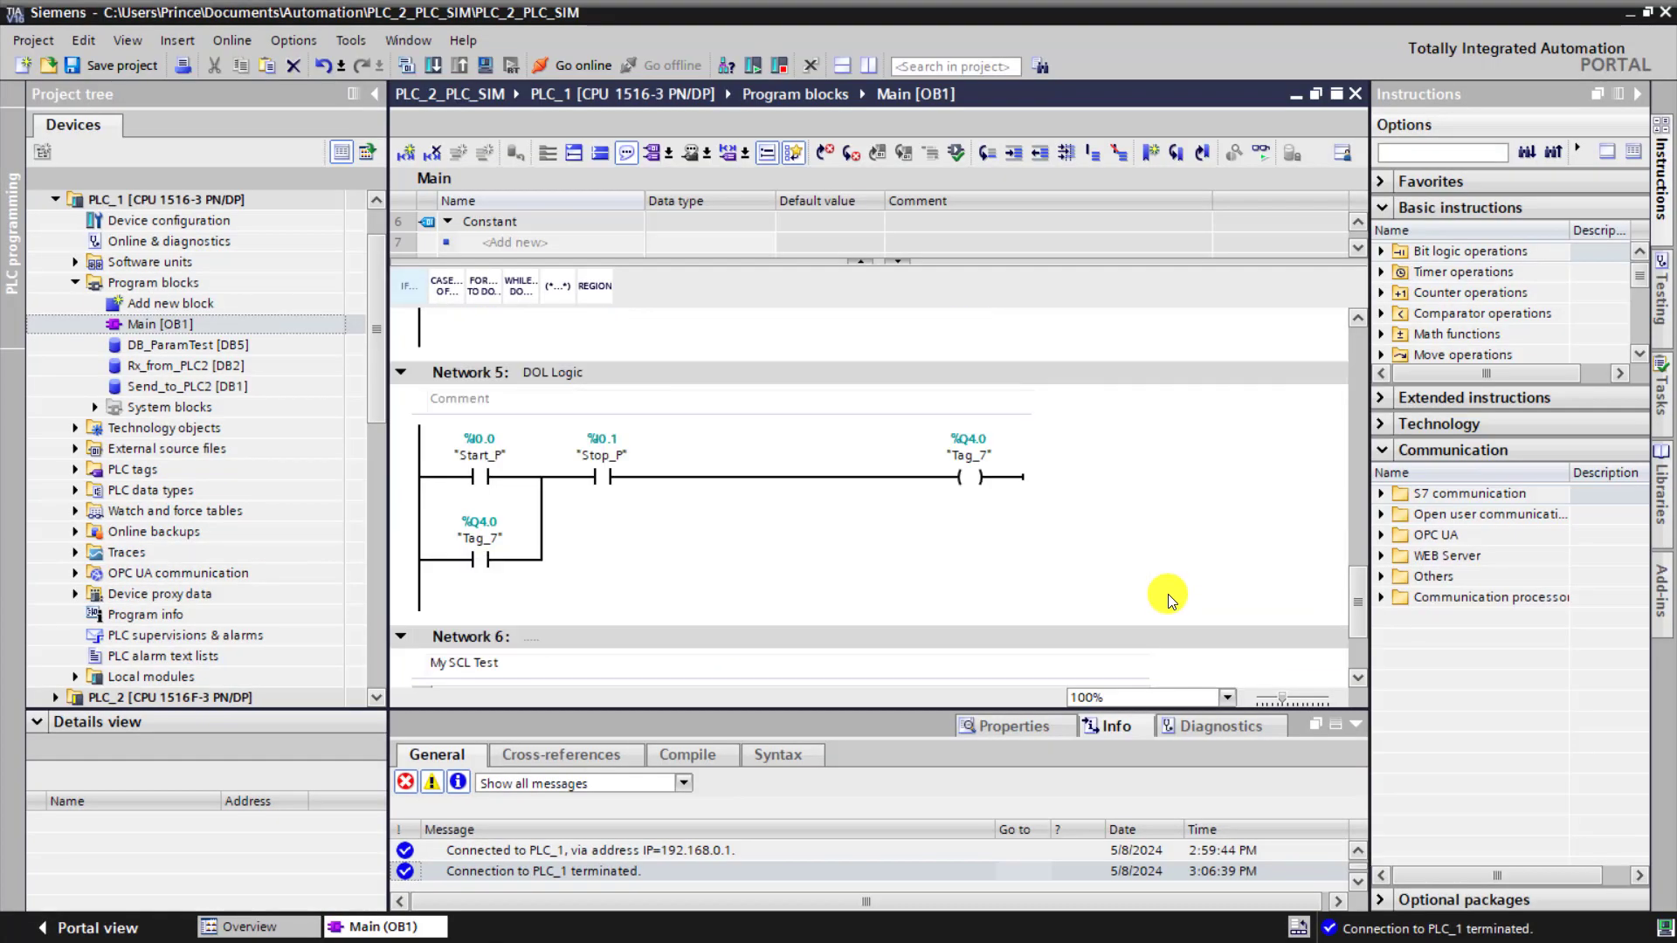
Delete the ladder DOL network, download Main to simulated PLC_1 and switch monitoring on.
{"action": "right_click", "coordinate": [482, 372]}
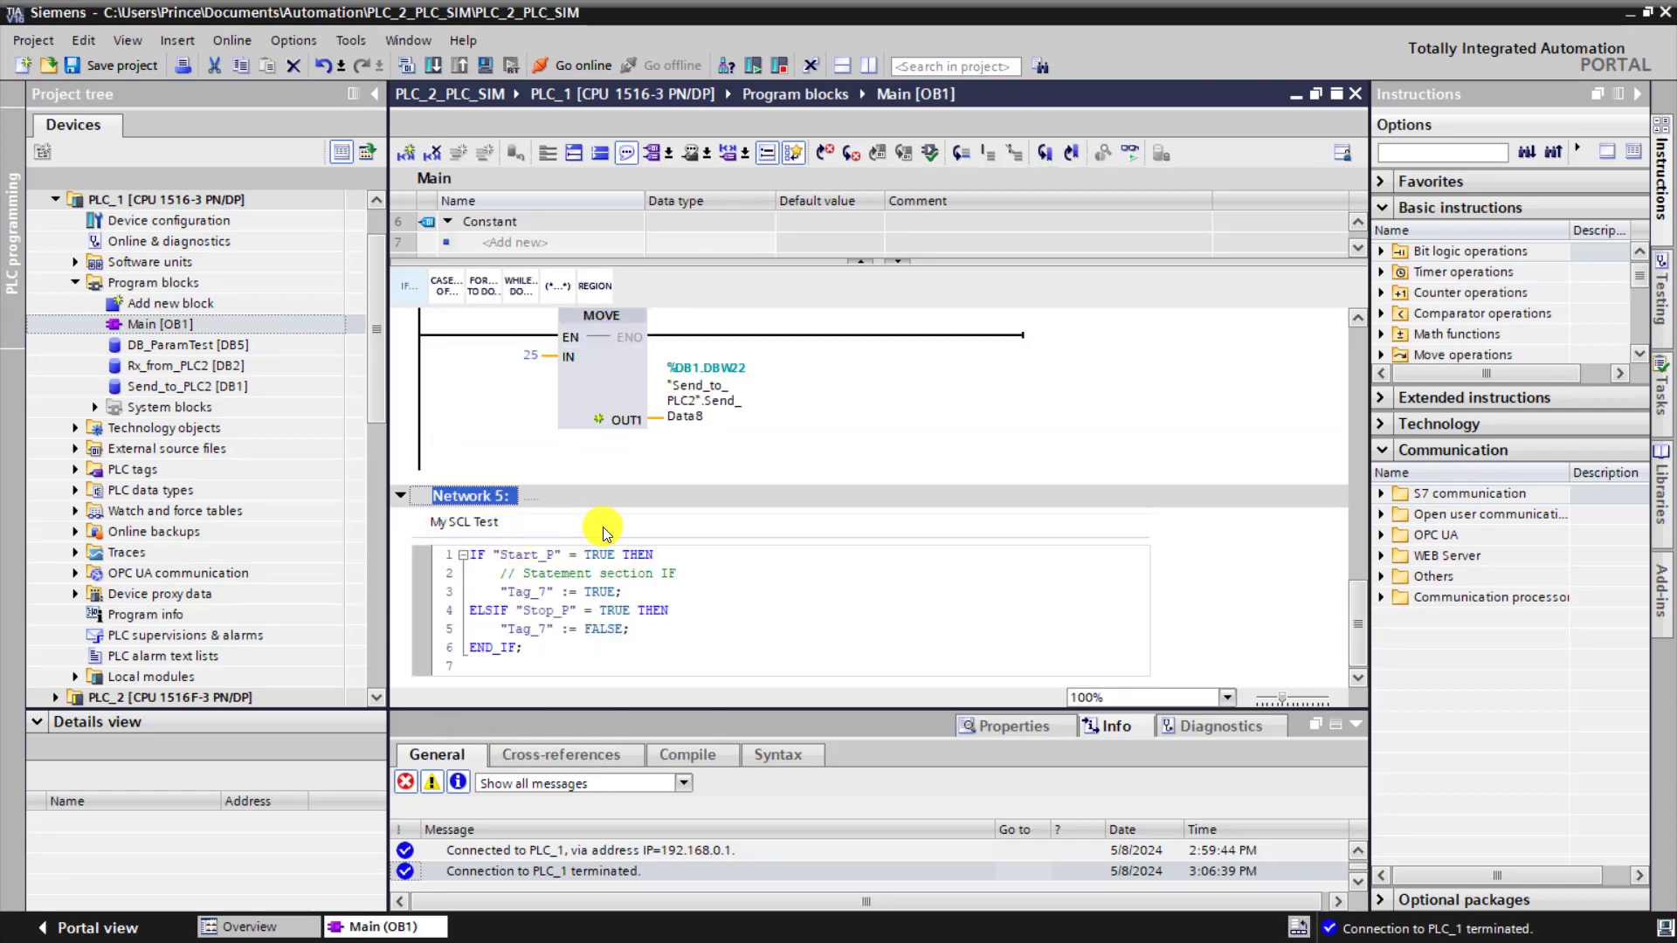
{"action": "mouse_move", "coordinate": [765, 545]}
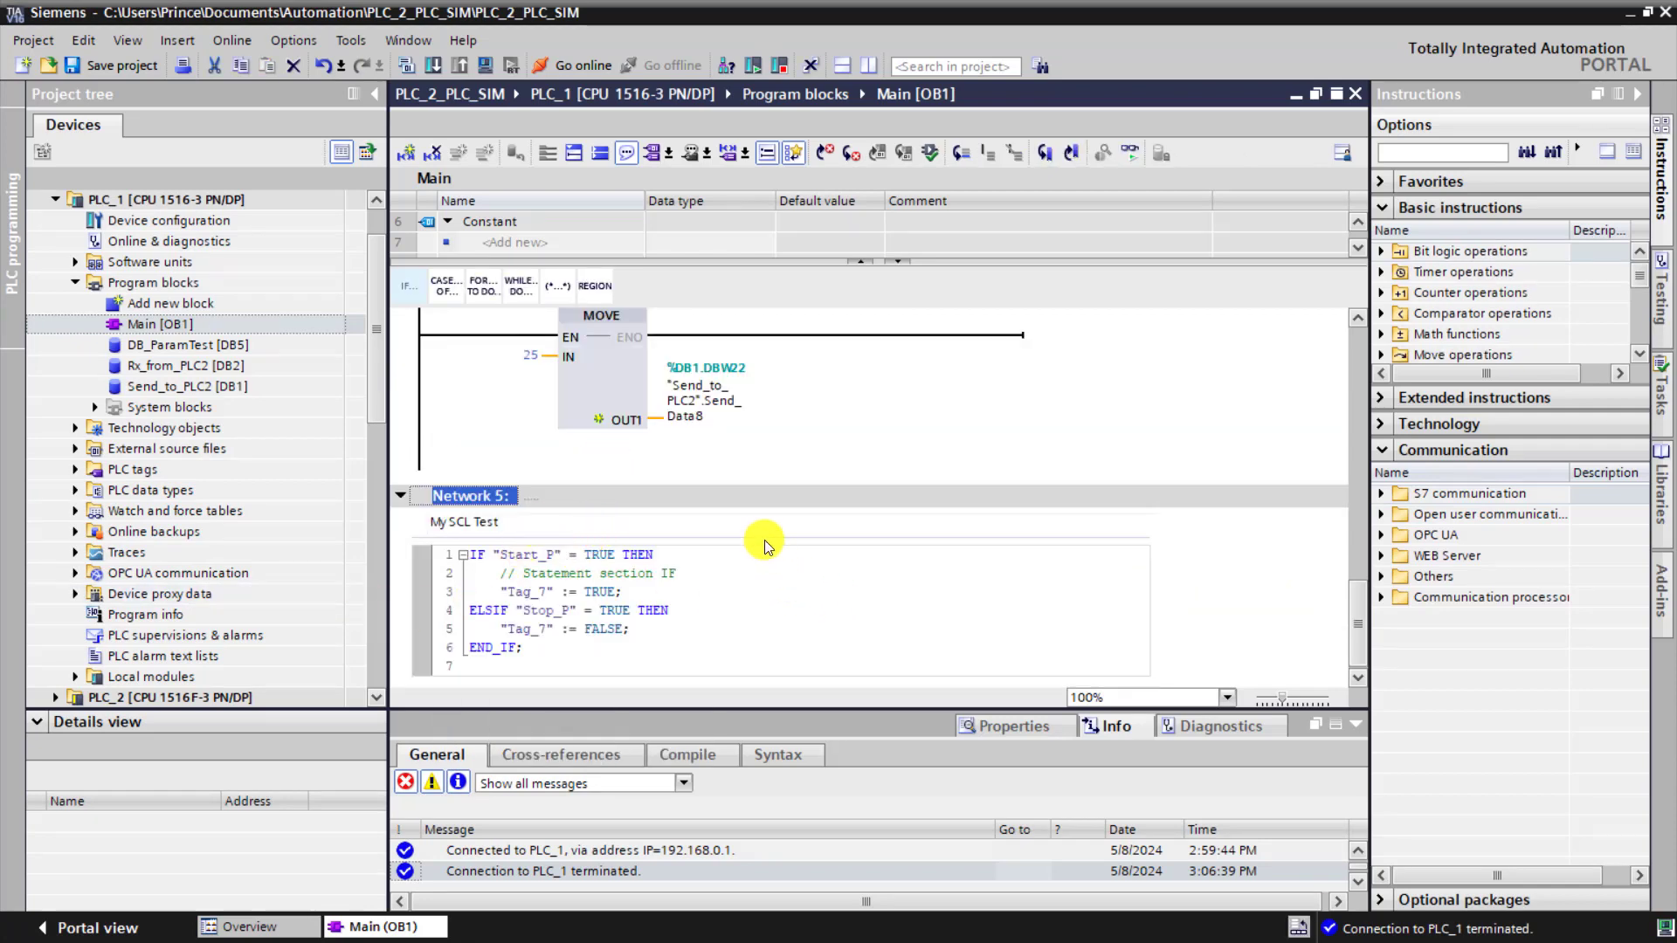
{"action": "left_click", "coordinate": [685, 755]}
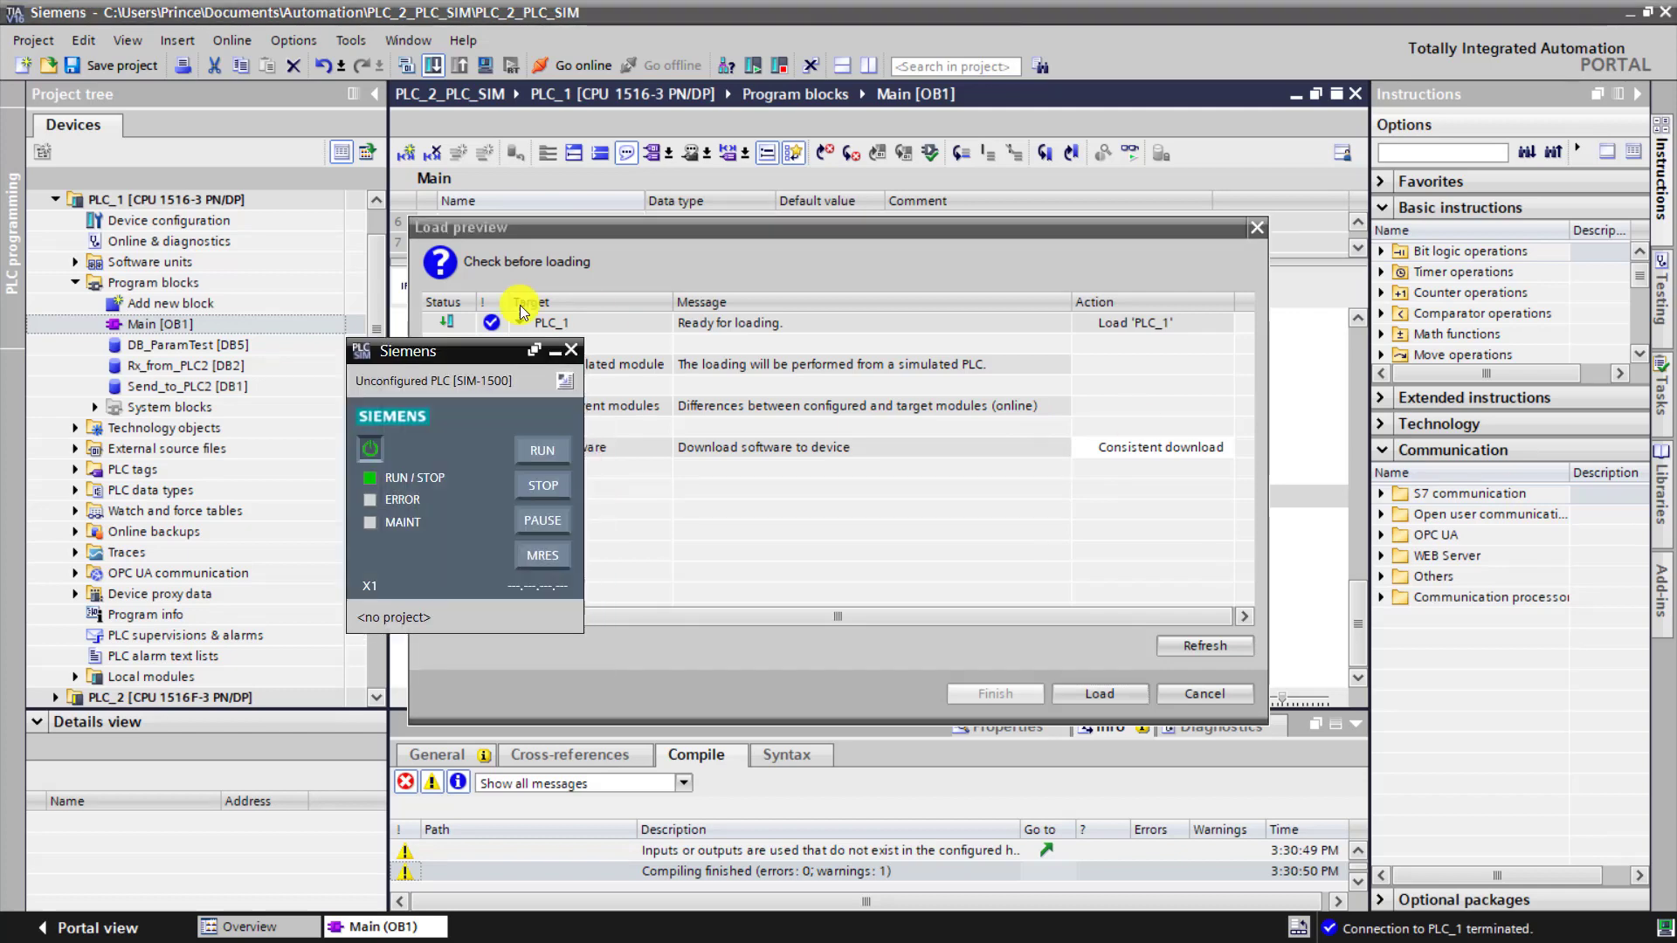
{"action": "mouse_move", "coordinate": [494, 521]}
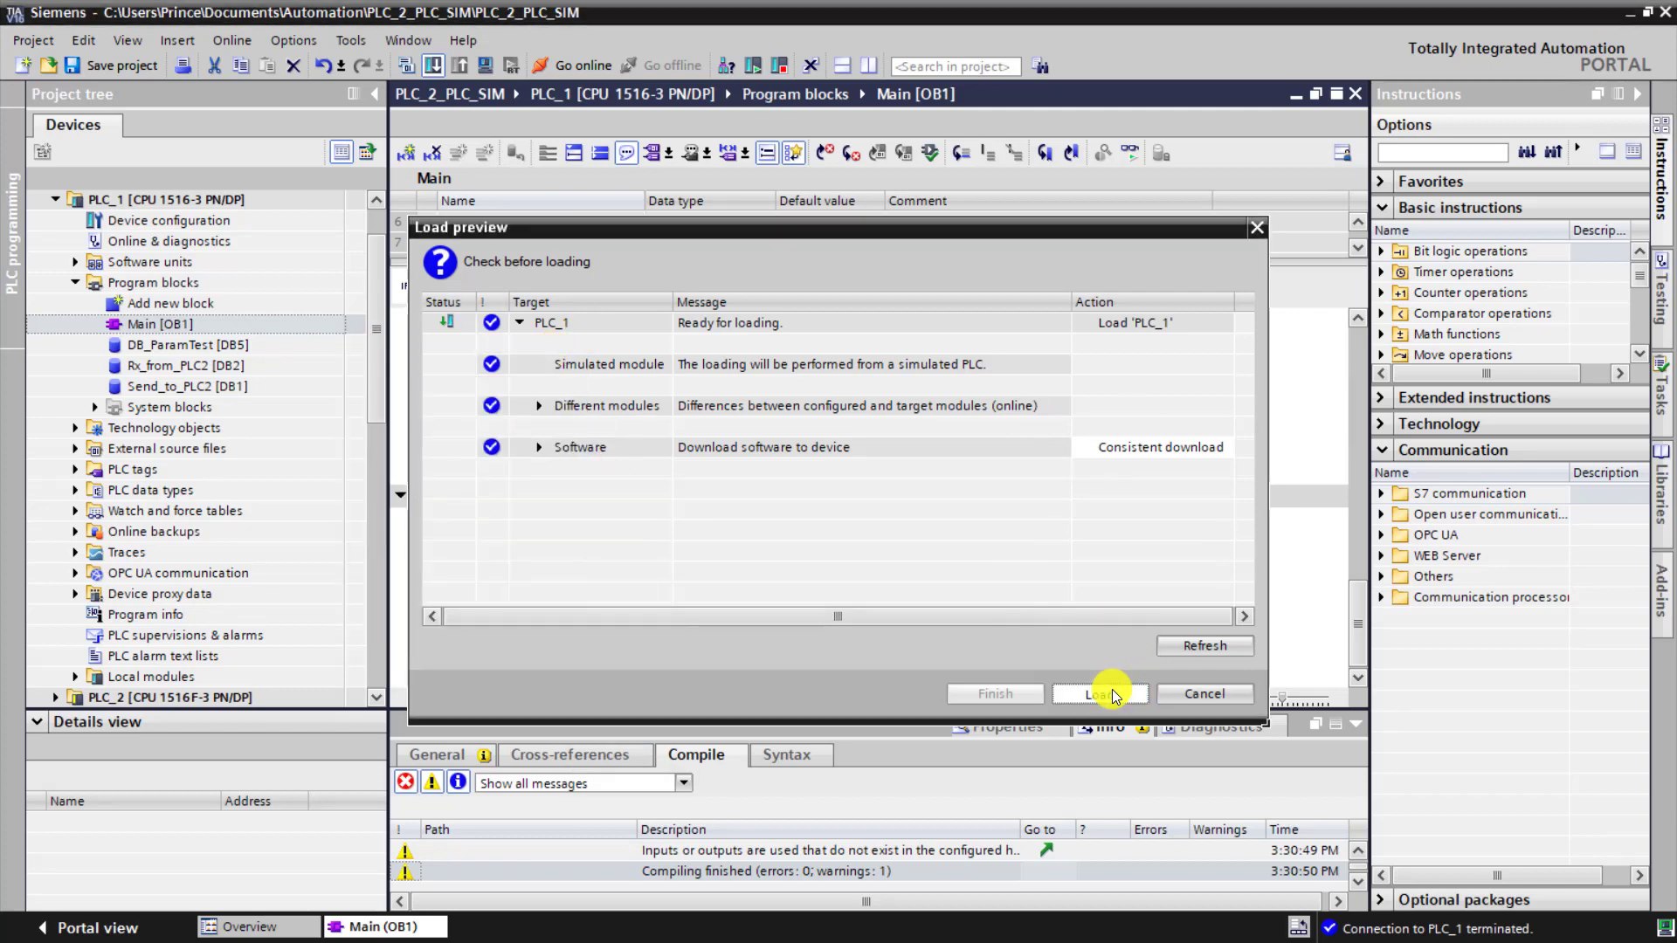
{"action": "left_click", "coordinate": [1099, 693]}
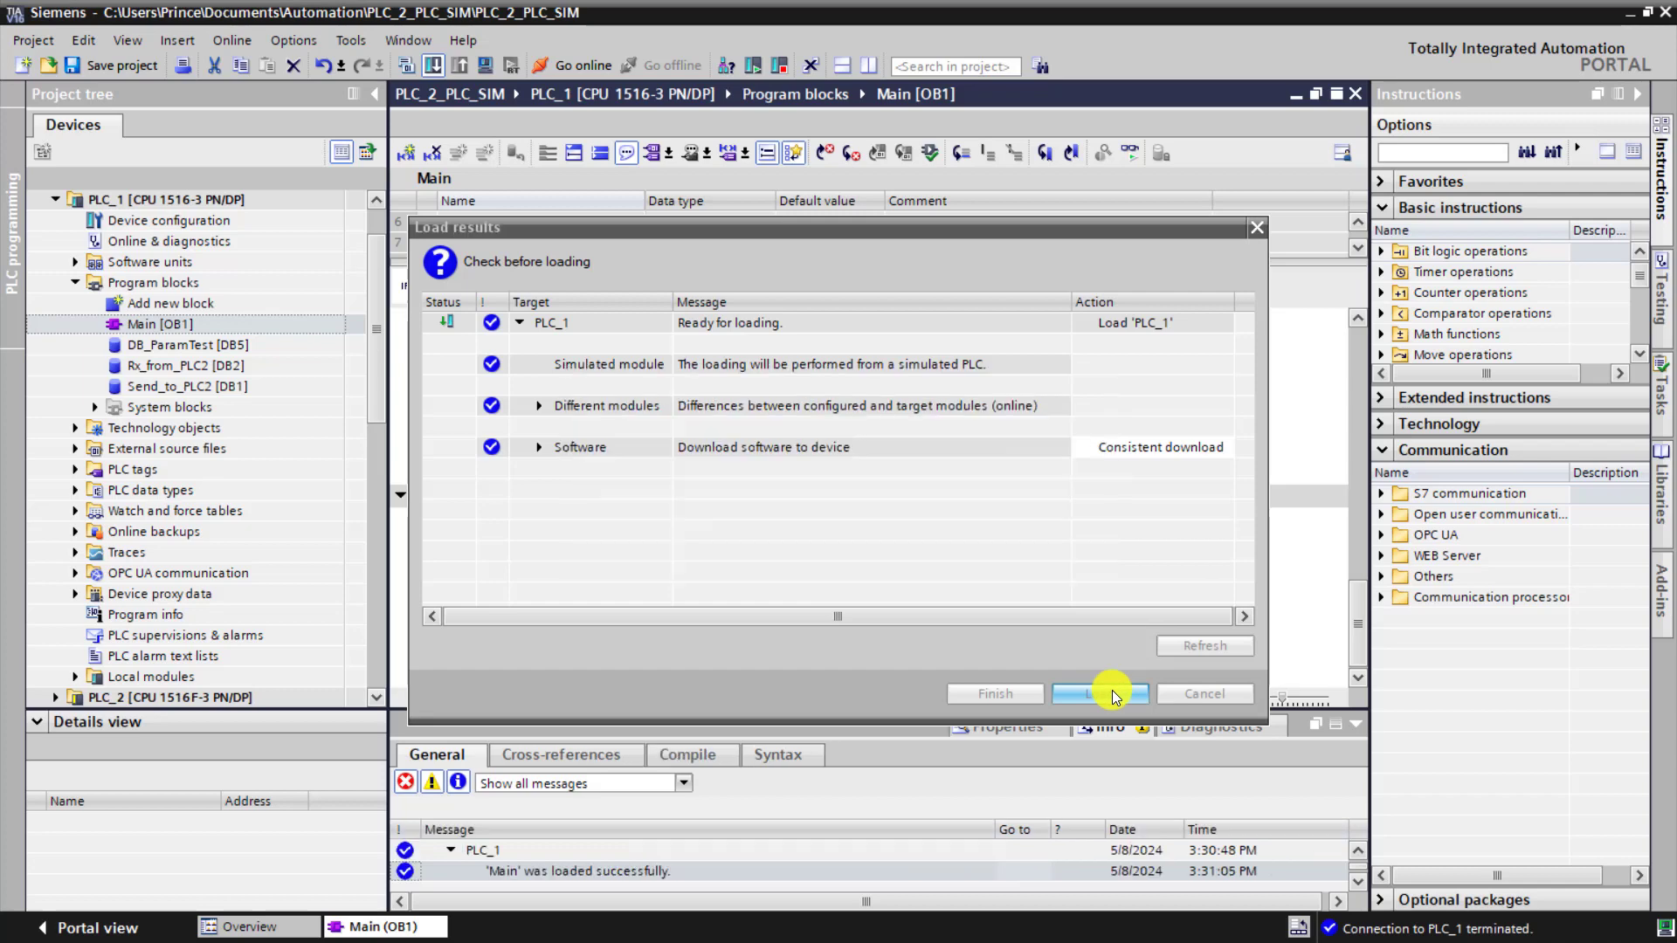
{"action": "left_click", "coordinate": [1098, 693]}
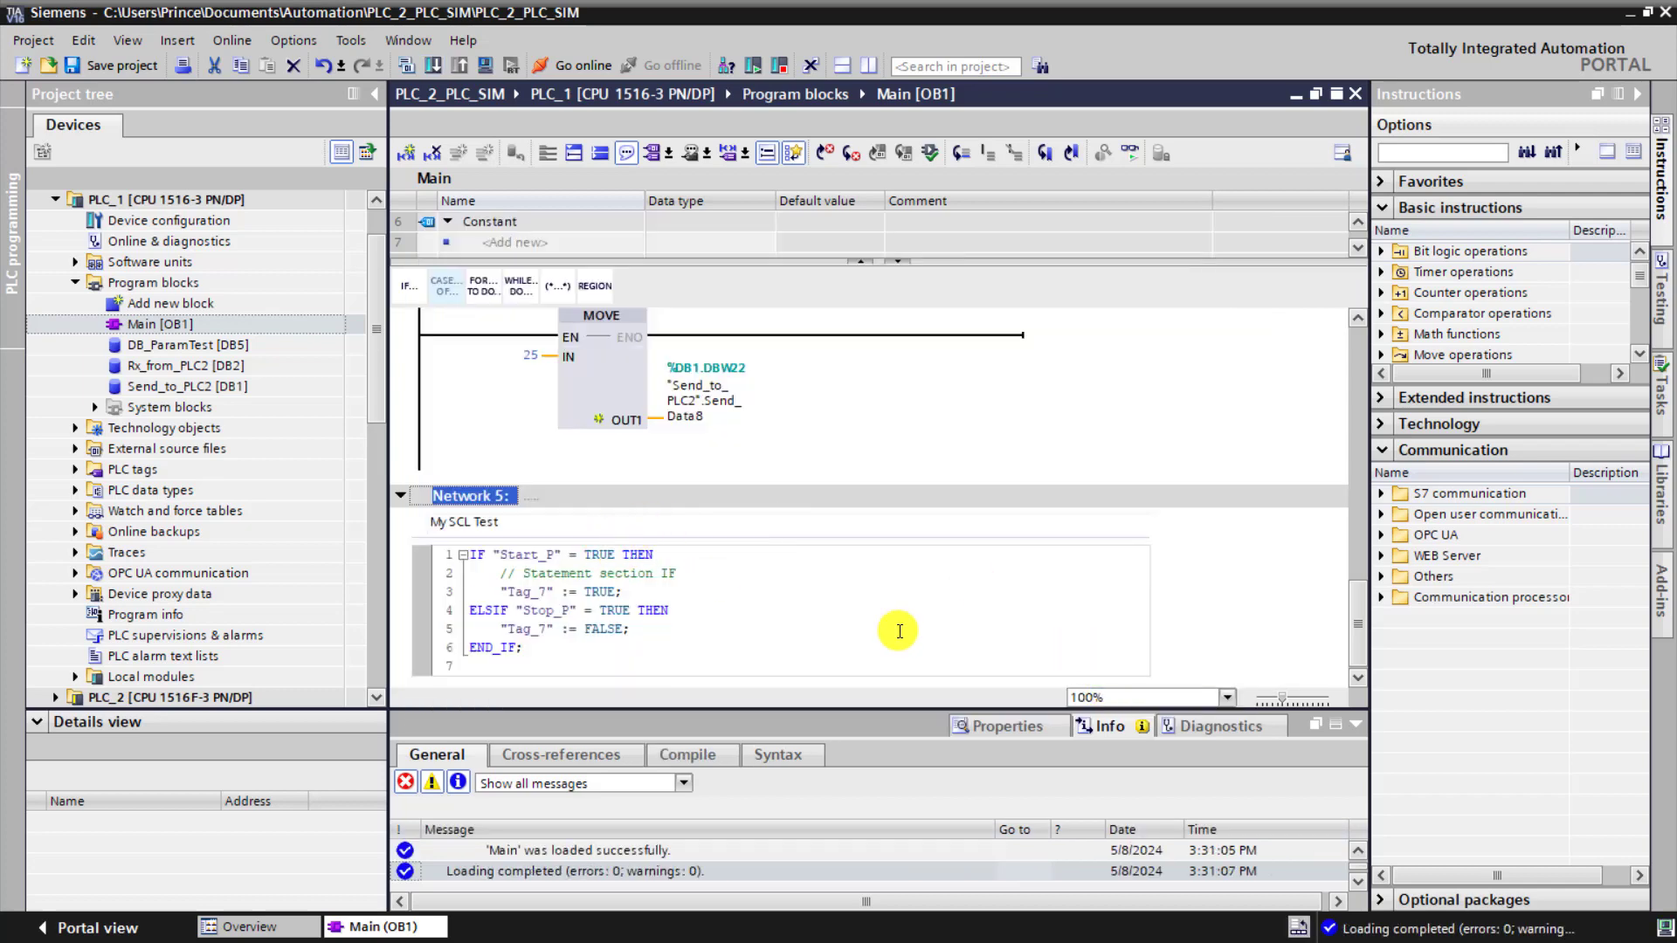
{"action": "left_click", "coordinate": [578, 65]}
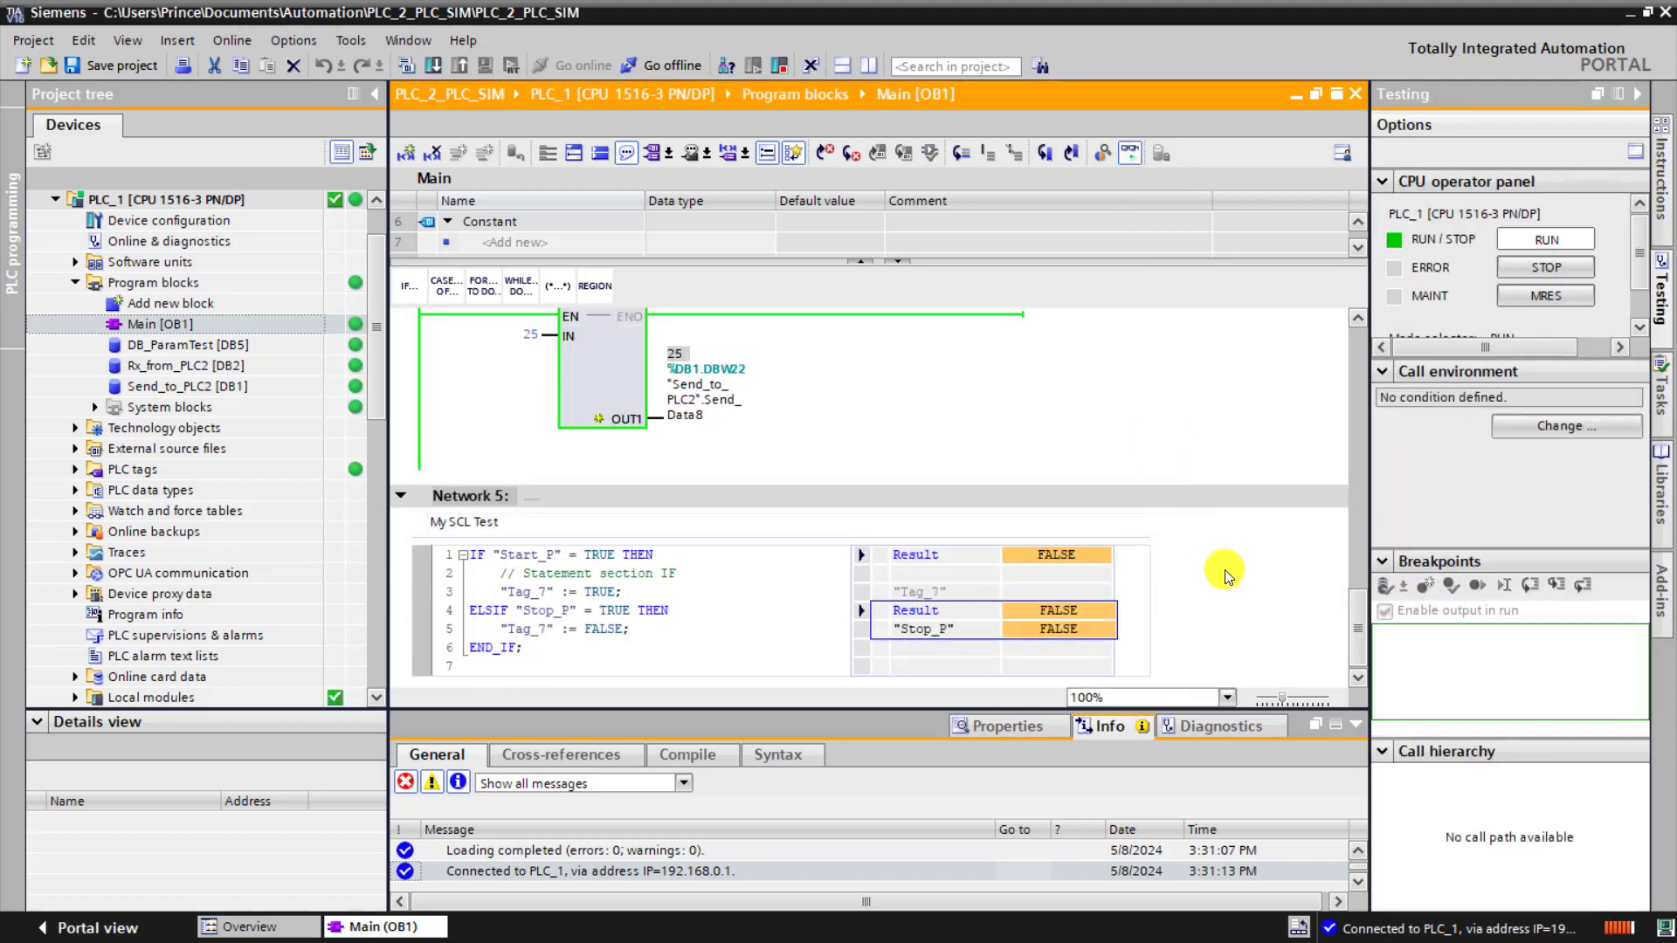
{"action": "mouse_move", "coordinate": [1043, 594]}
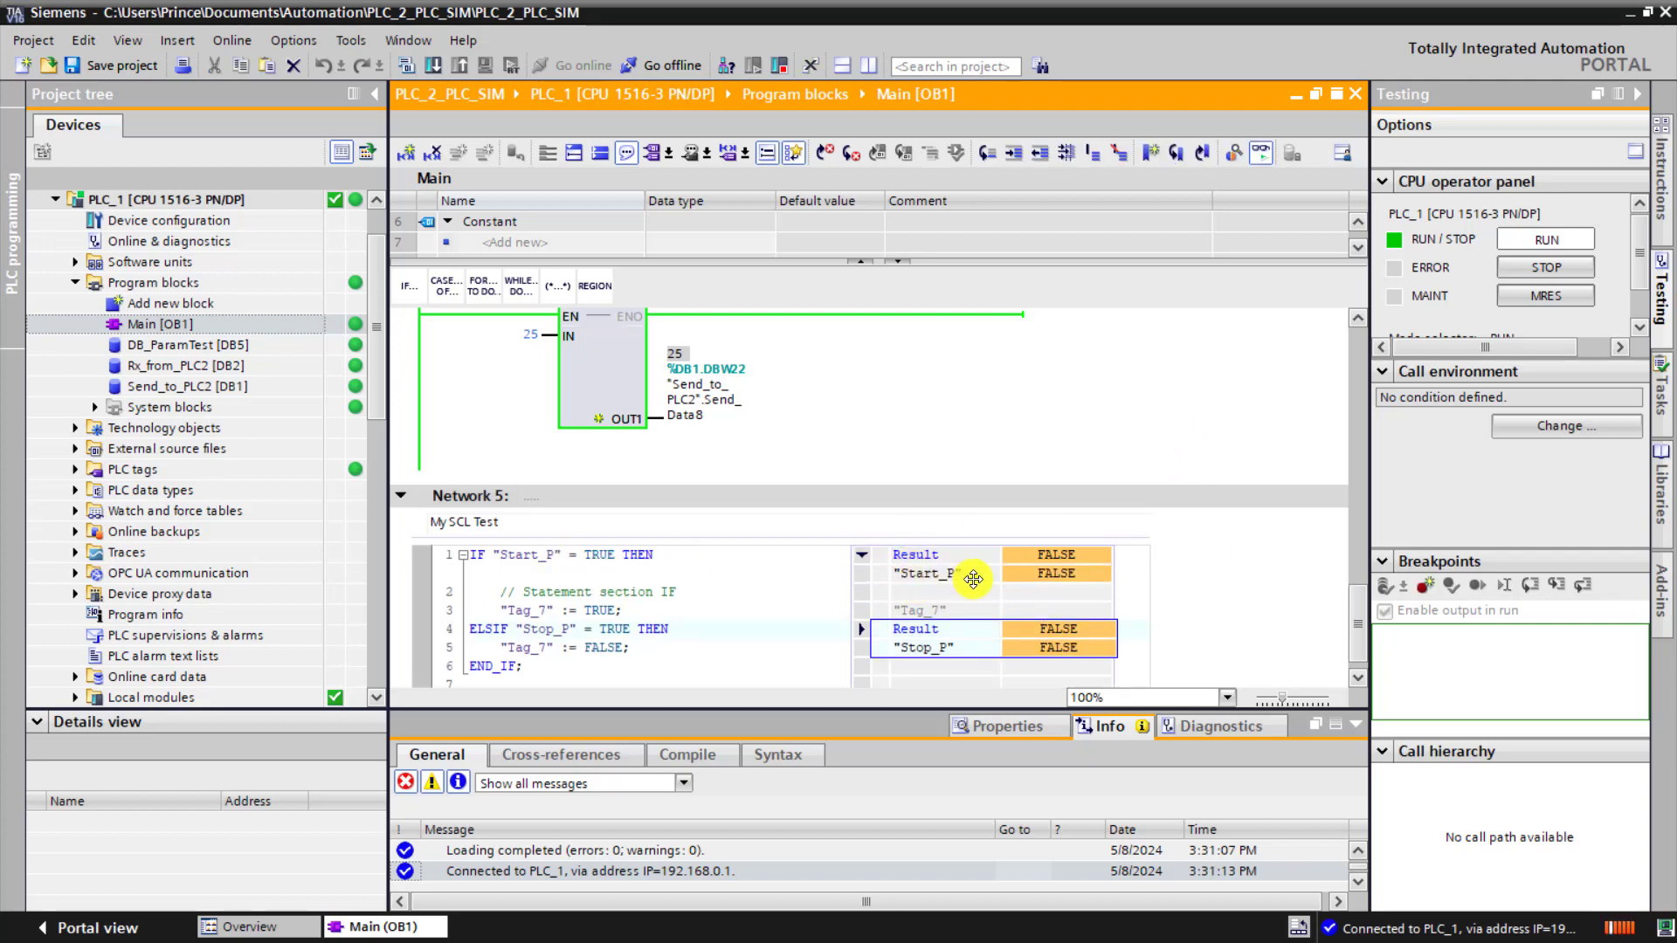
{"action": "mouse_move", "coordinate": [902, 652]}
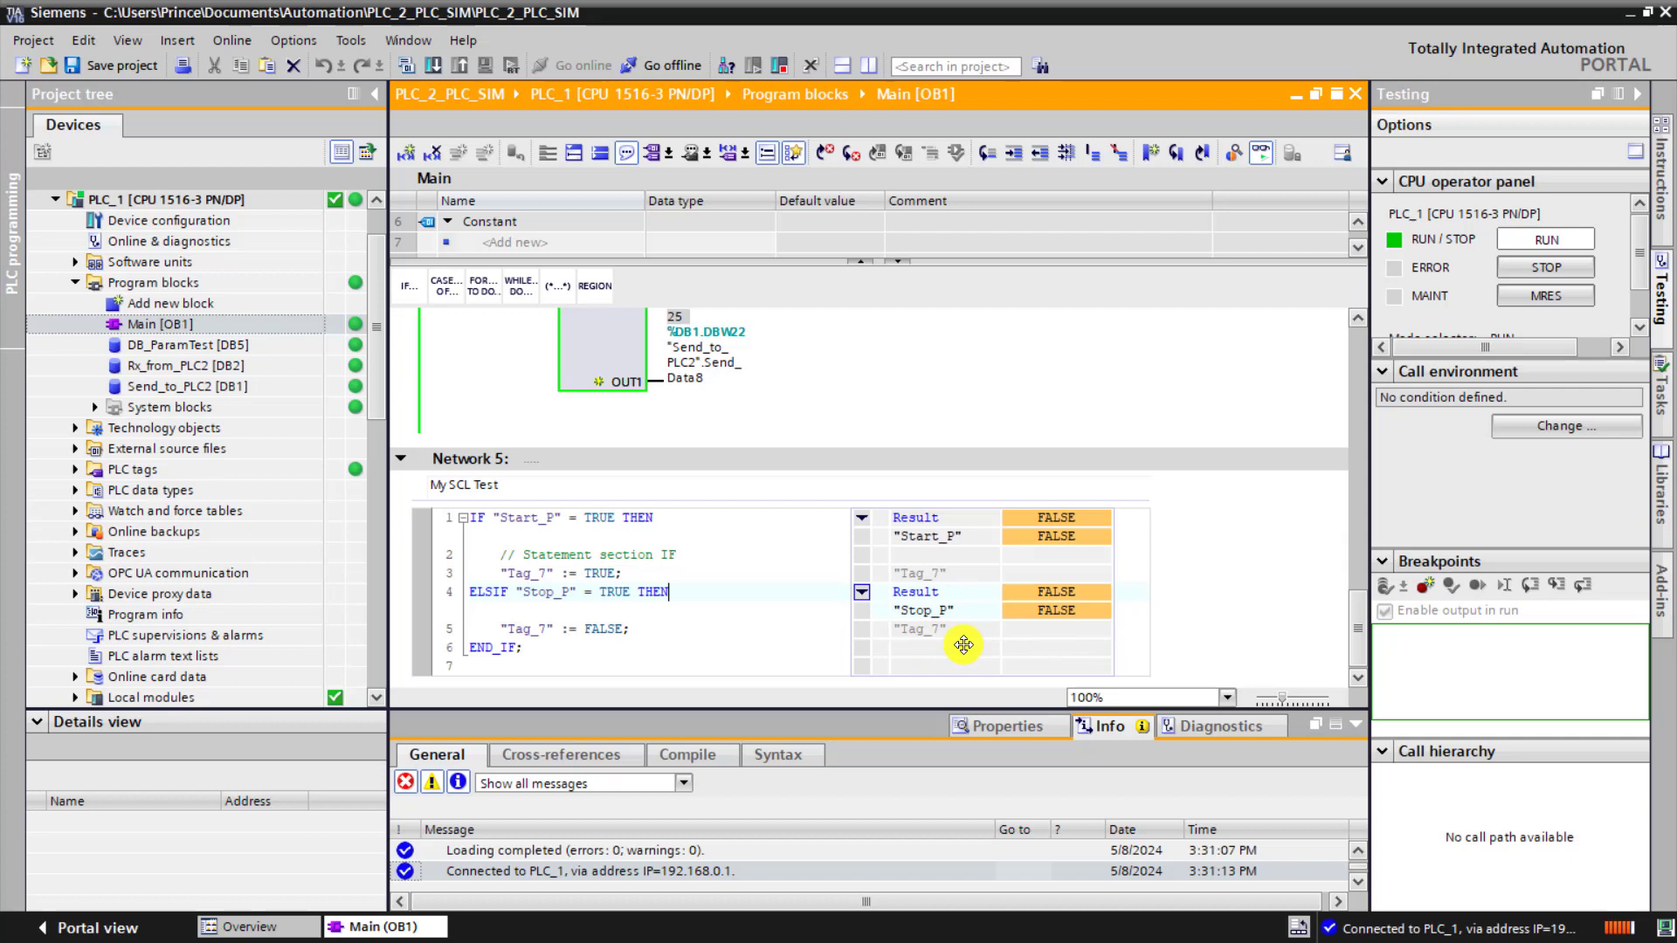
{"action": "mouse_move", "coordinate": [77, 511]}
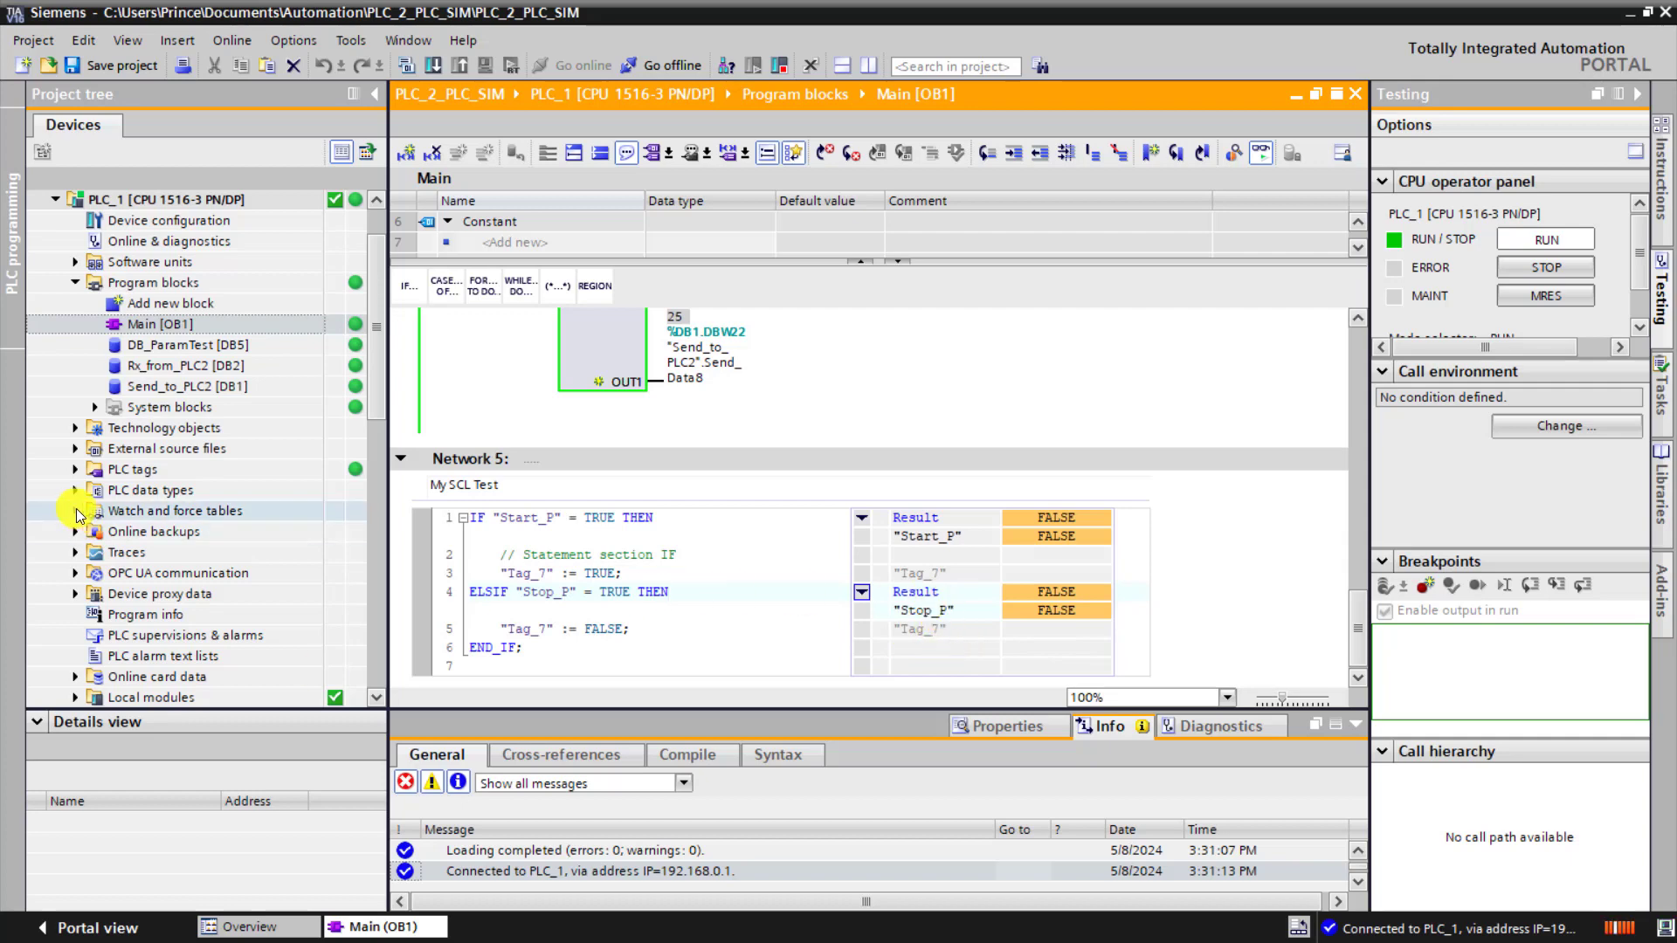
Expand the Watch and force tables group in the project tree.
{"action": "left_click", "coordinate": [75, 510]}
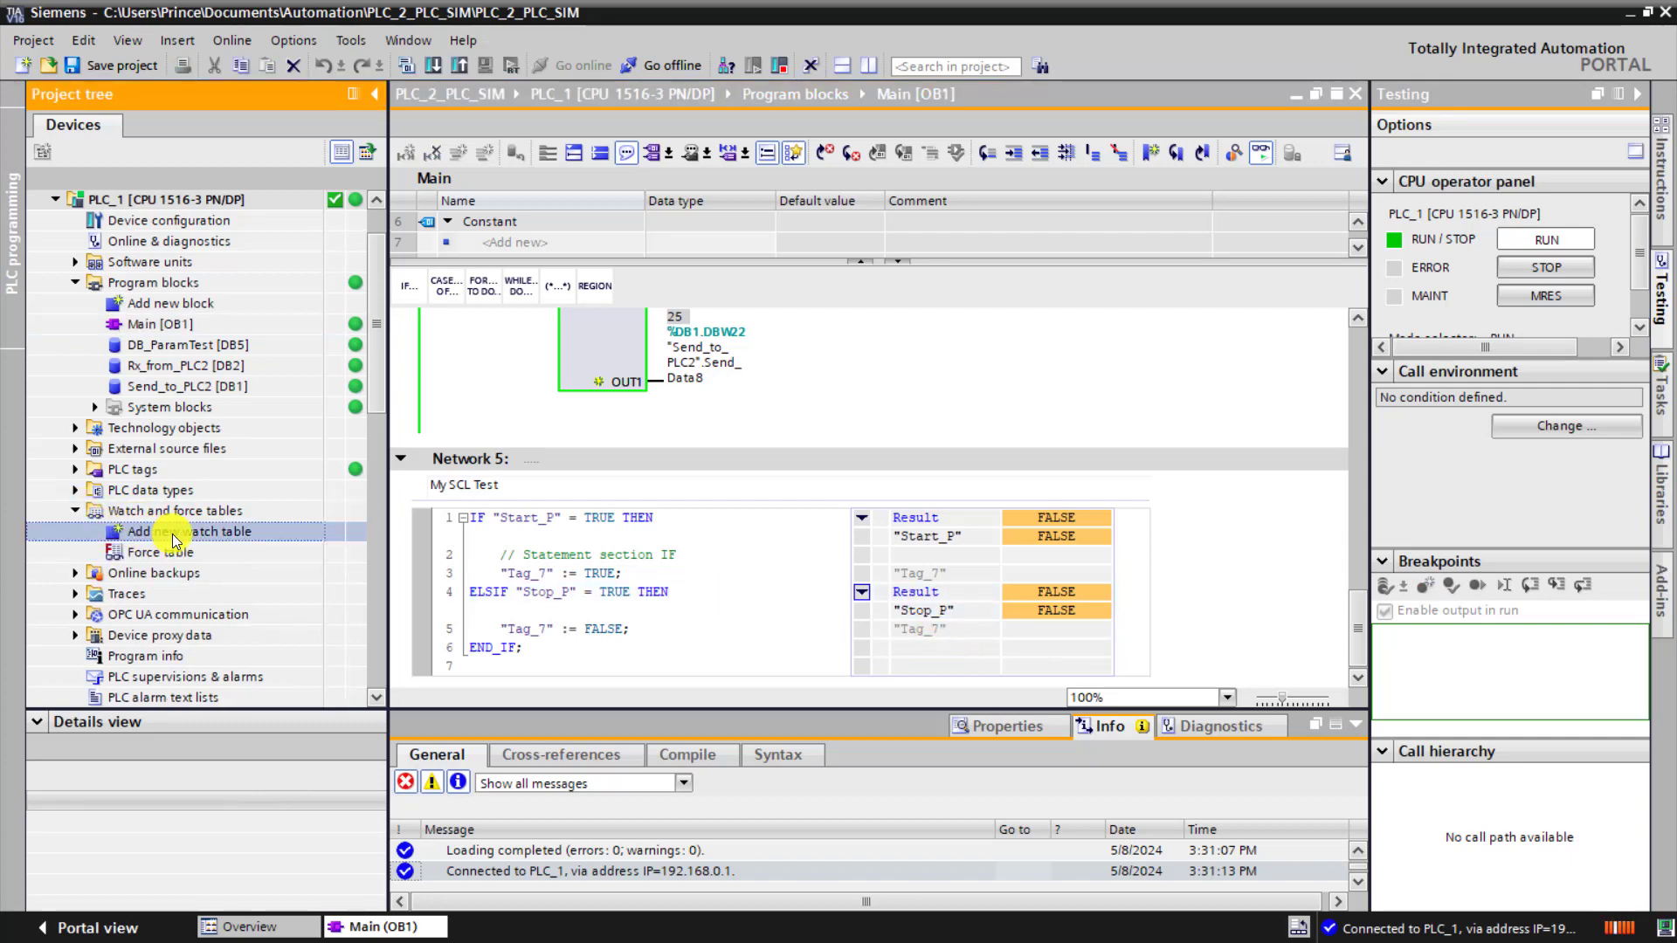
Create a watch table with Start_P, Stop_P, Tag_7 and modify Start_P to 1 now.
{"action": "double_click", "coordinate": [188, 531]}
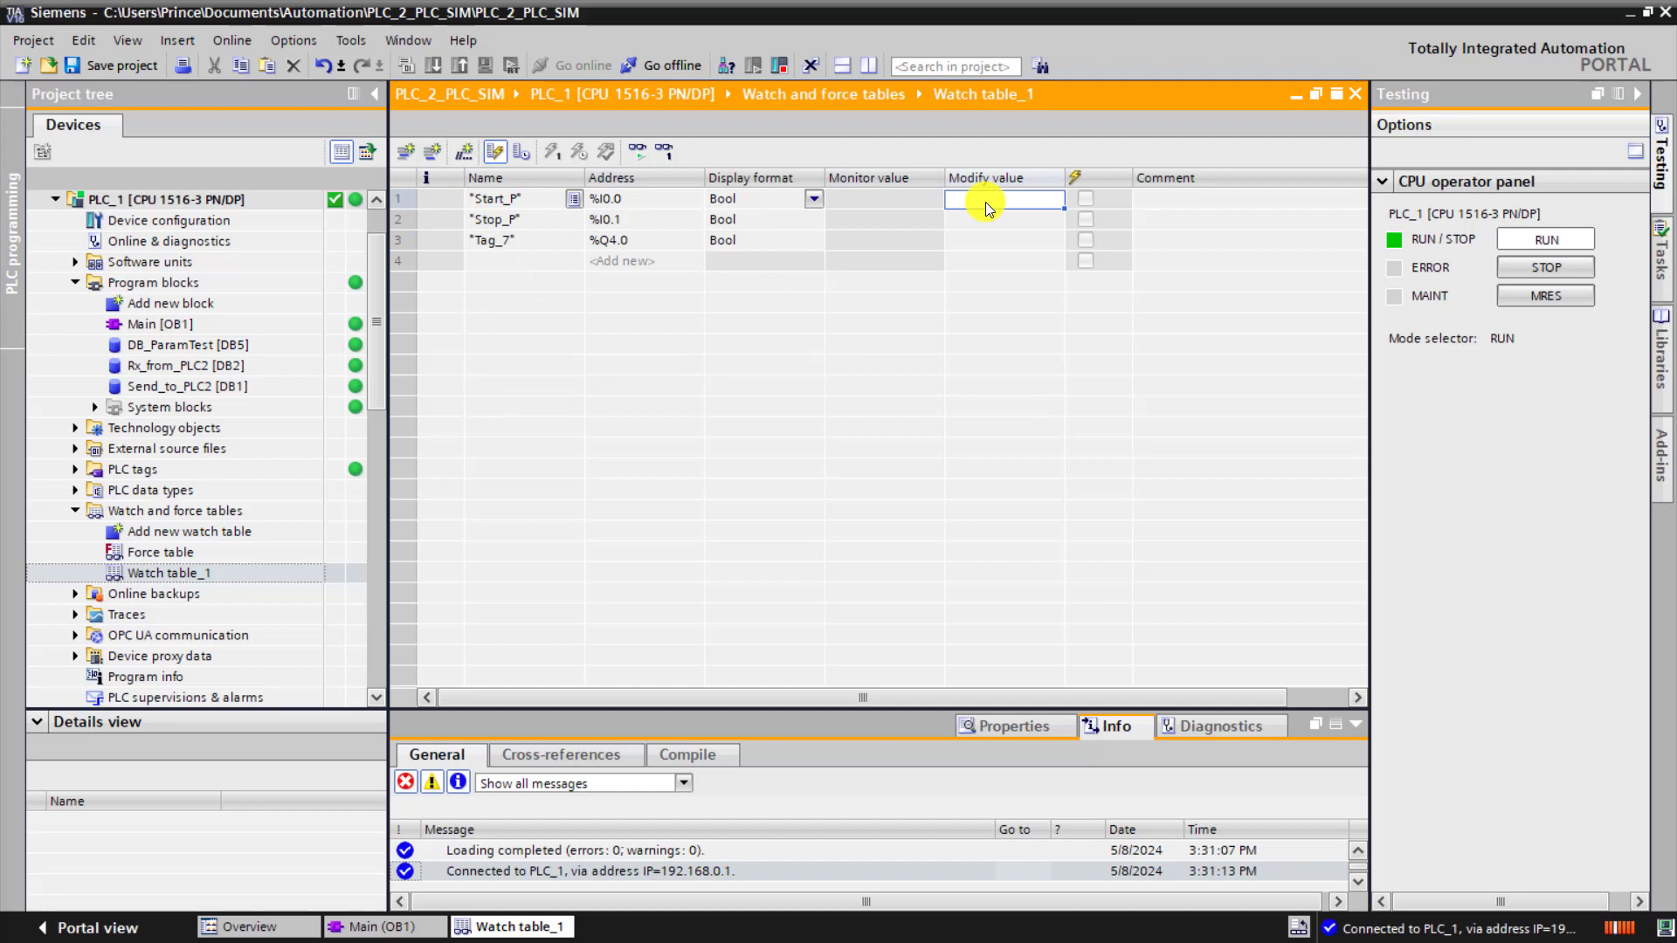
{"action": "type", "text": "1"}
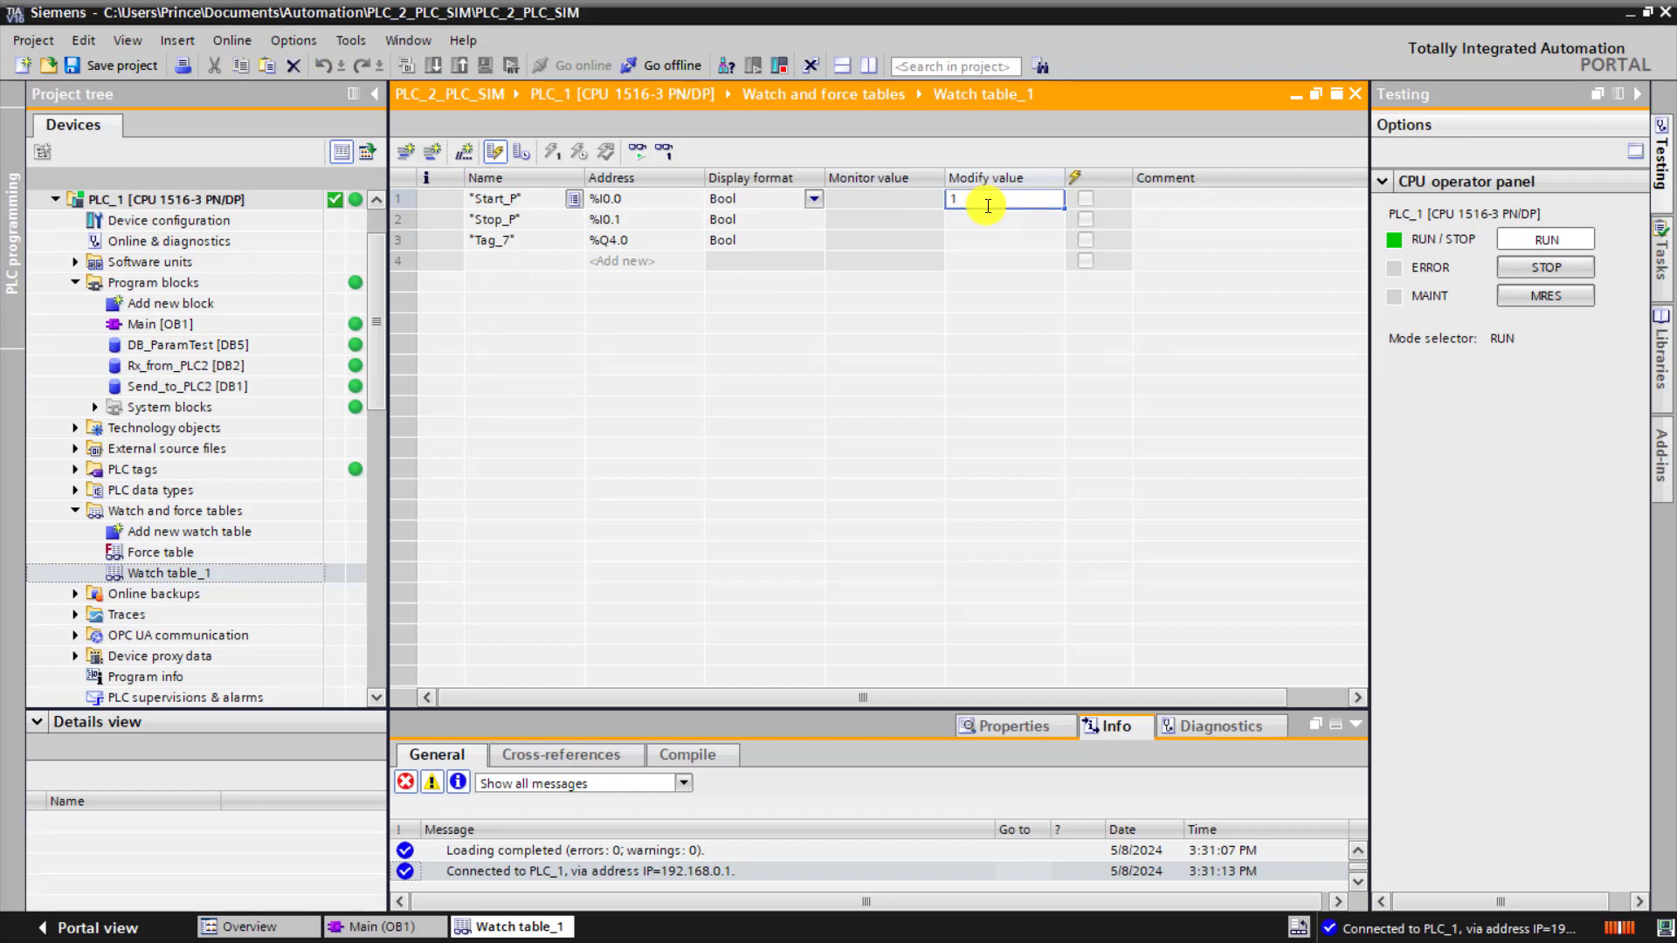
{"action": "key", "text": "Return"}
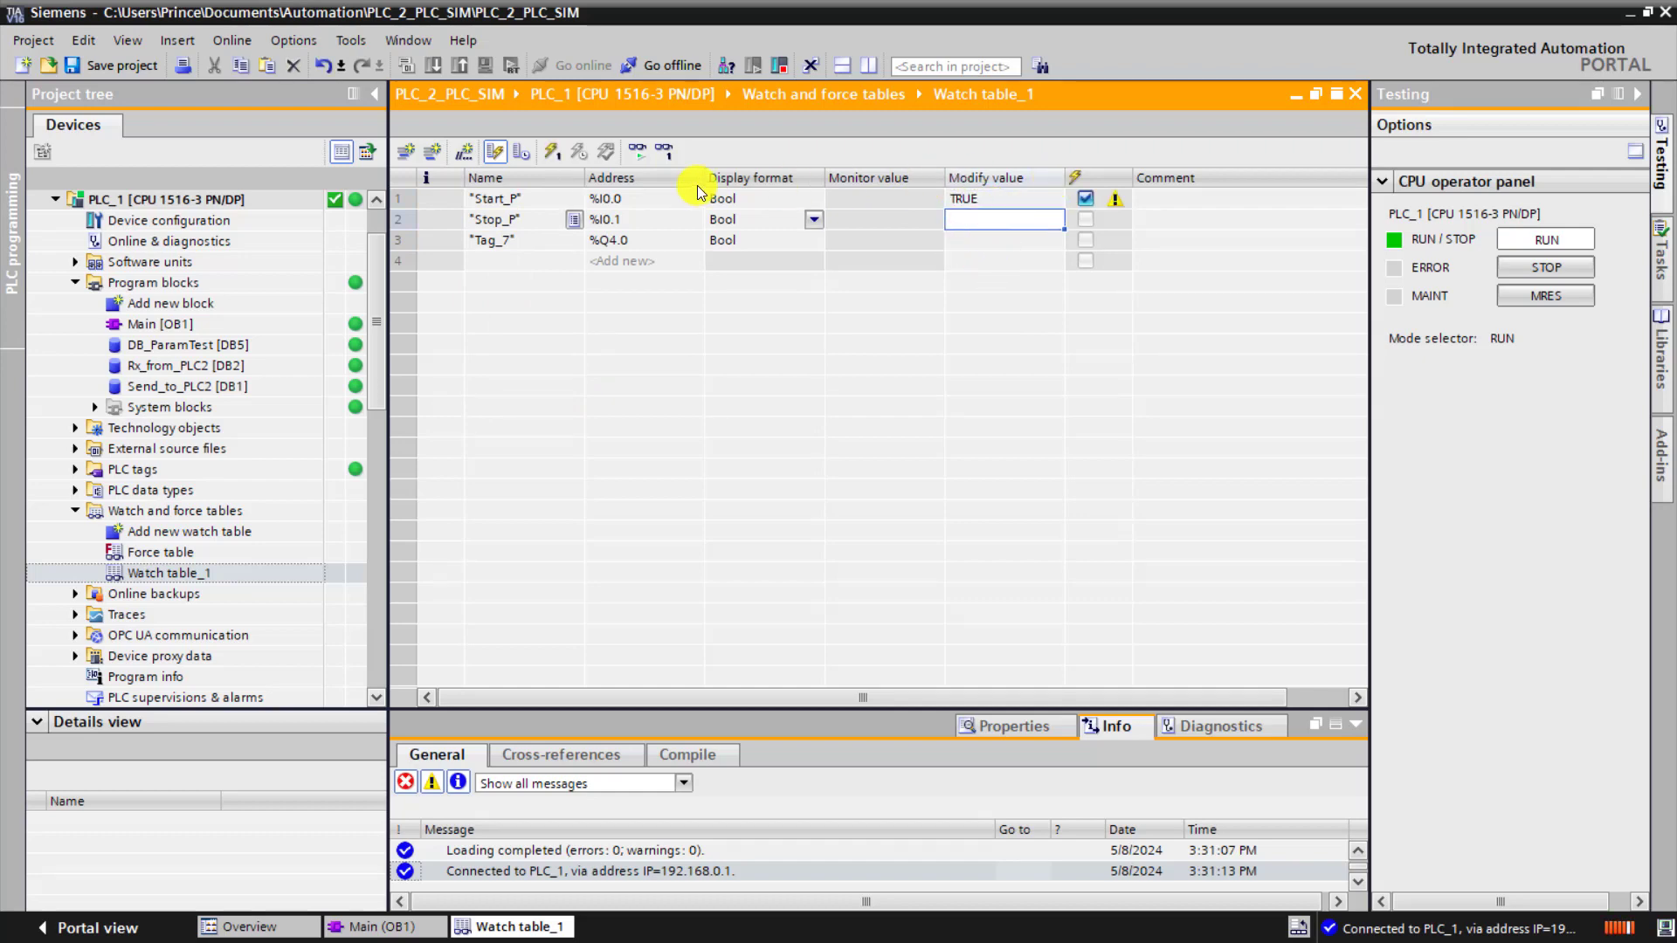
{"action": "left_click", "coordinate": [550, 150]}
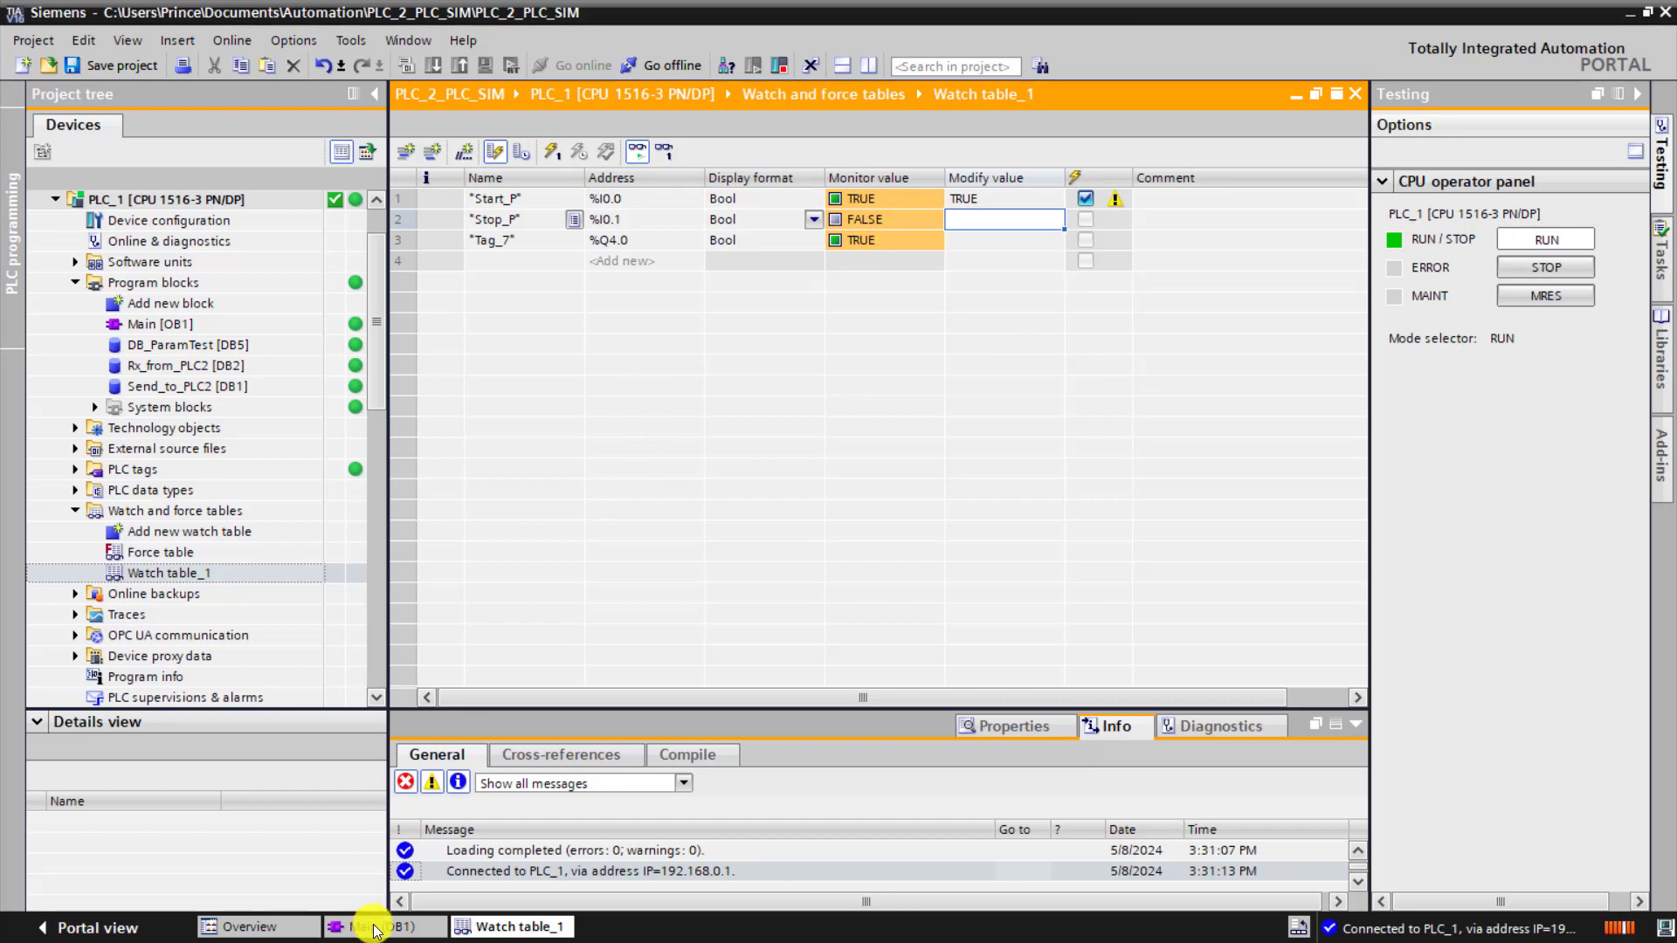
Check in Main that Tag_7 turns TRUE live, then return to the watch table.
{"action": "left_click", "coordinate": [383, 925]}
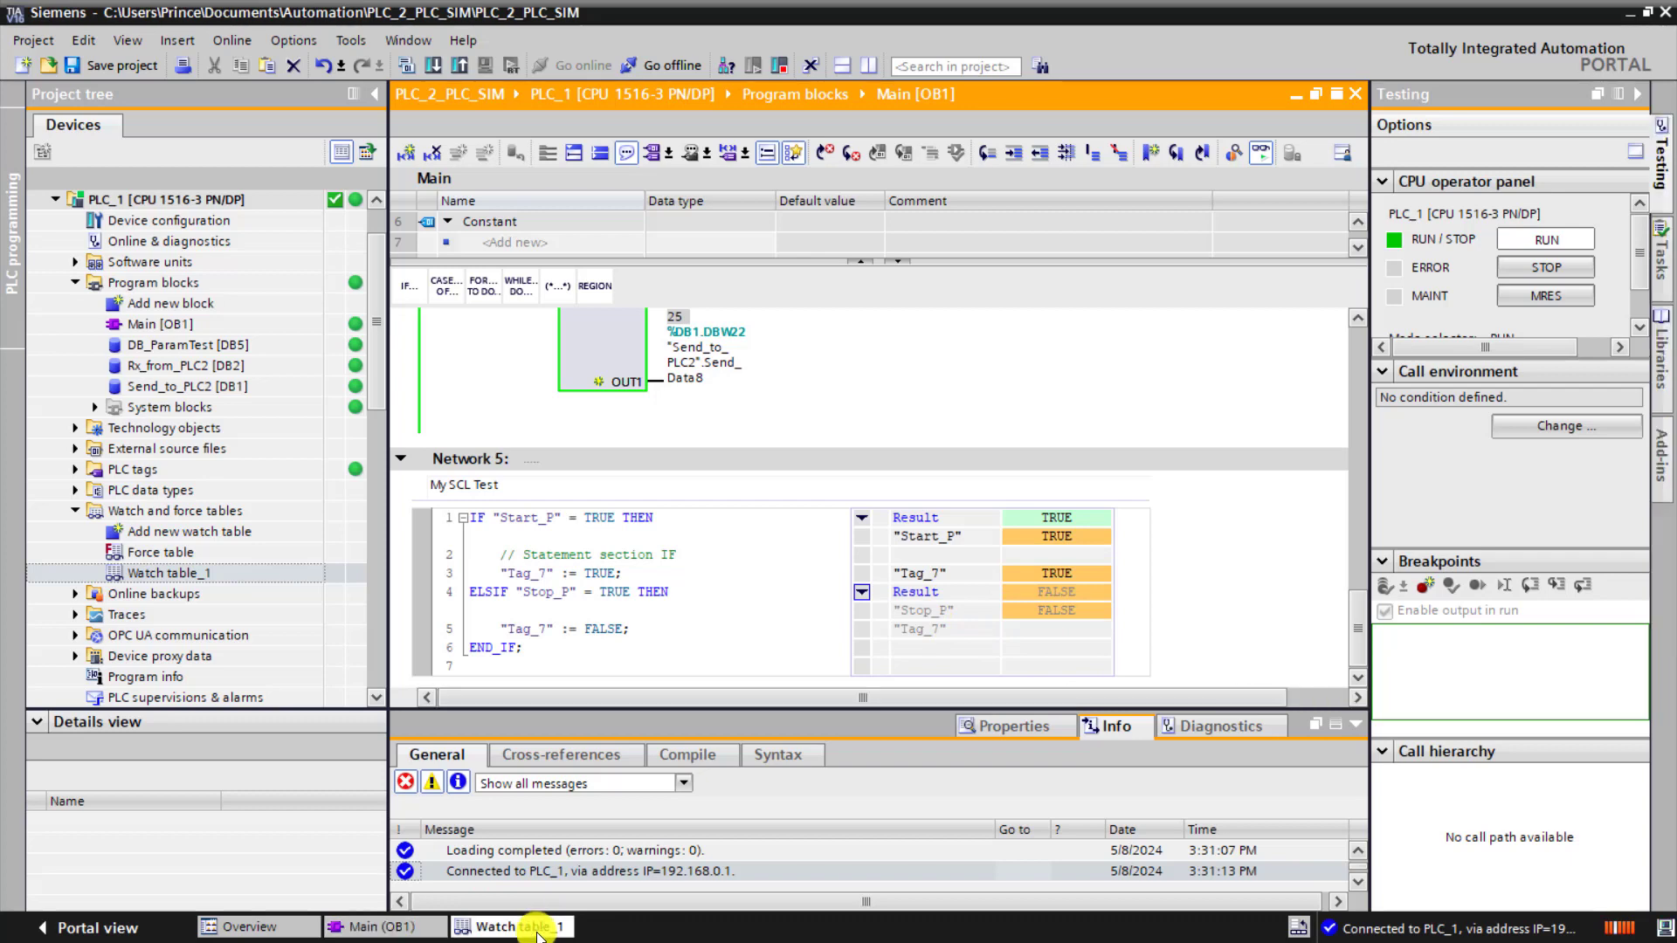
{"action": "left_click", "coordinate": [518, 928]}
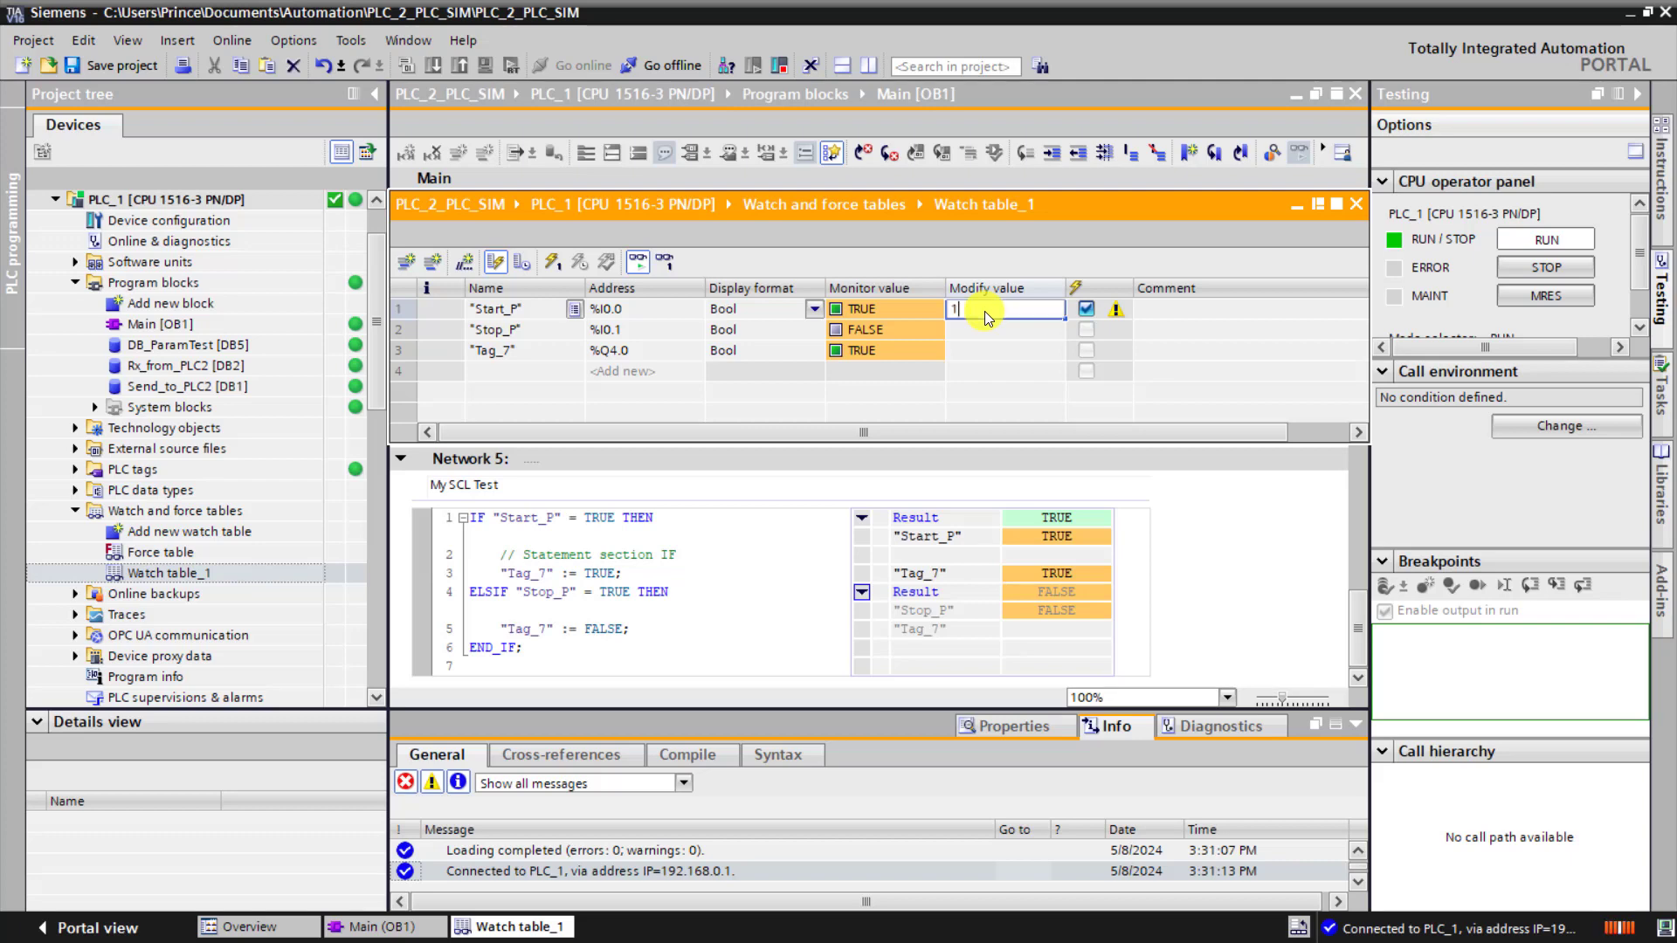
Modify Start_P to 0 and Stop_P to 1, writing the values to the PLC so Tag_7 resets FALSE.
{"action": "type", "text": "0"}
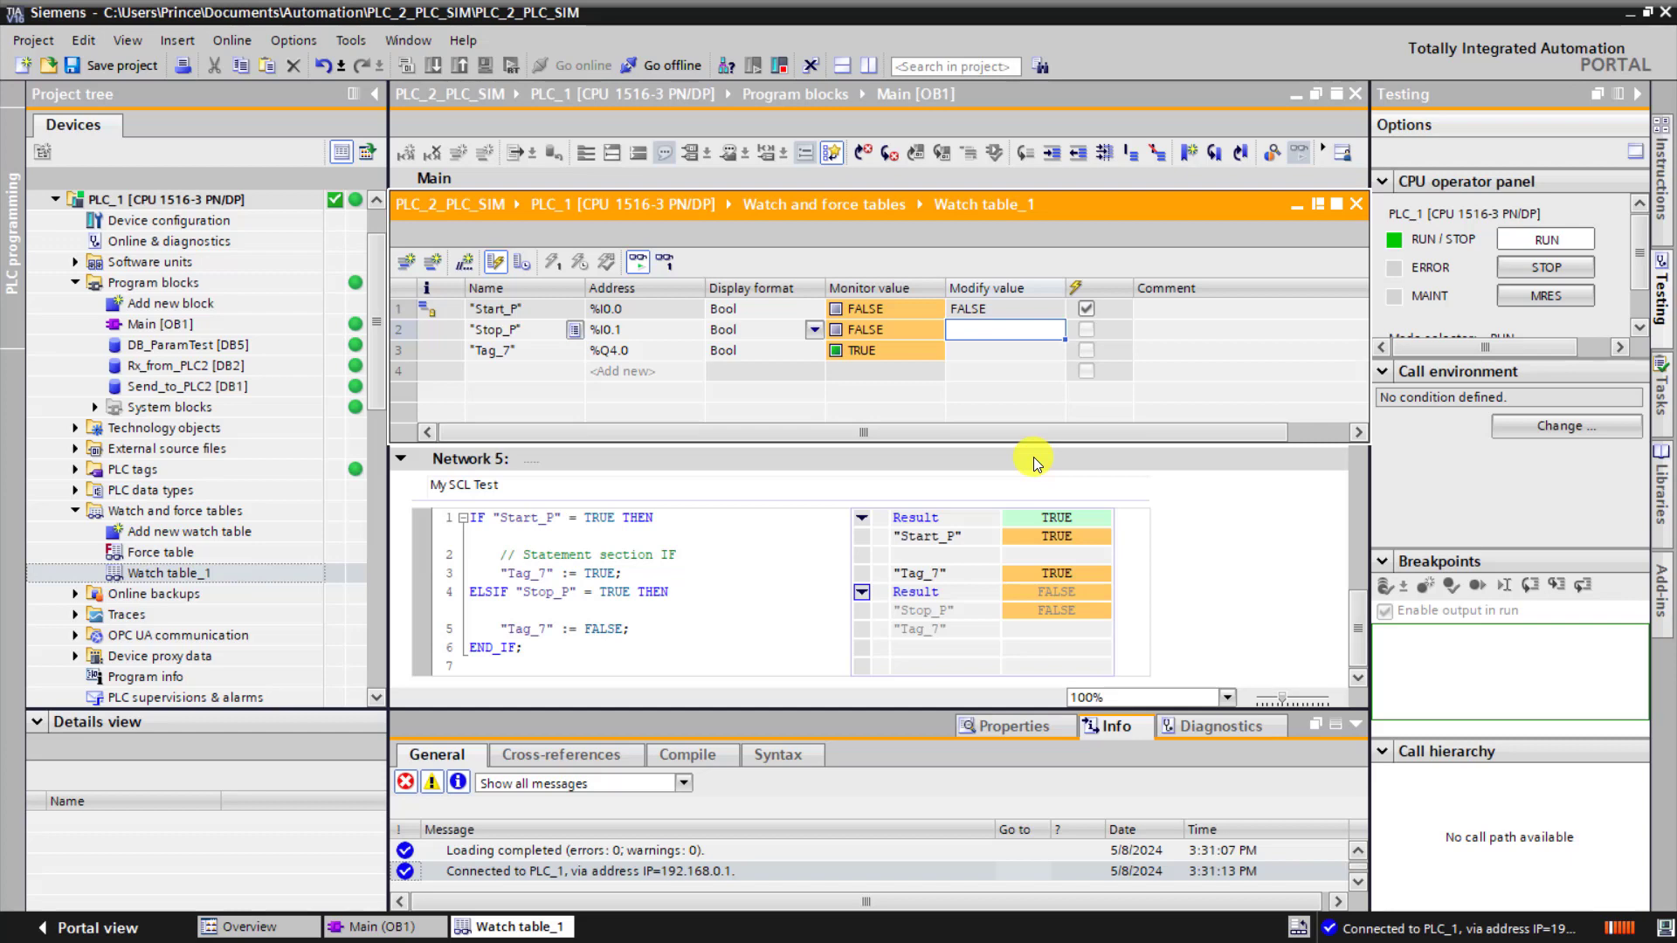
{"action": "left_click", "coordinate": [1003, 329]}
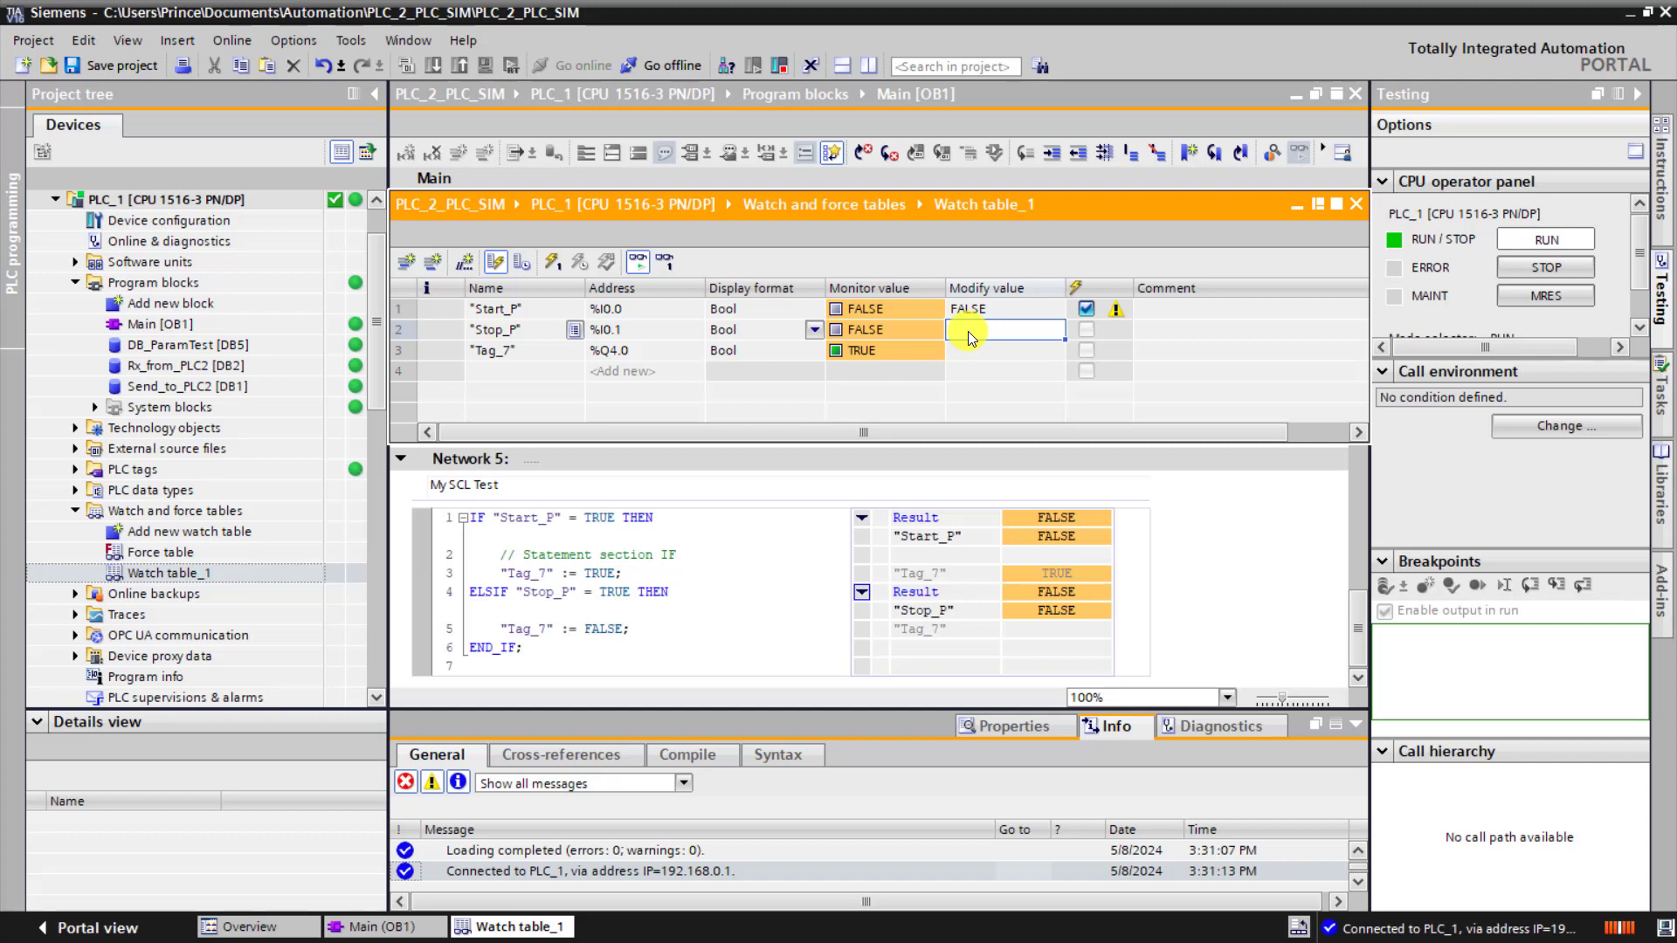
{"action": "type", "text": "1"}
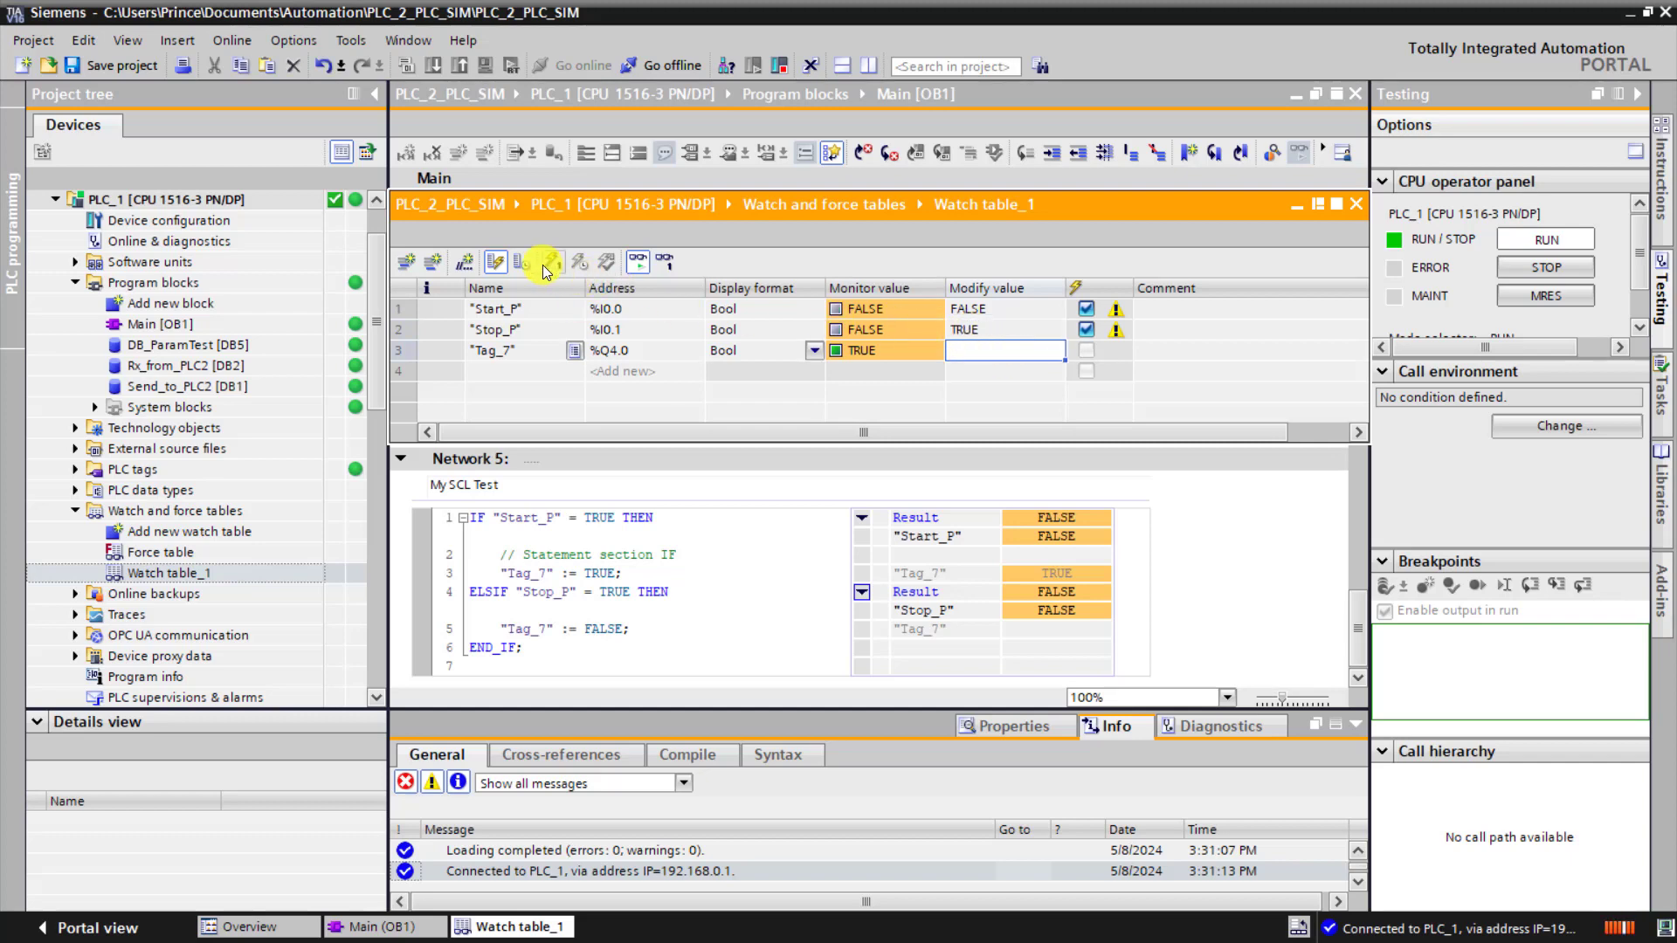
{"action": "left_click", "coordinate": [522, 262]}
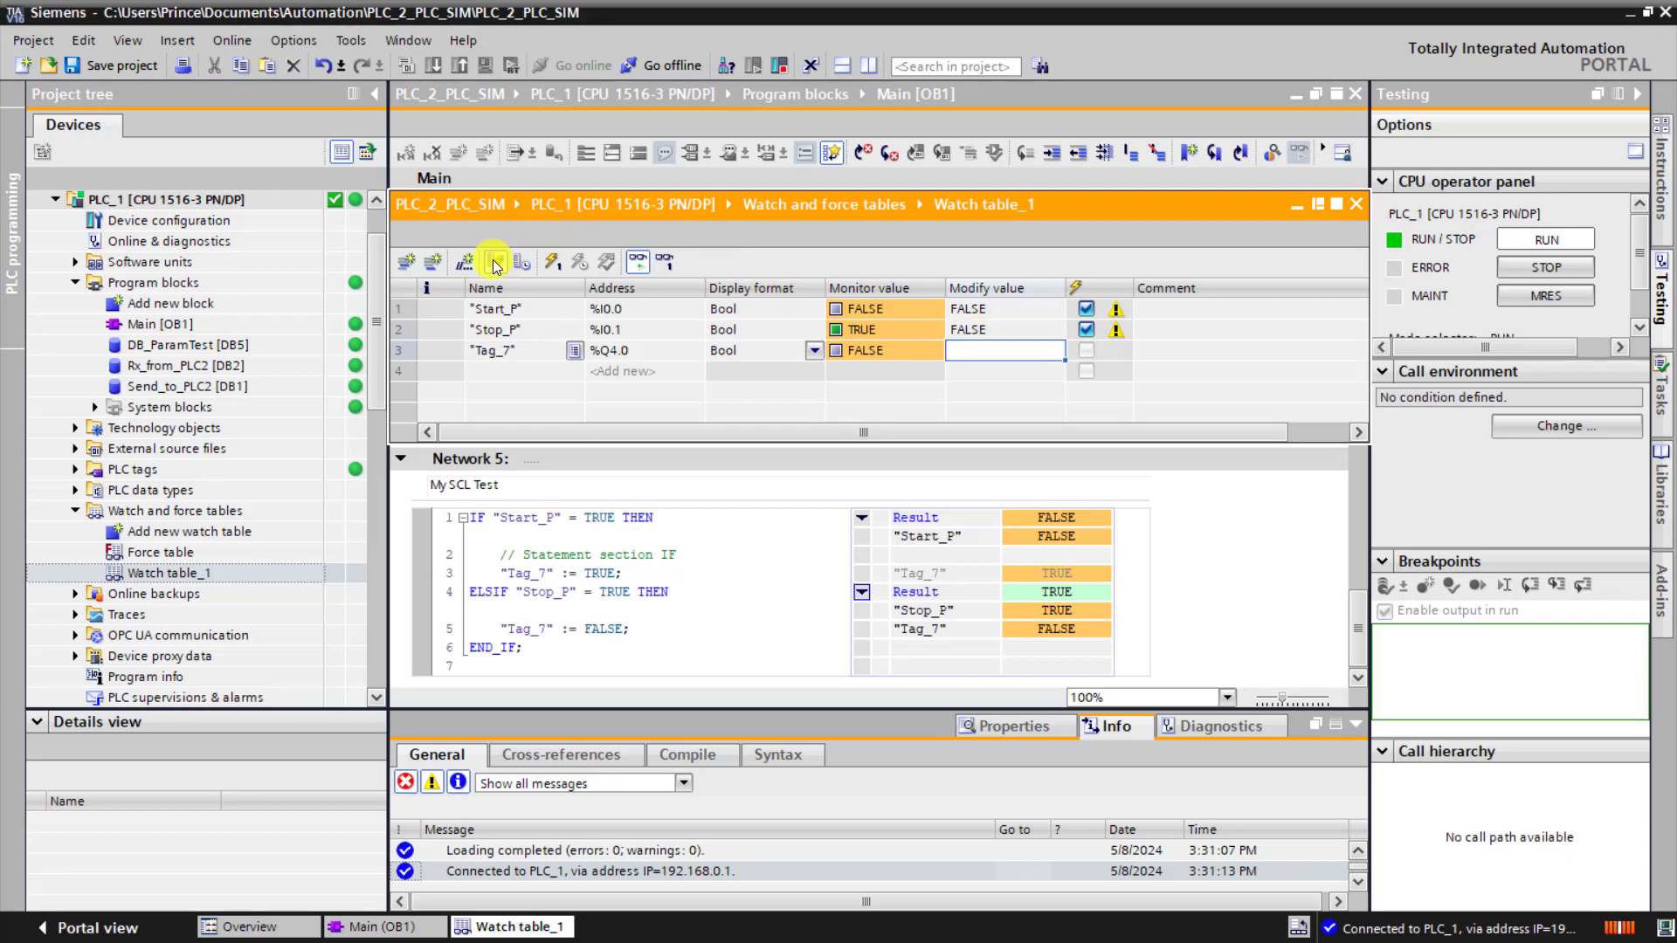
{"action": "left_click", "coordinate": [494, 262]}
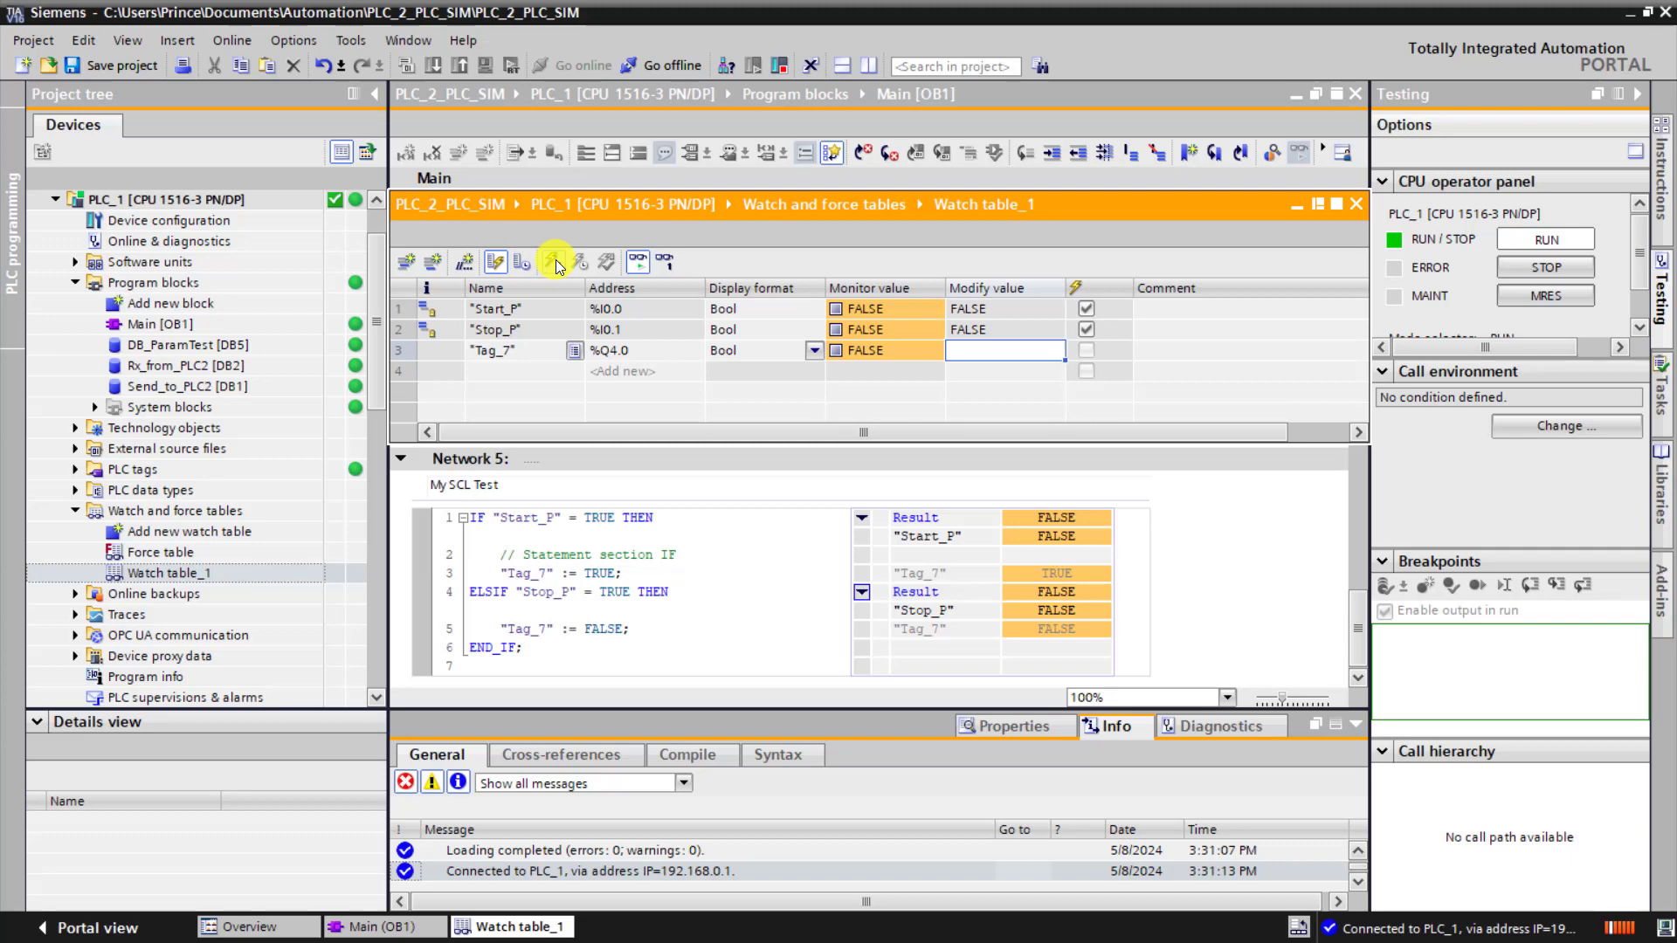
{"action": "left_click", "coordinate": [555, 260]}
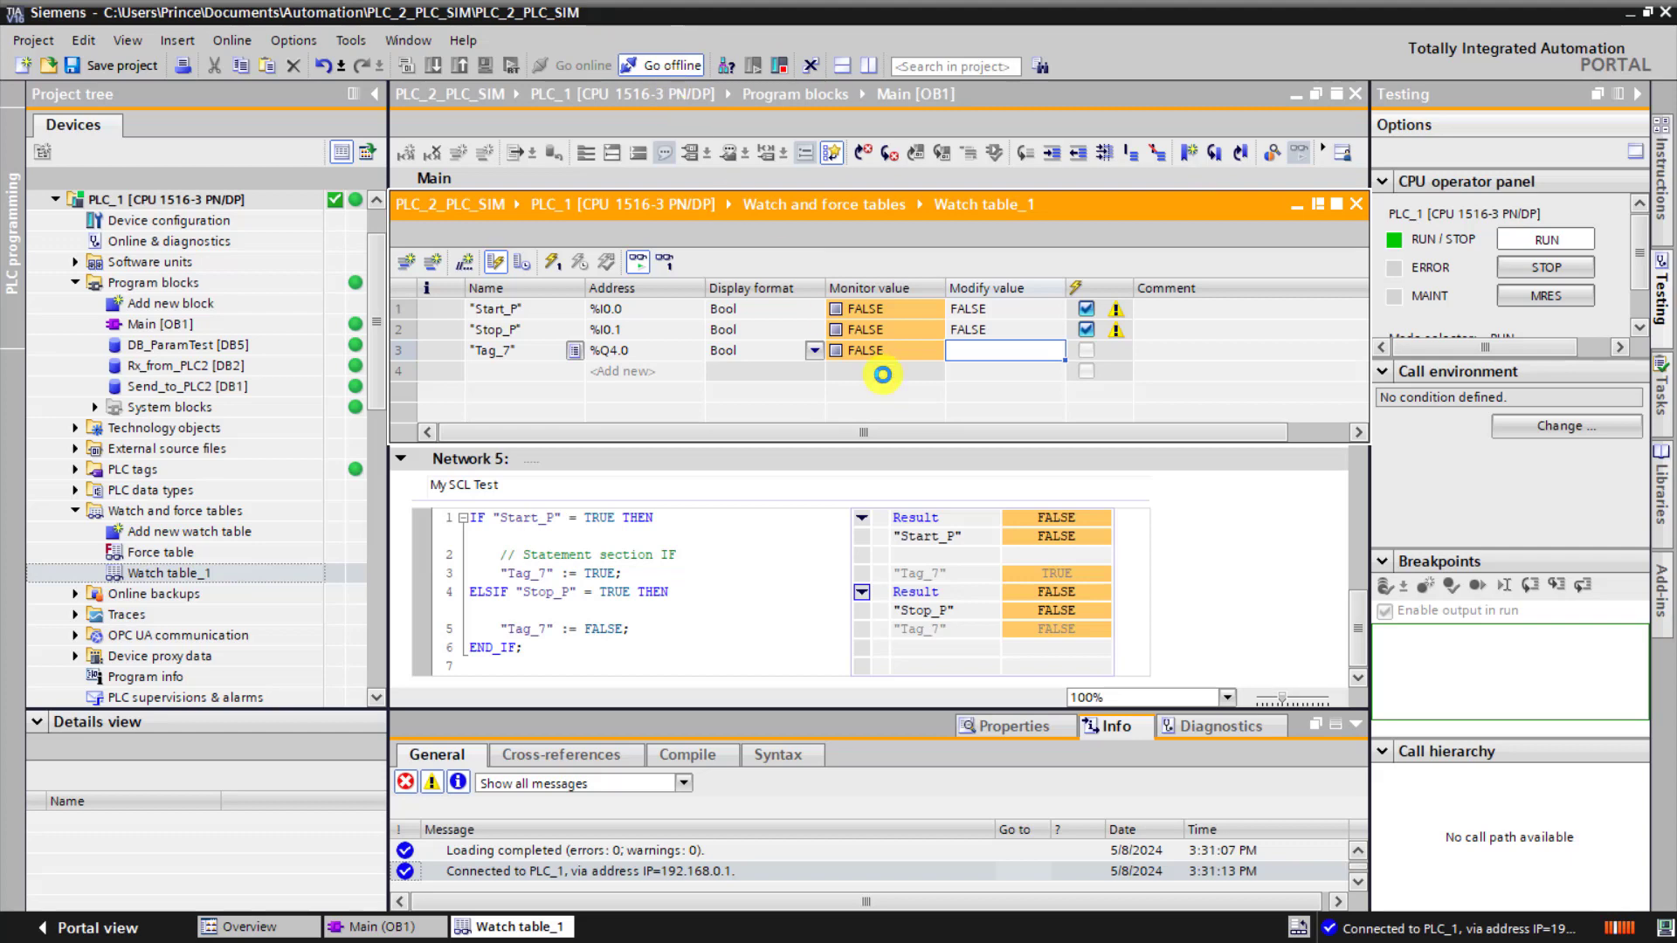
Offline, change the ELSIF condition to "Stop_P" = FALSE, then reconnect and load Main into the PLC.
{"action": "left_click", "coordinate": [660, 65]}
{"action": "type", "text": "FALS"}
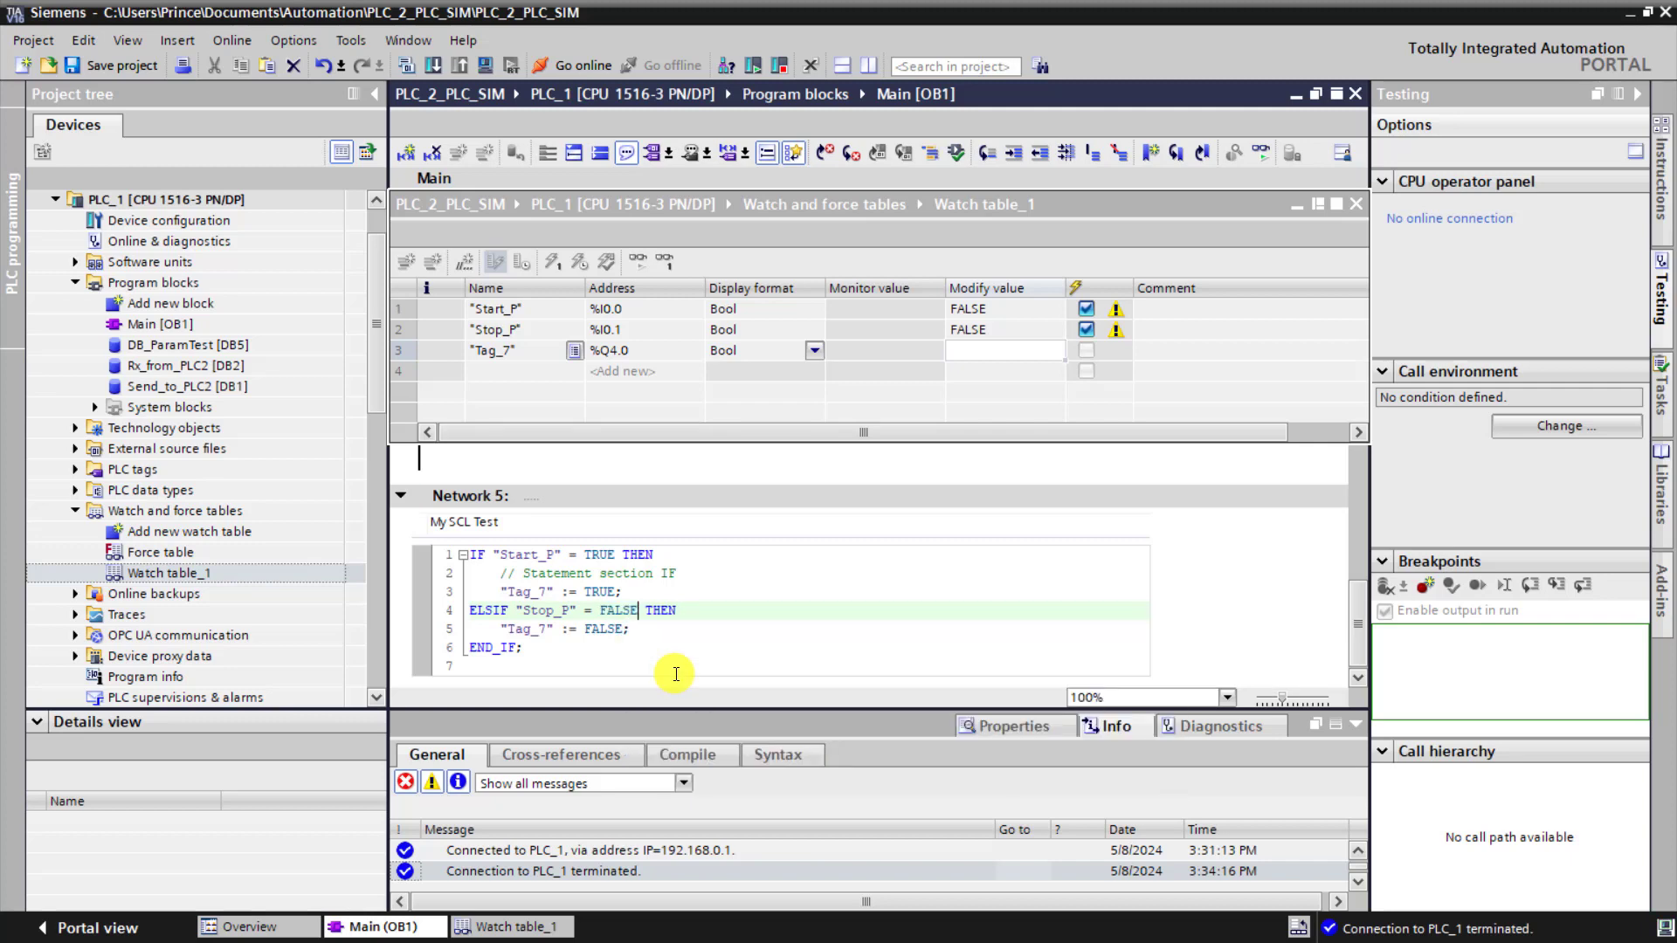
{"action": "left_click", "coordinate": [571, 64]}
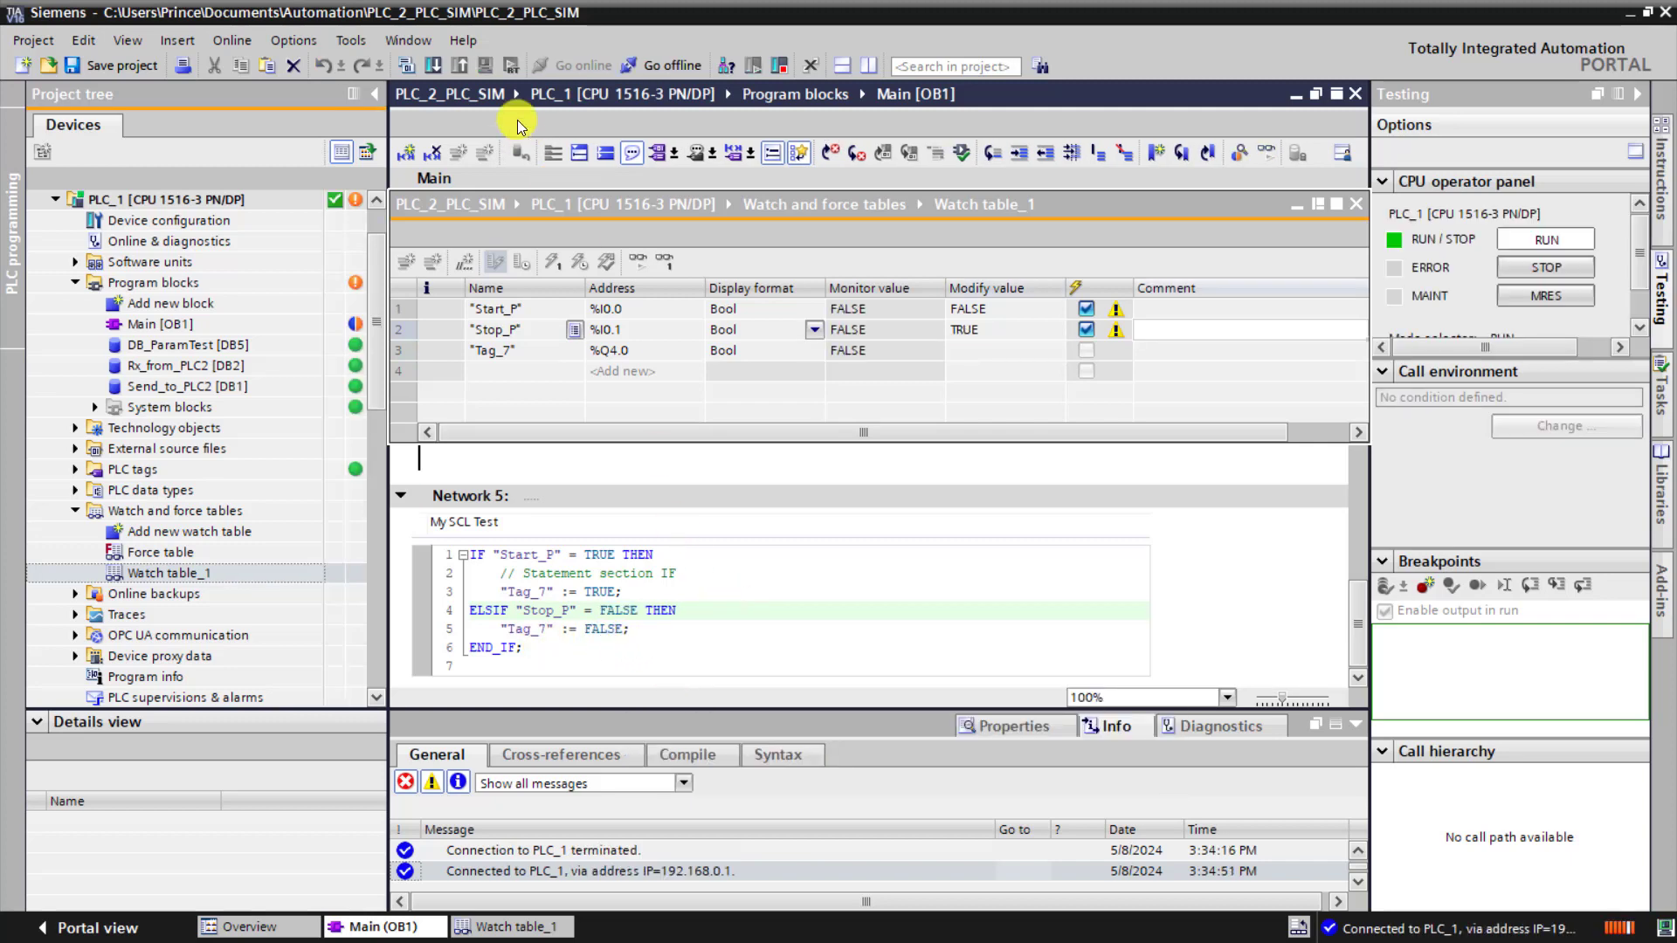
{"action": "left_click", "coordinate": [685, 755]}
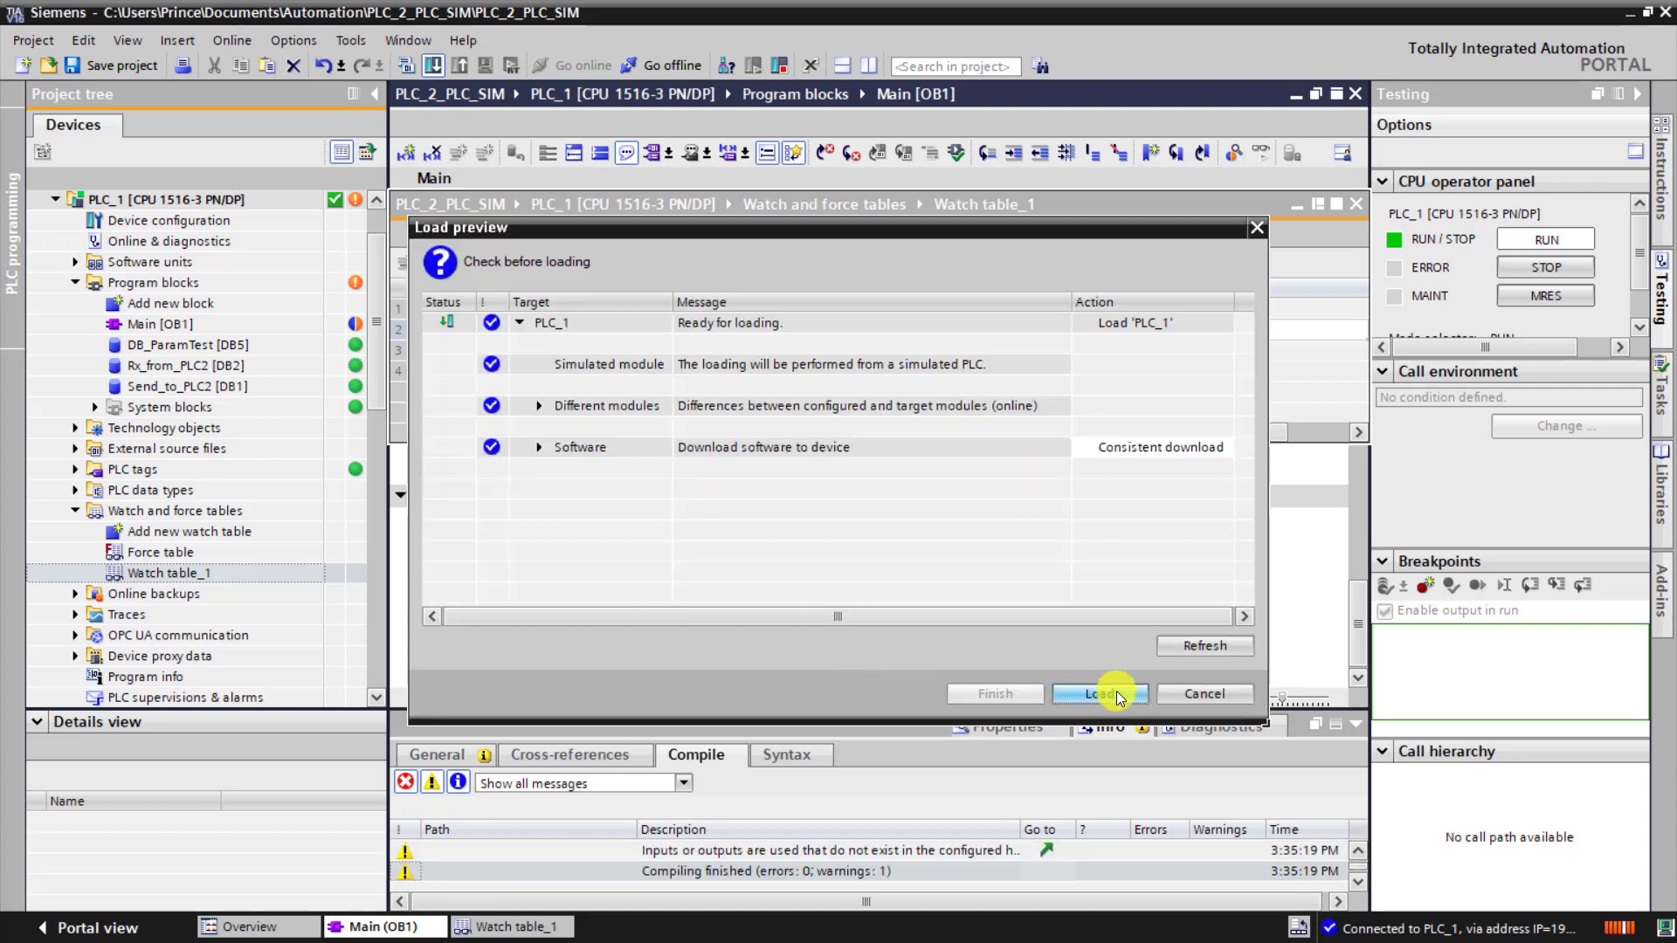
{"action": "left_click", "coordinate": [1098, 693]}
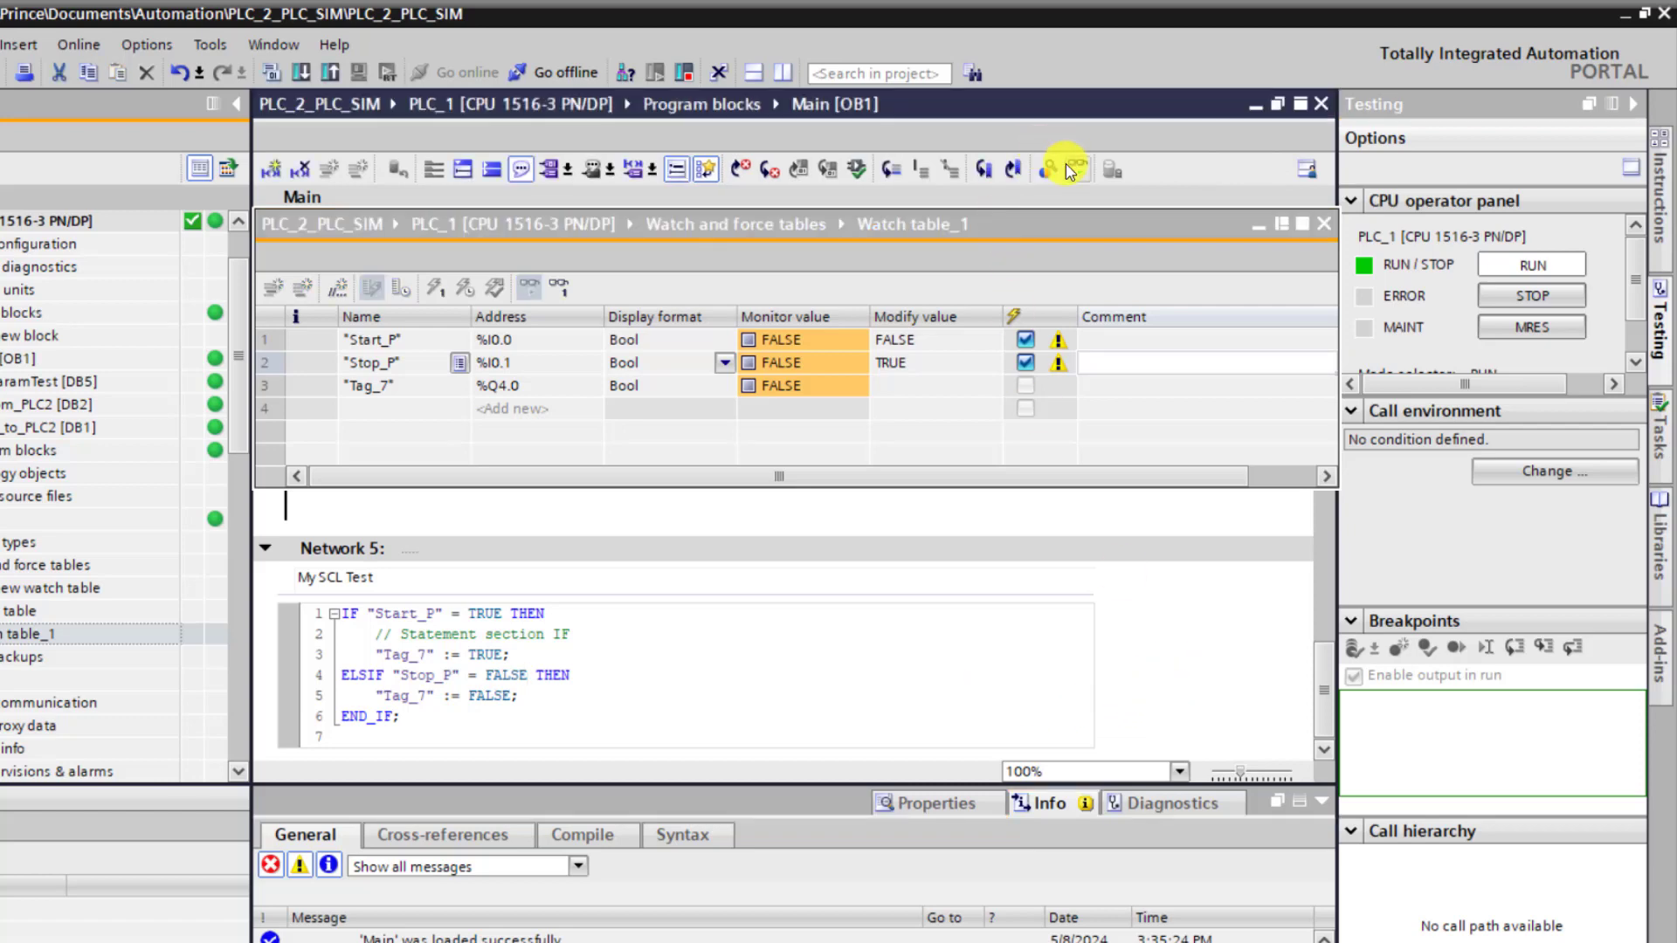
With monitoring on, pulse Start_P TRUE then back to 0 so Tag_7 latches on.
{"action": "left_click", "coordinate": [1071, 169]}
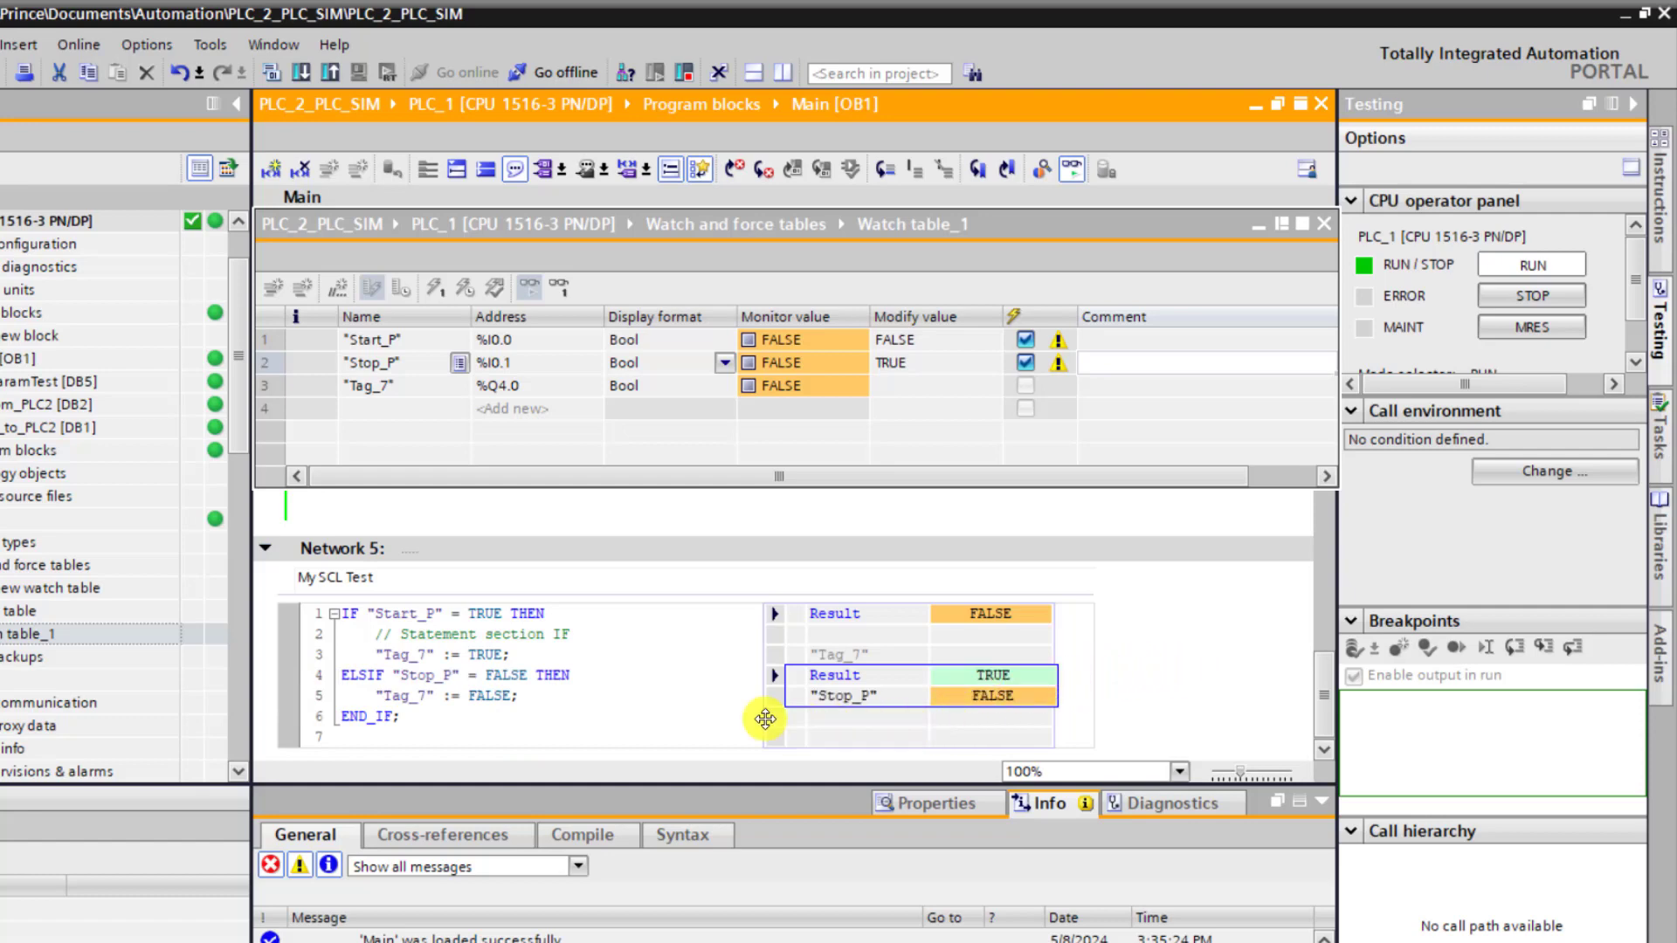
{"action": "mouse_move", "coordinate": [1034, 650]}
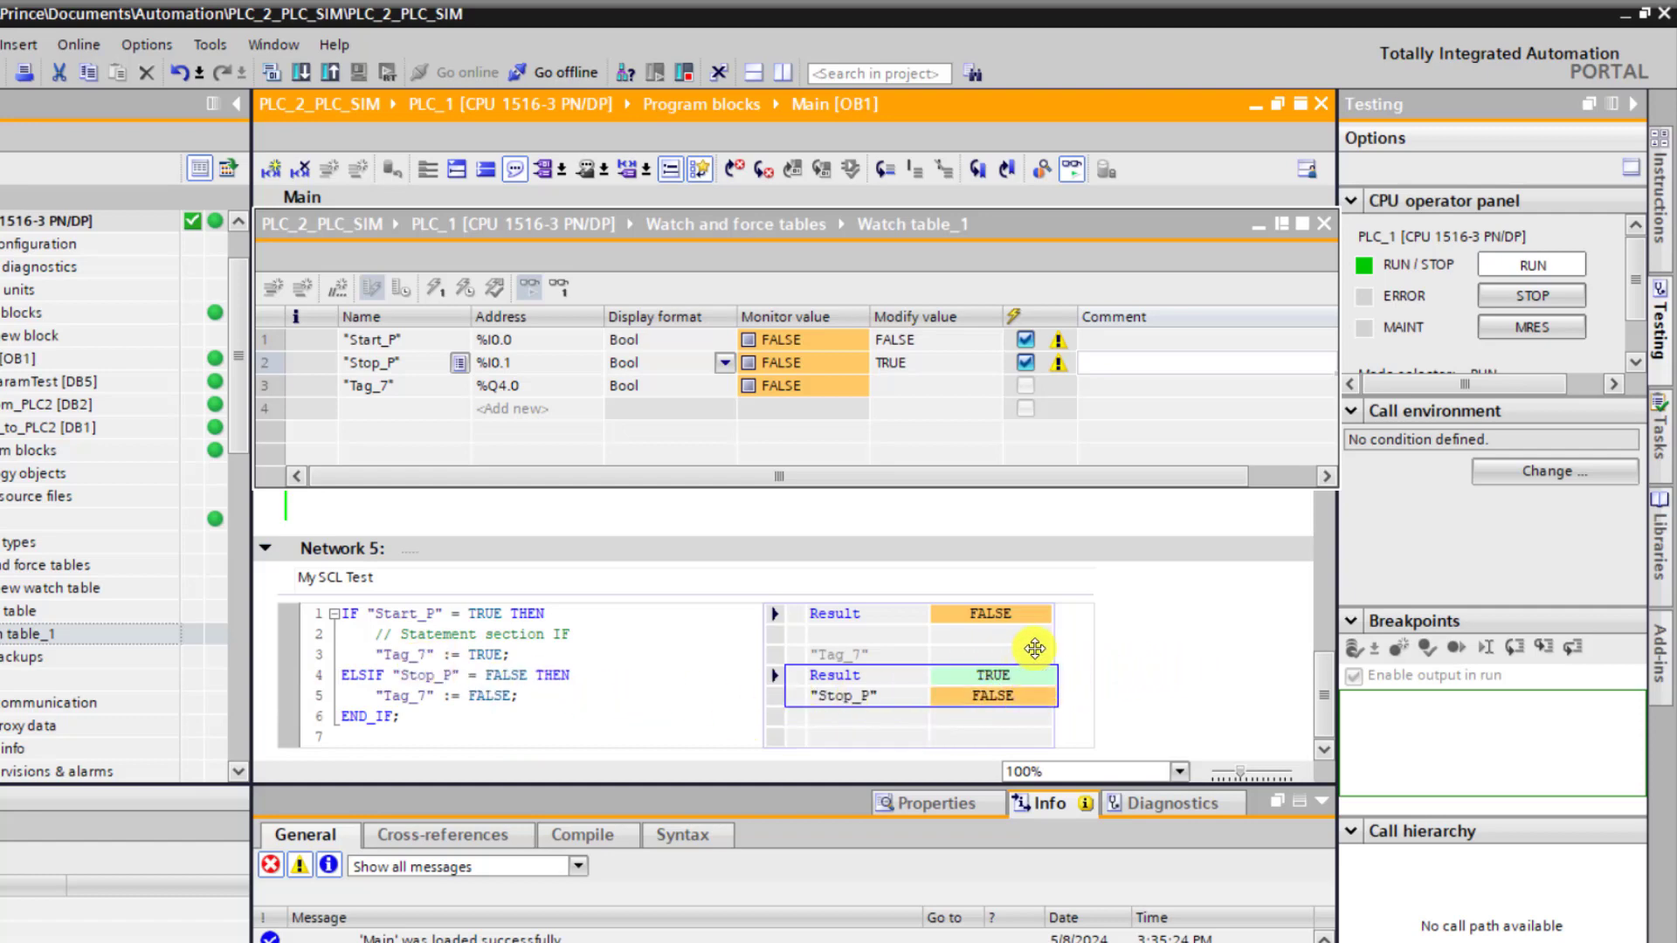
{"action": "mouse_move", "coordinate": [1030, 635]}
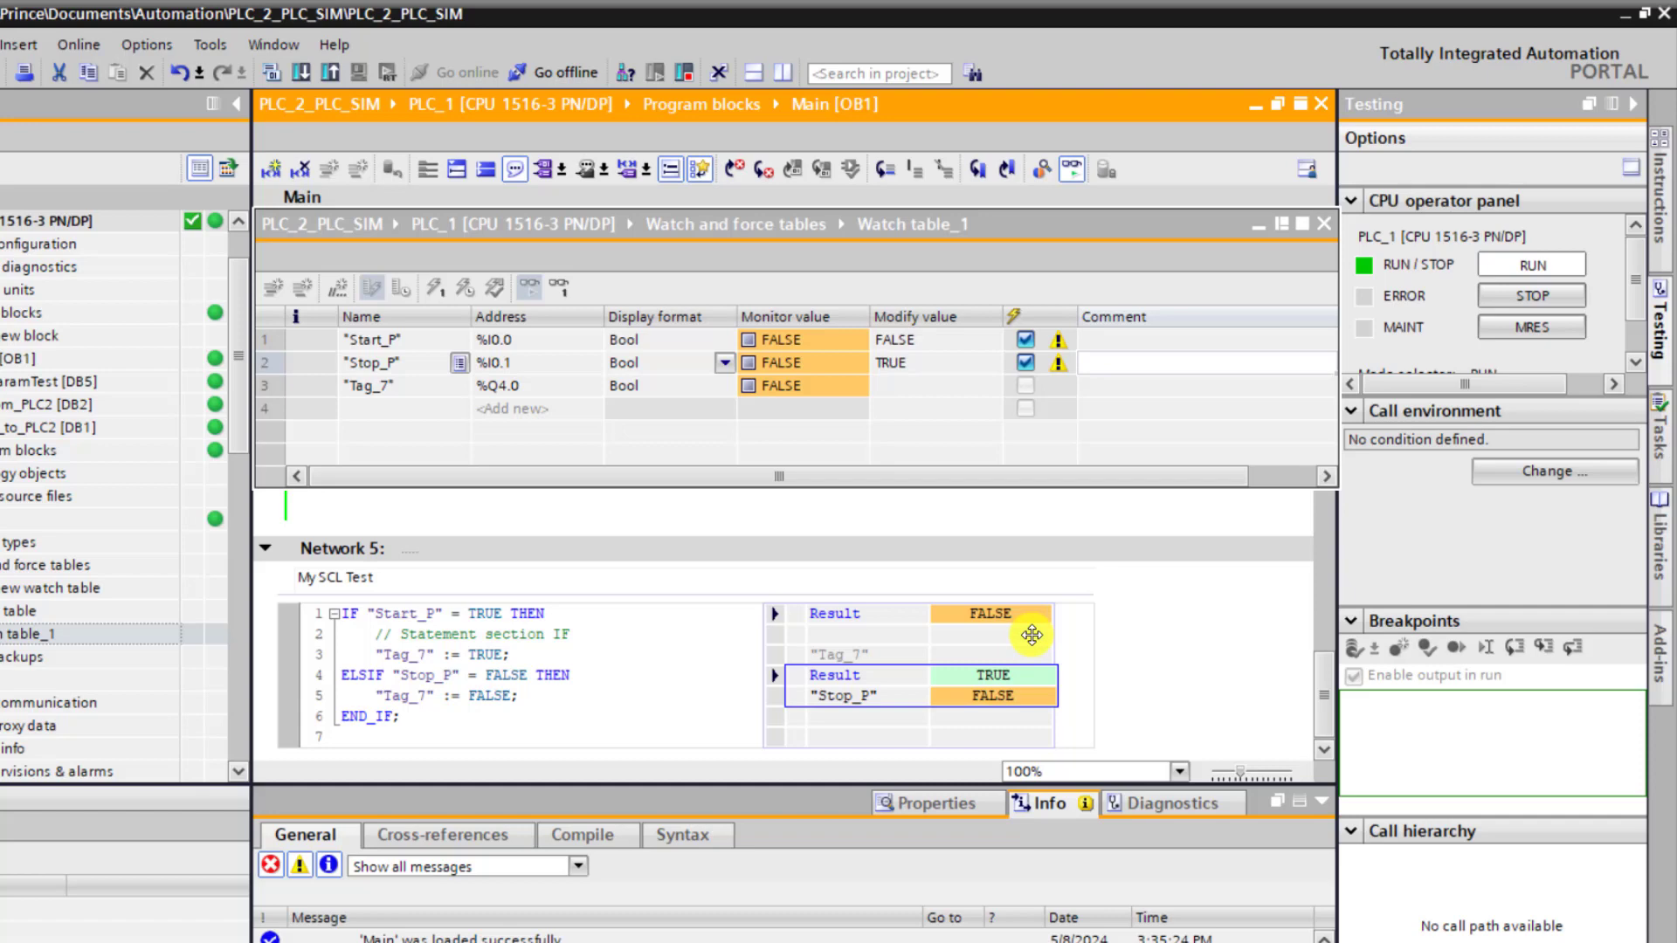
{"action": "mouse_move", "coordinate": [925, 348]}
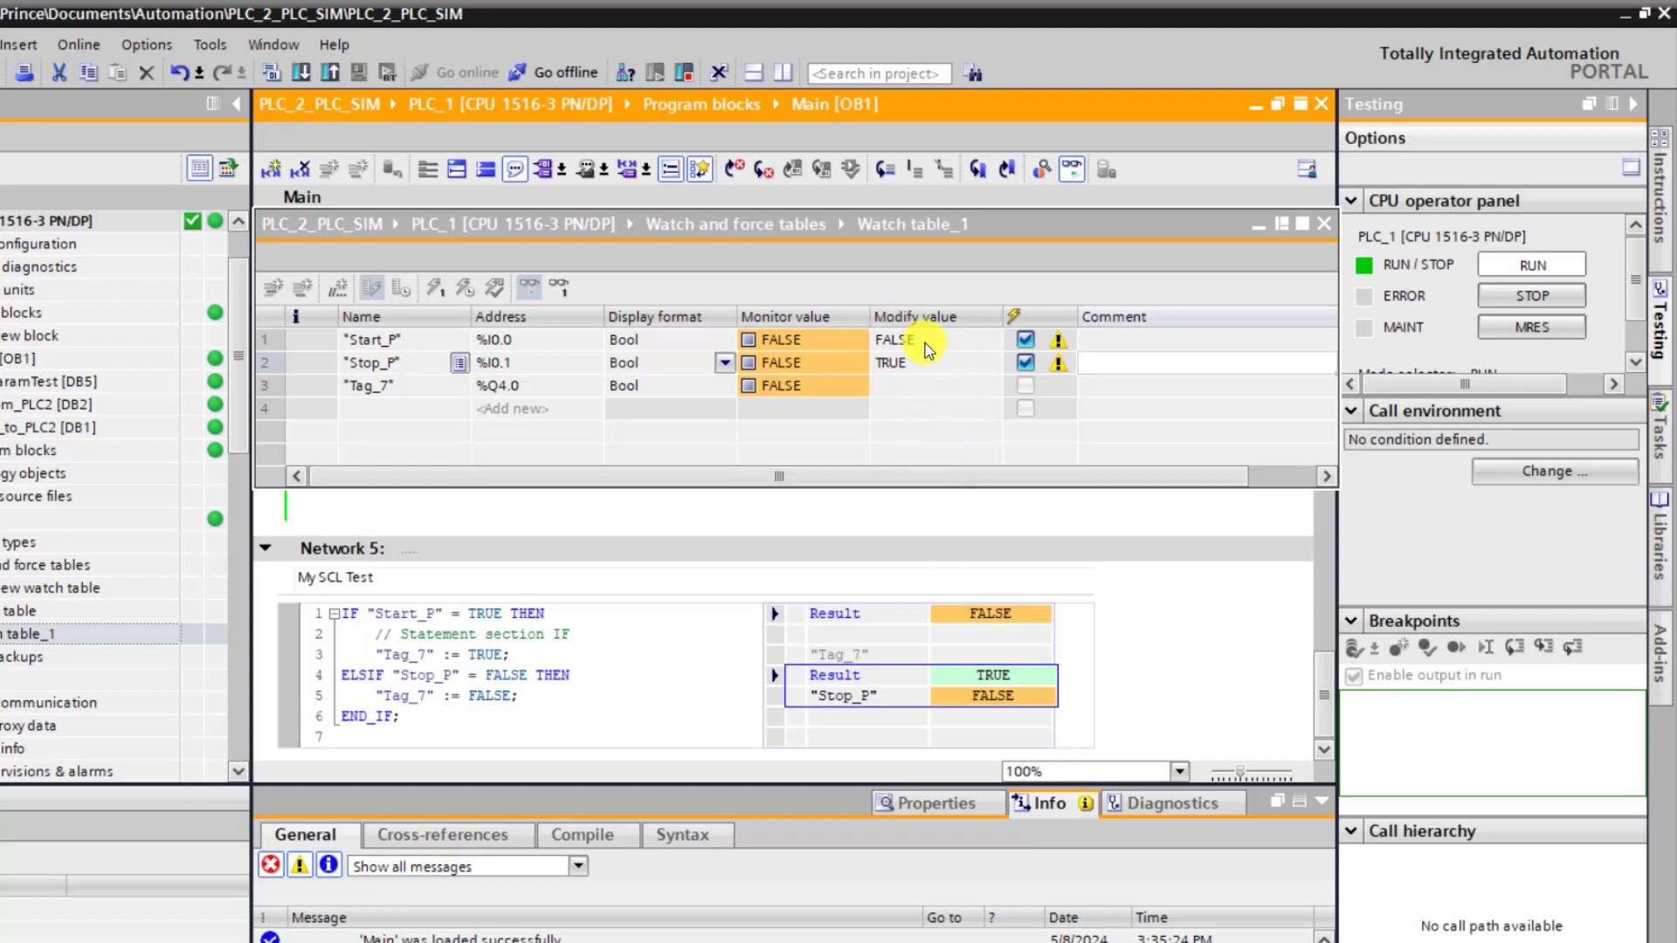
{"action": "left_click", "coordinate": [892, 339]}
{"action": "type", "text": "TRUE"}
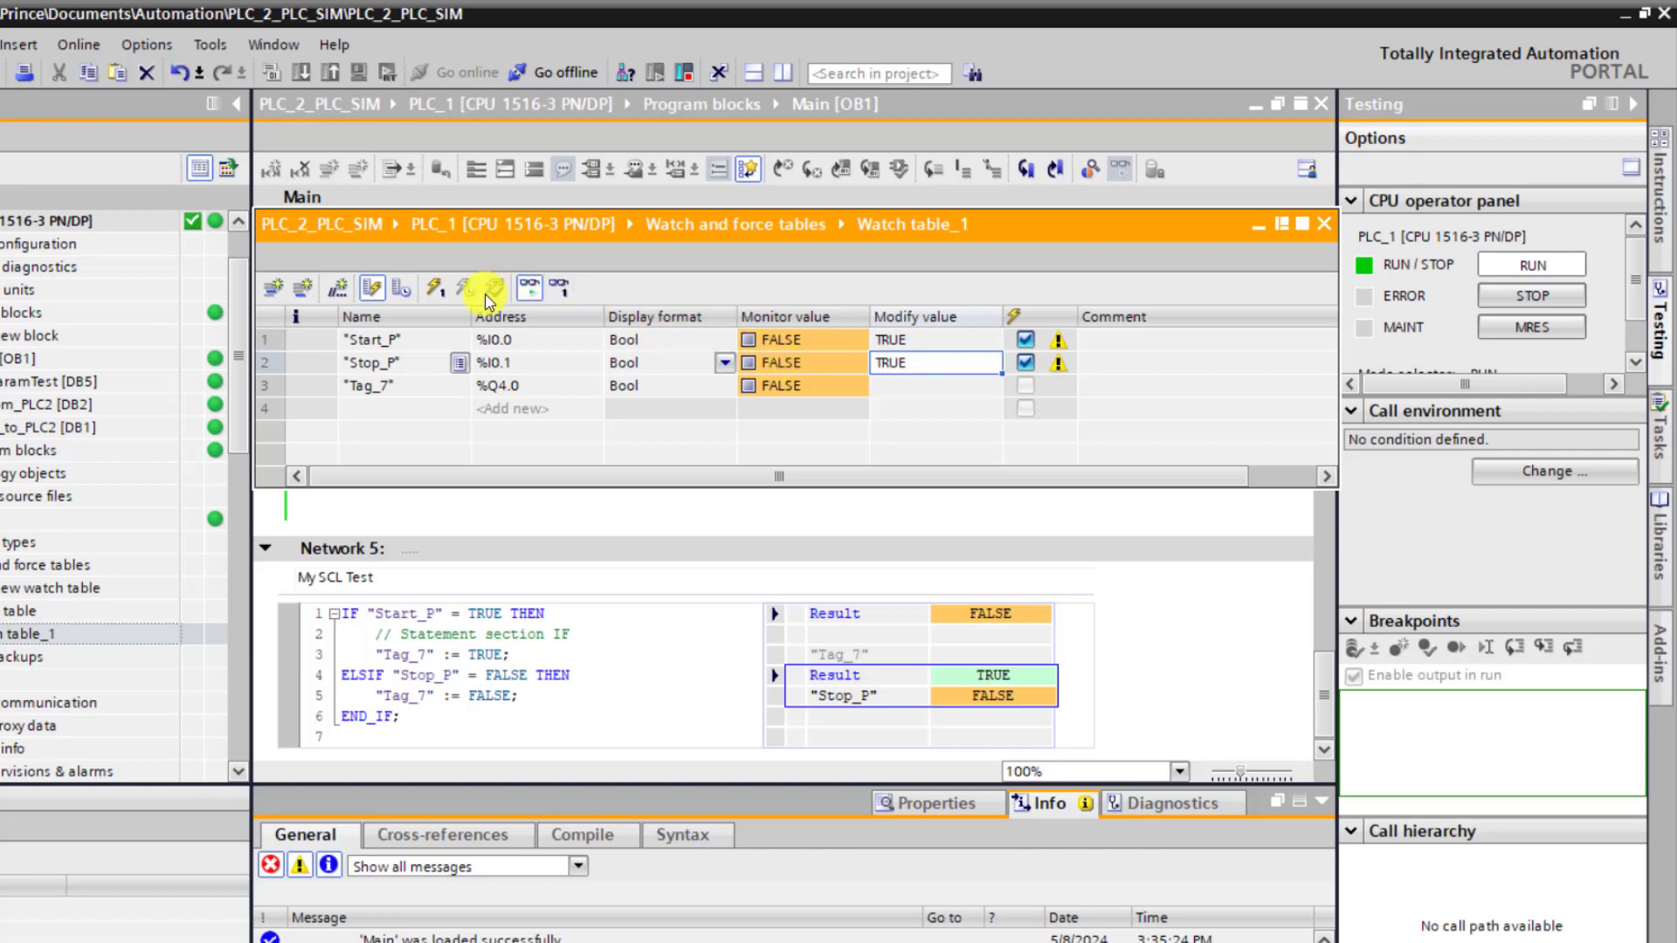
{"action": "left_click", "coordinate": [484, 291]}
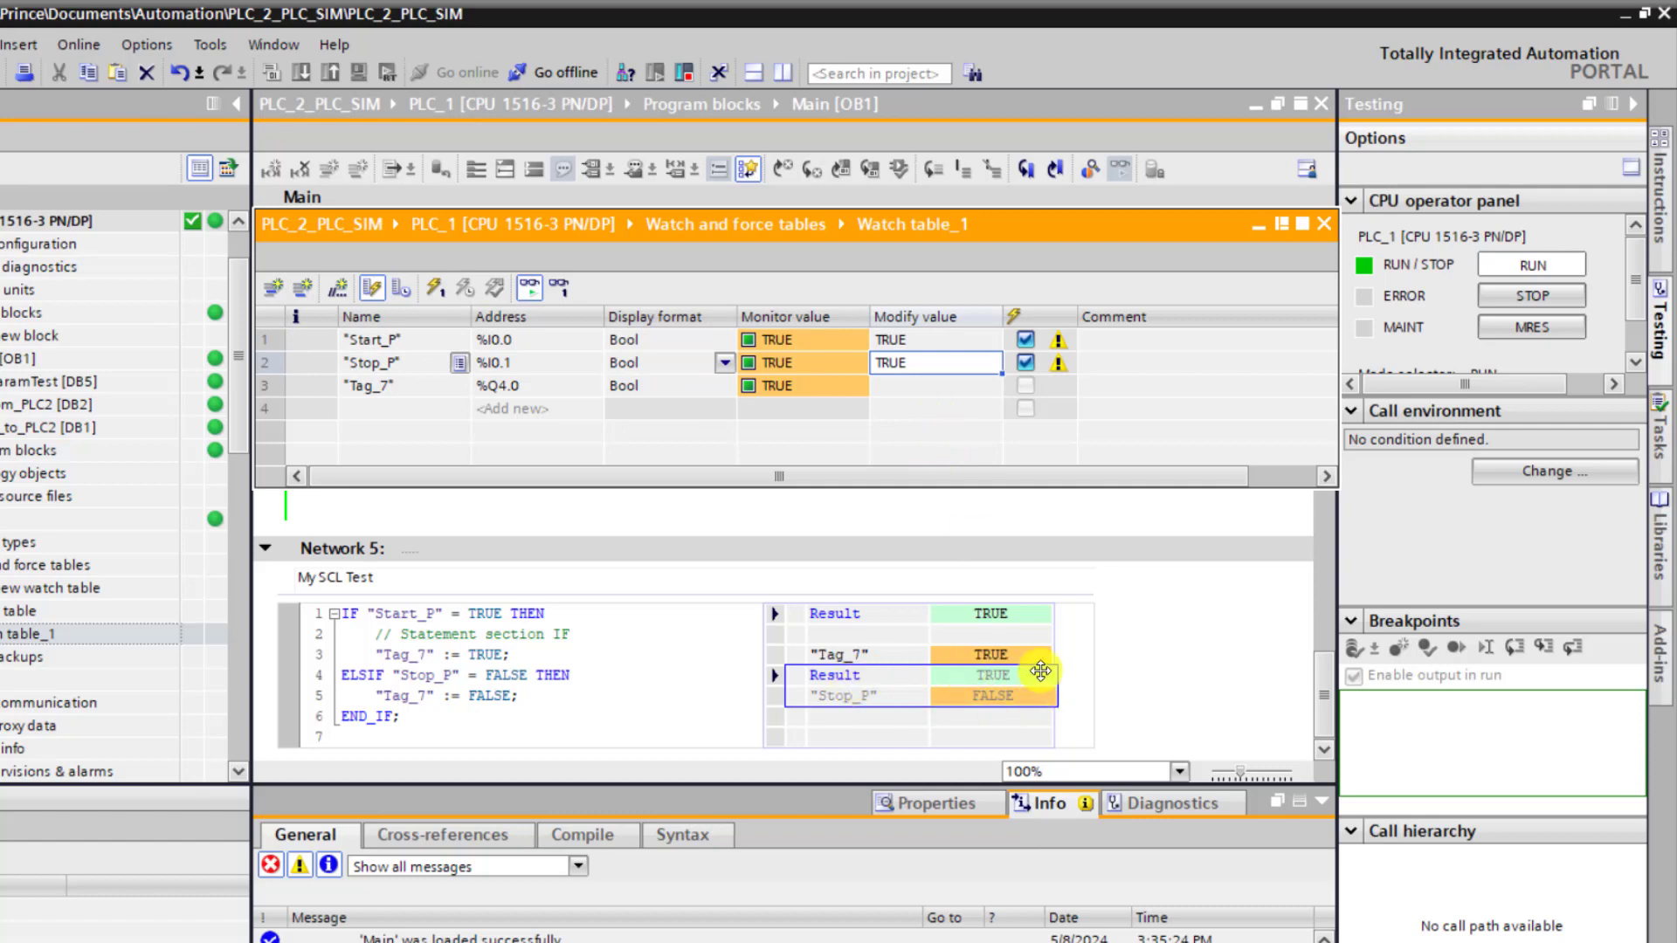
{"action": "left_click", "coordinate": [931, 341]}
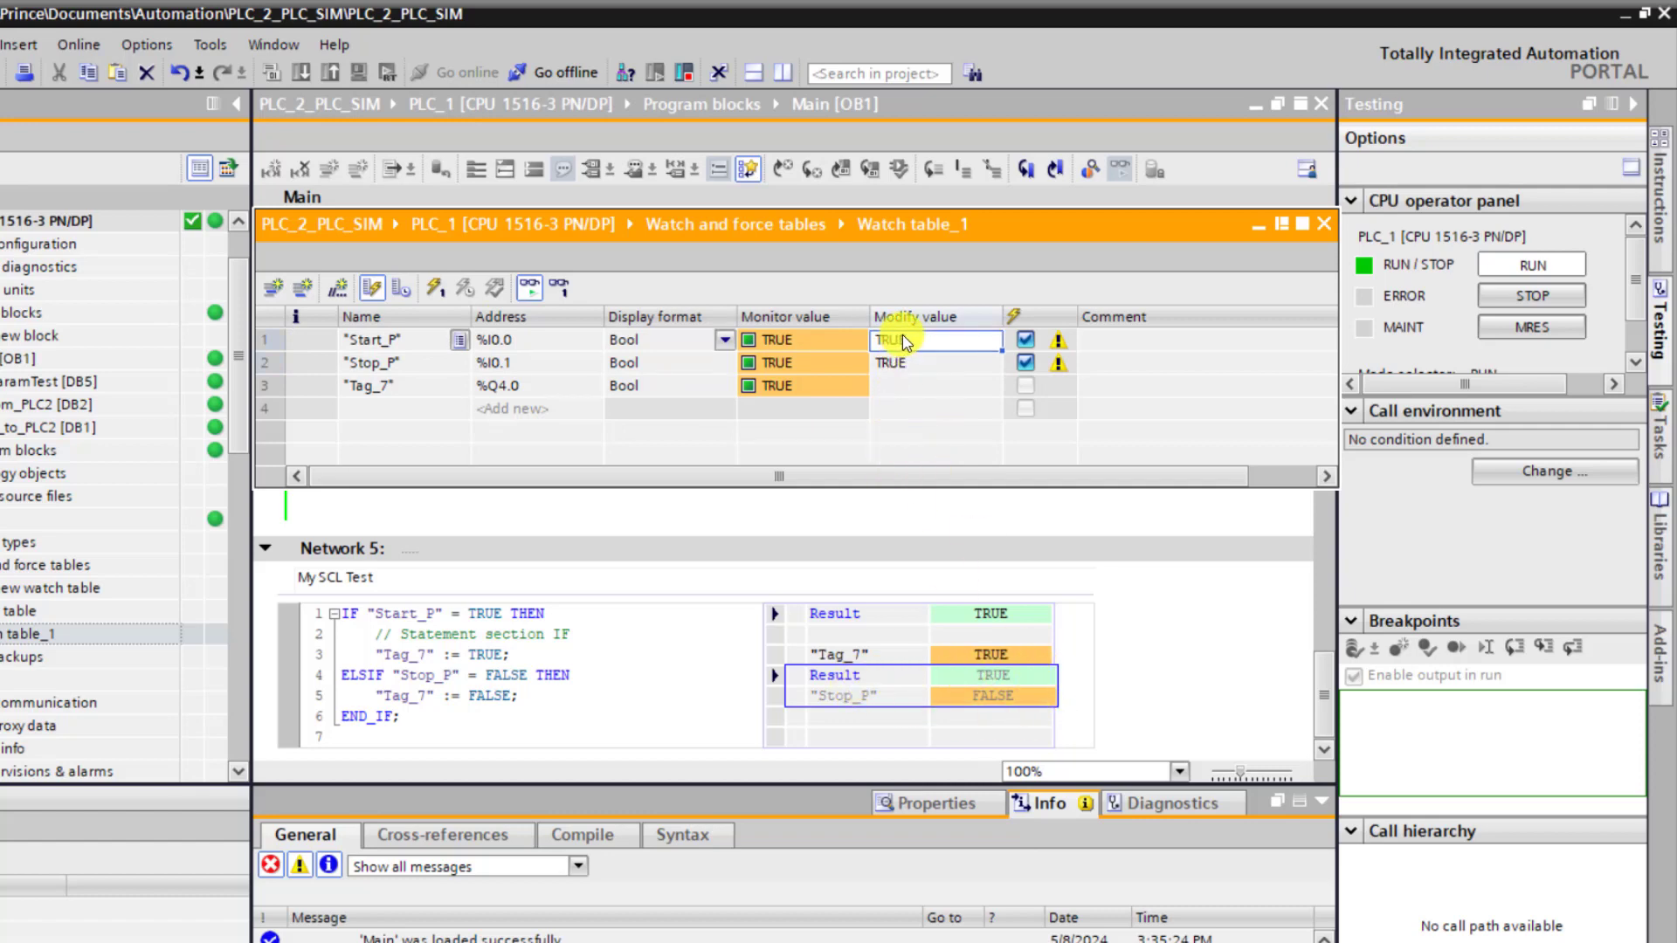
{"action": "type", "text": "0"}
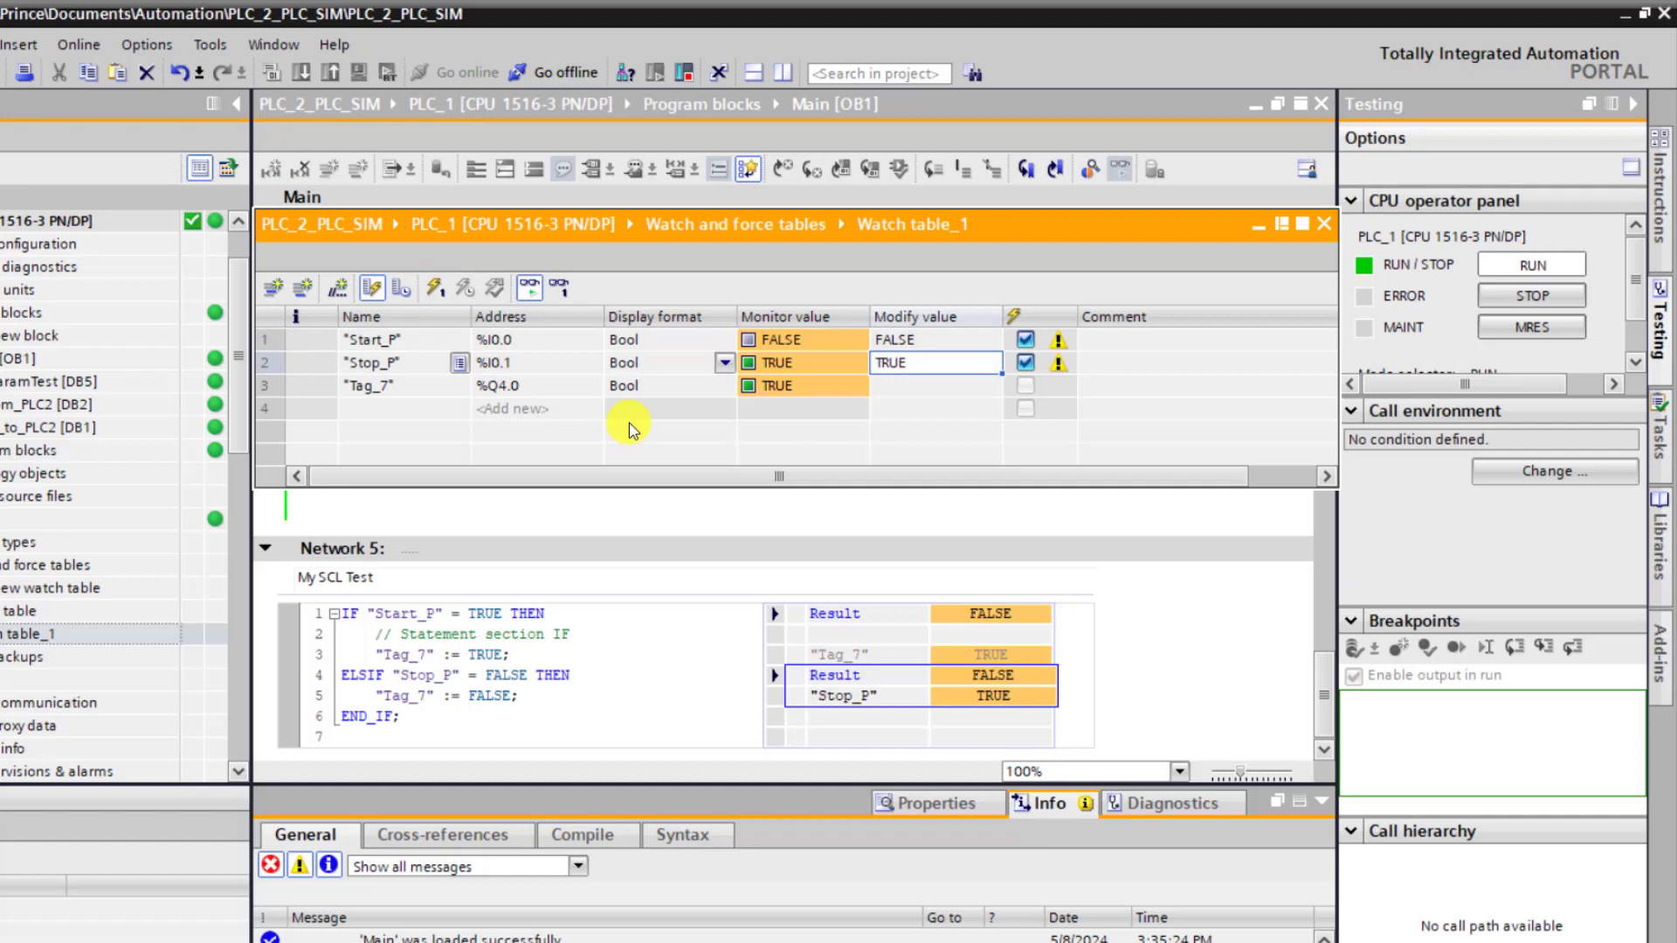
{"action": "mouse_move", "coordinate": [867, 652]}
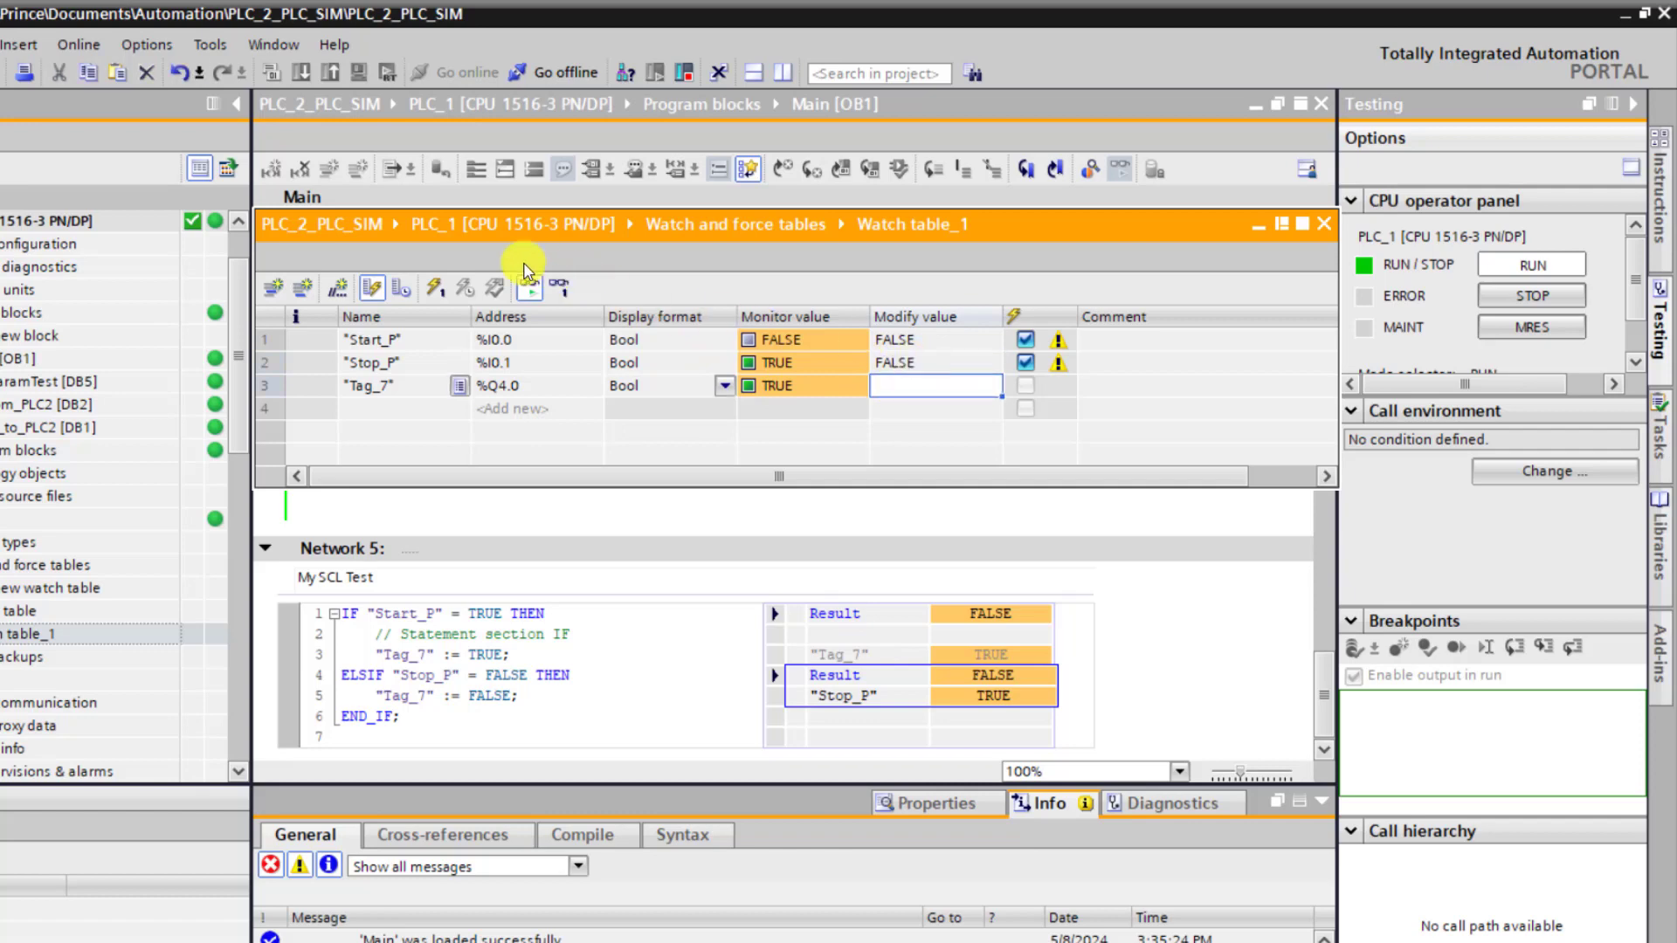
Drop Stop_P to FALSE to reset Tag_7, then restore Stop_P to TRUE.
{"action": "left_click", "coordinate": [433, 288]}
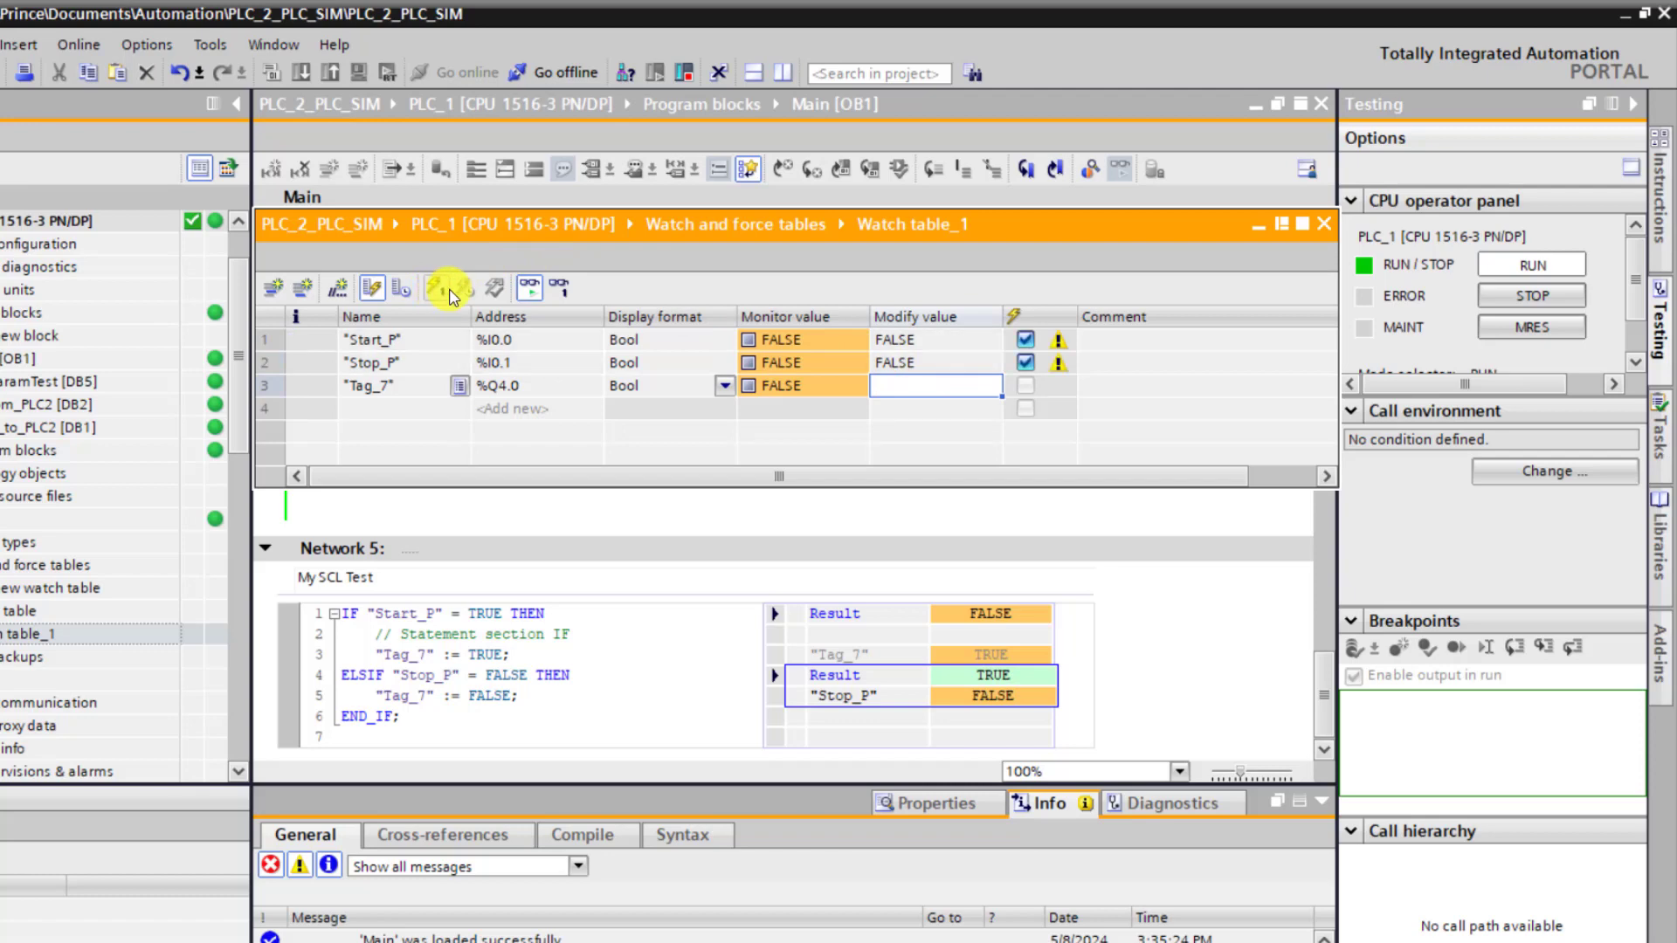
{"action": "left_click", "coordinate": [933, 363]}
{"action": "type", "text": "TRUE"}
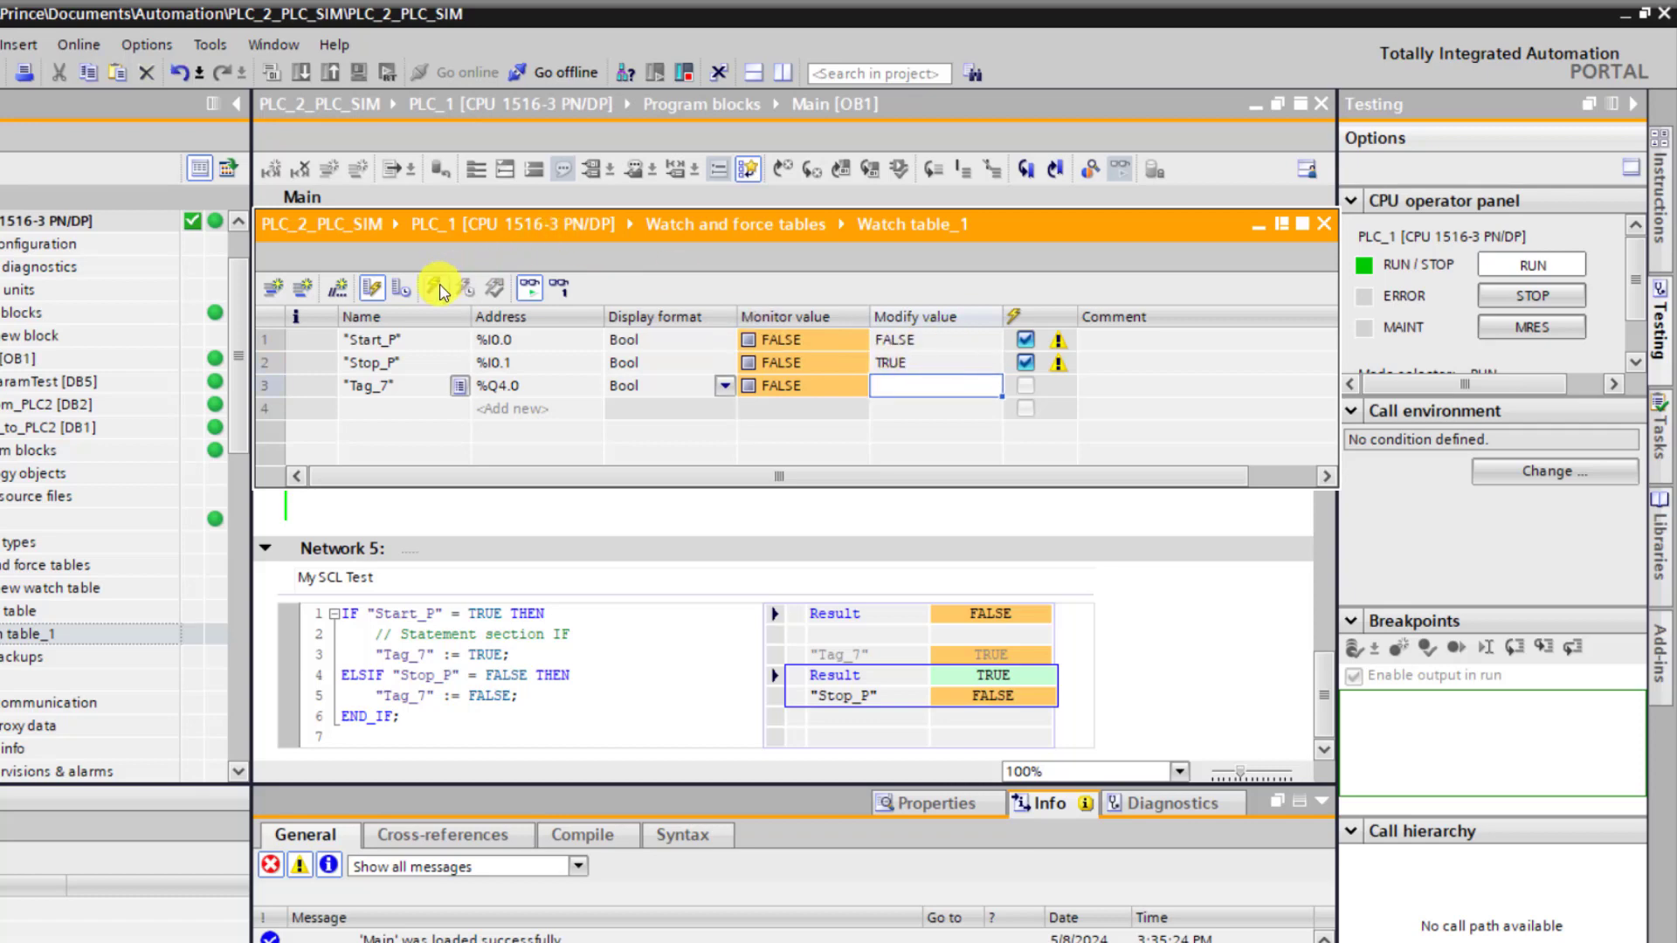
{"action": "left_click", "coordinate": [439, 286]}
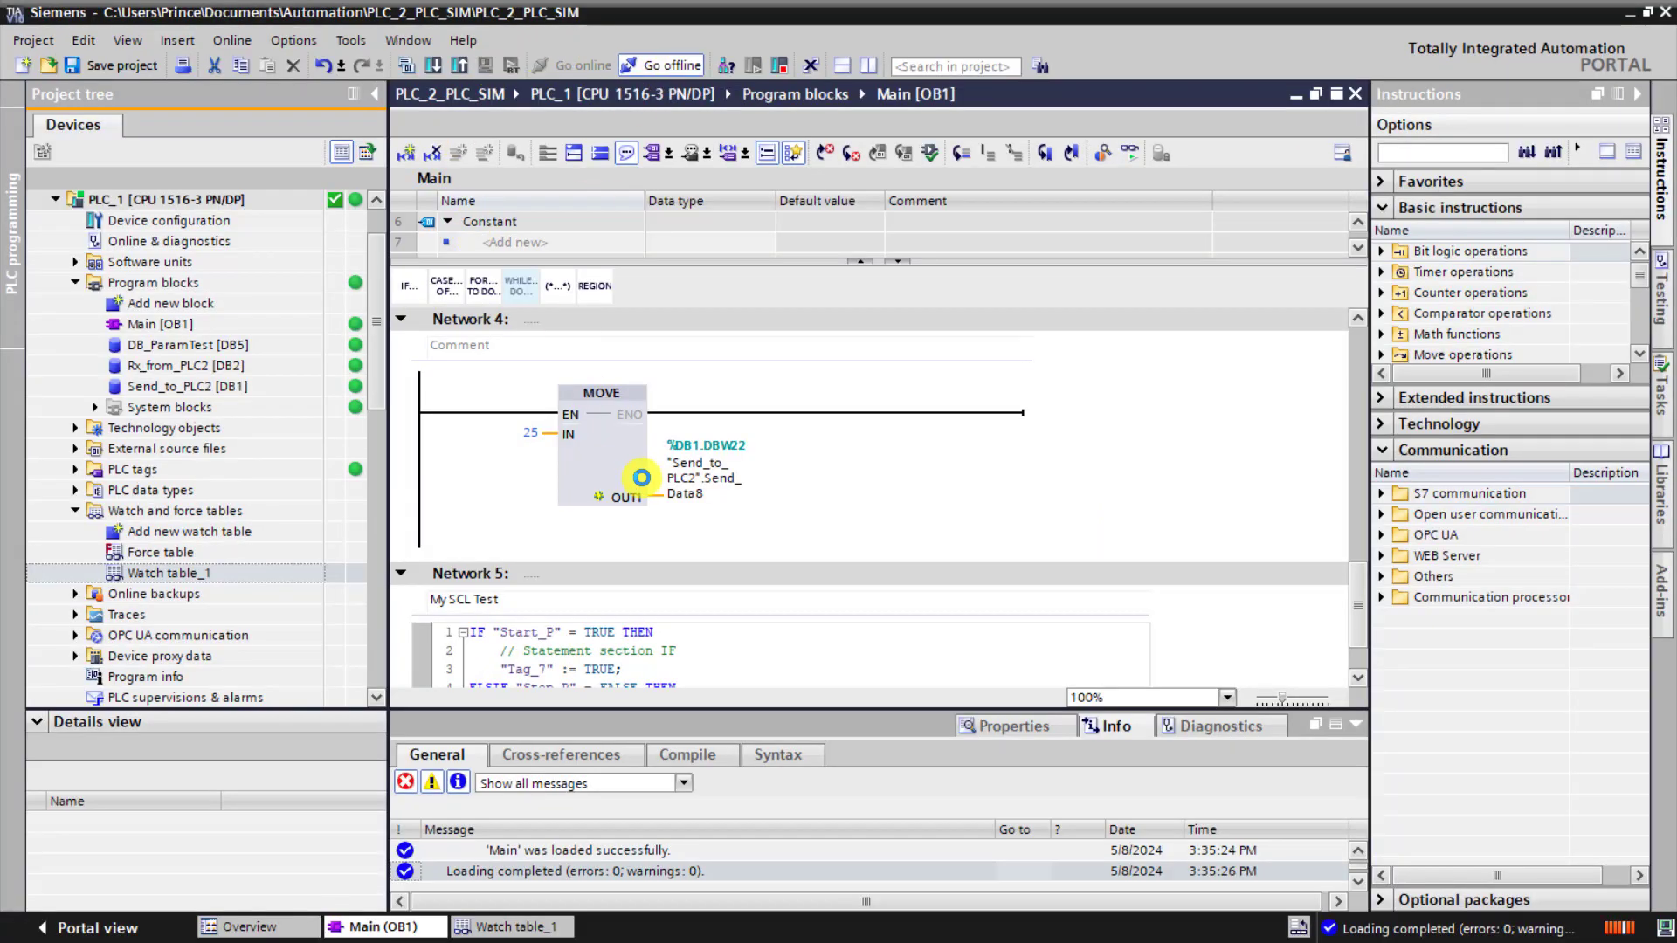
Go offline and start adding a new Function block under Program blocks.
{"action": "left_click", "coordinate": [660, 64]}
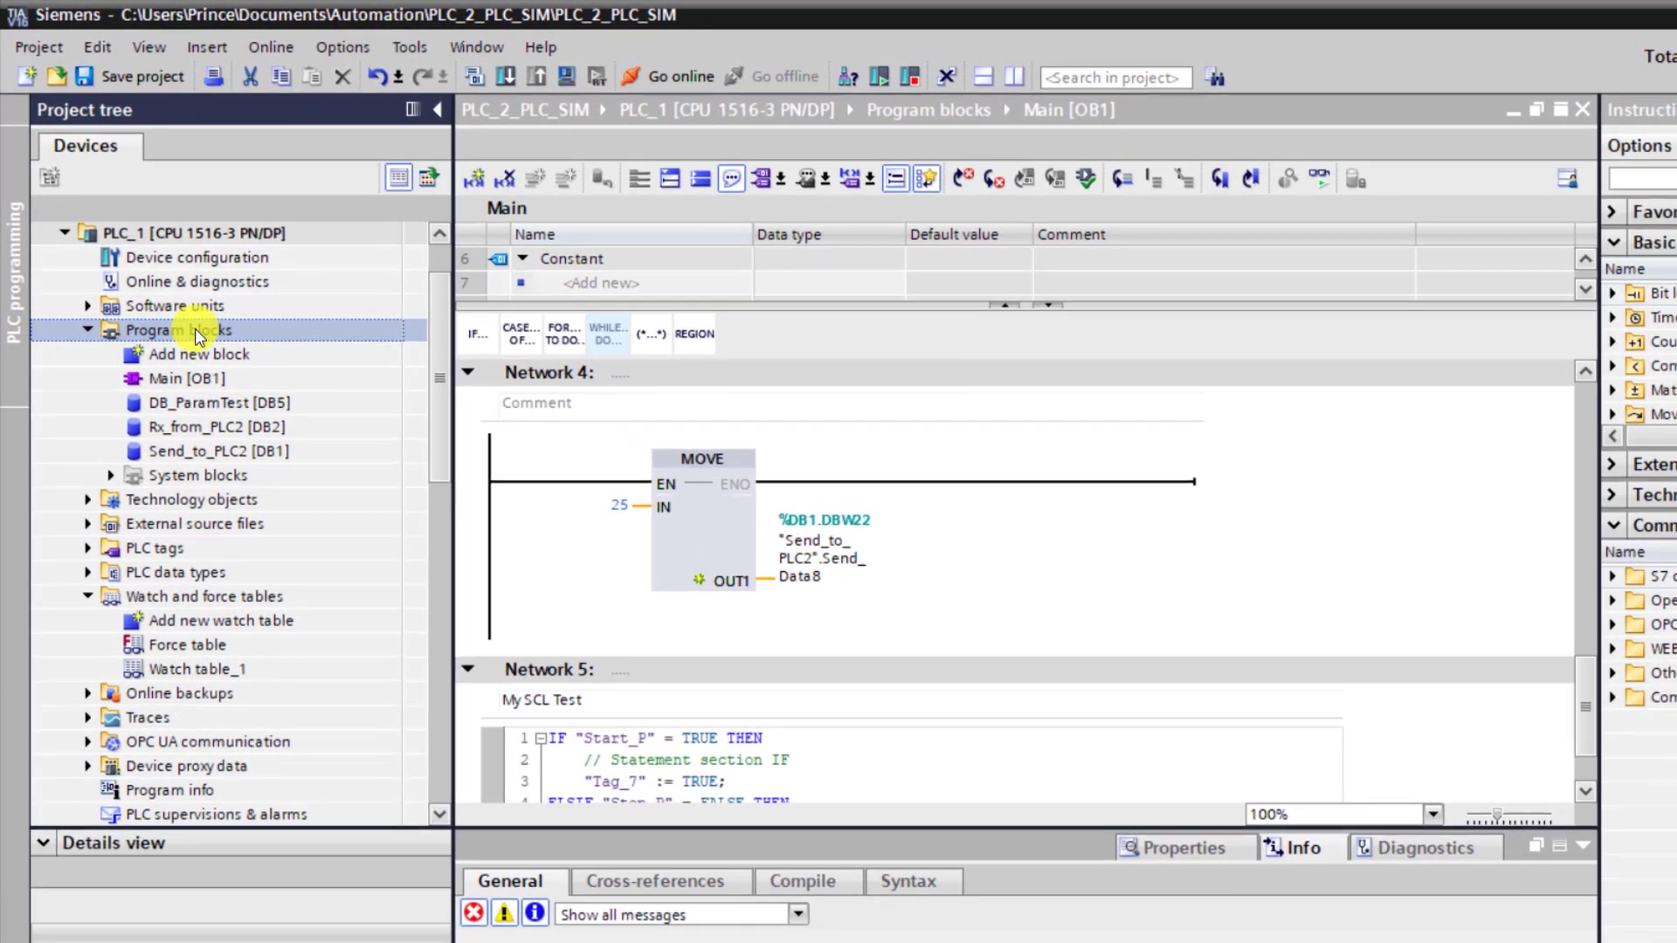
{"action": "right_click", "coordinate": [180, 330]}
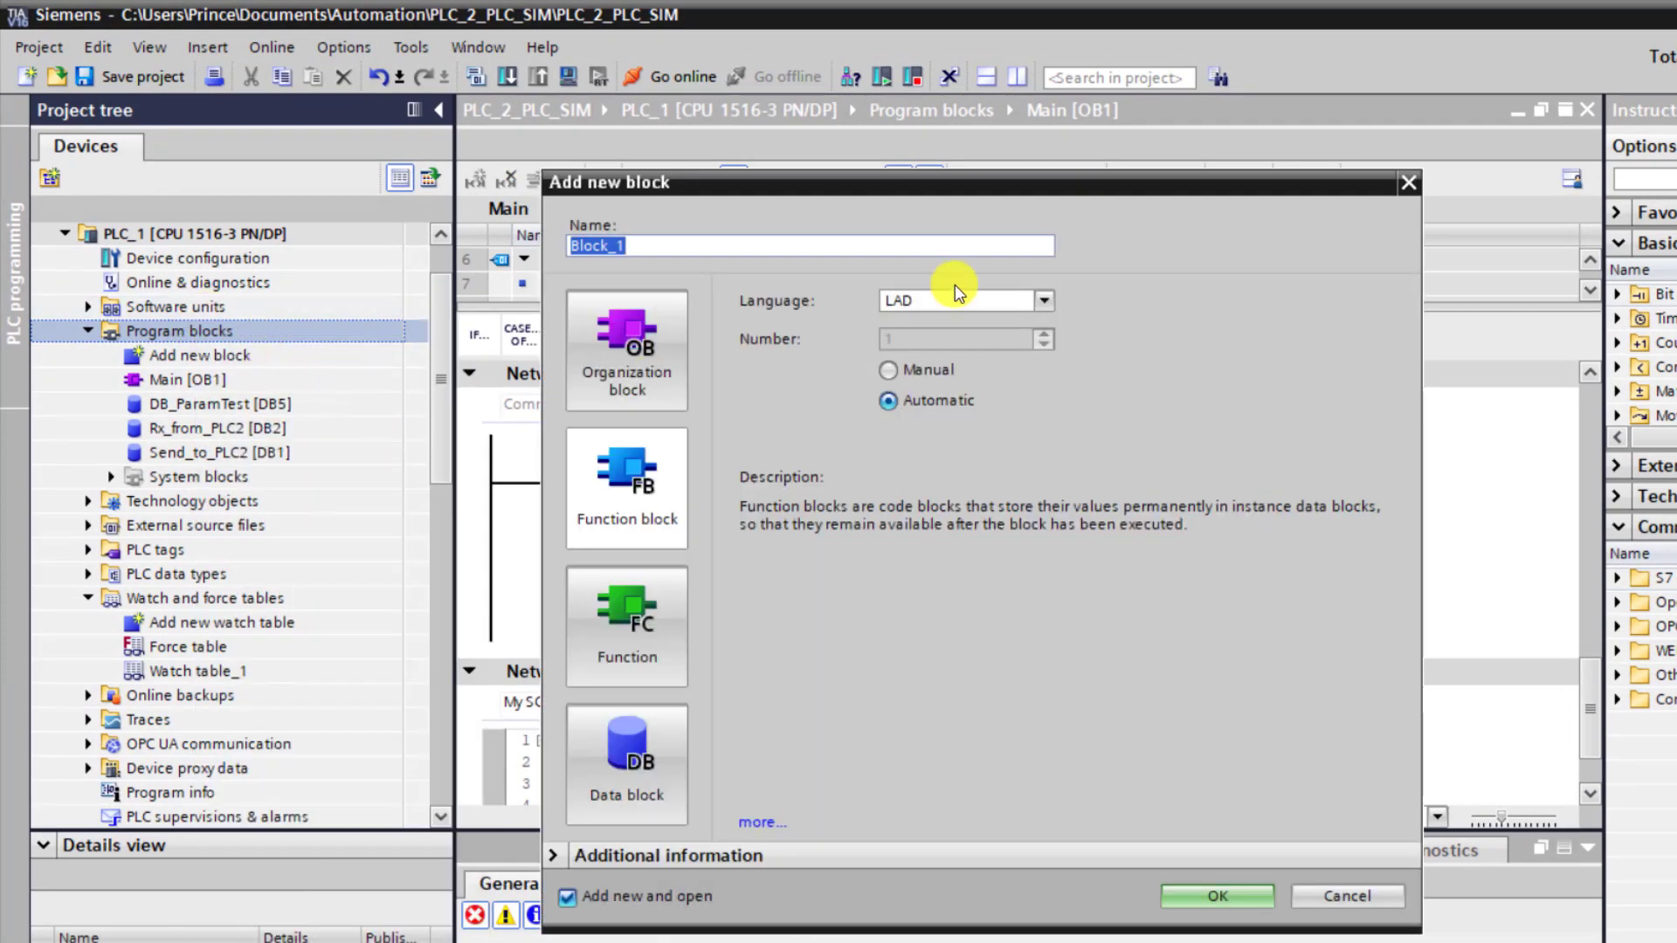
{"action": "left_click", "coordinate": [625, 627]}
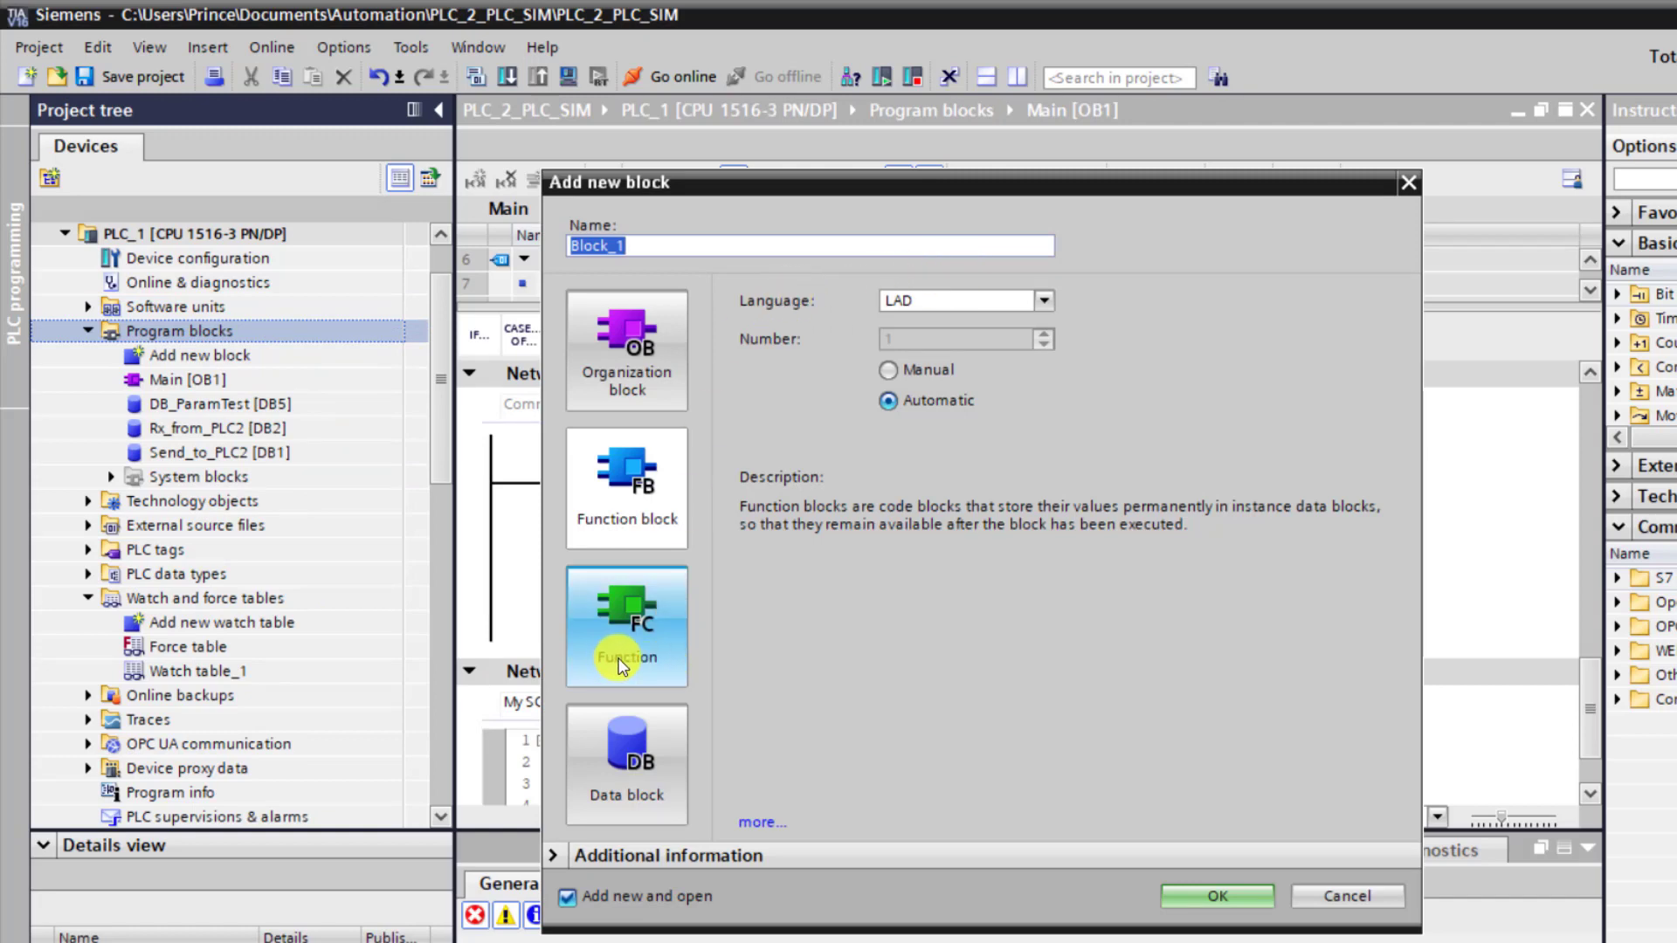
{"action": "left_click", "coordinate": [625, 625]}
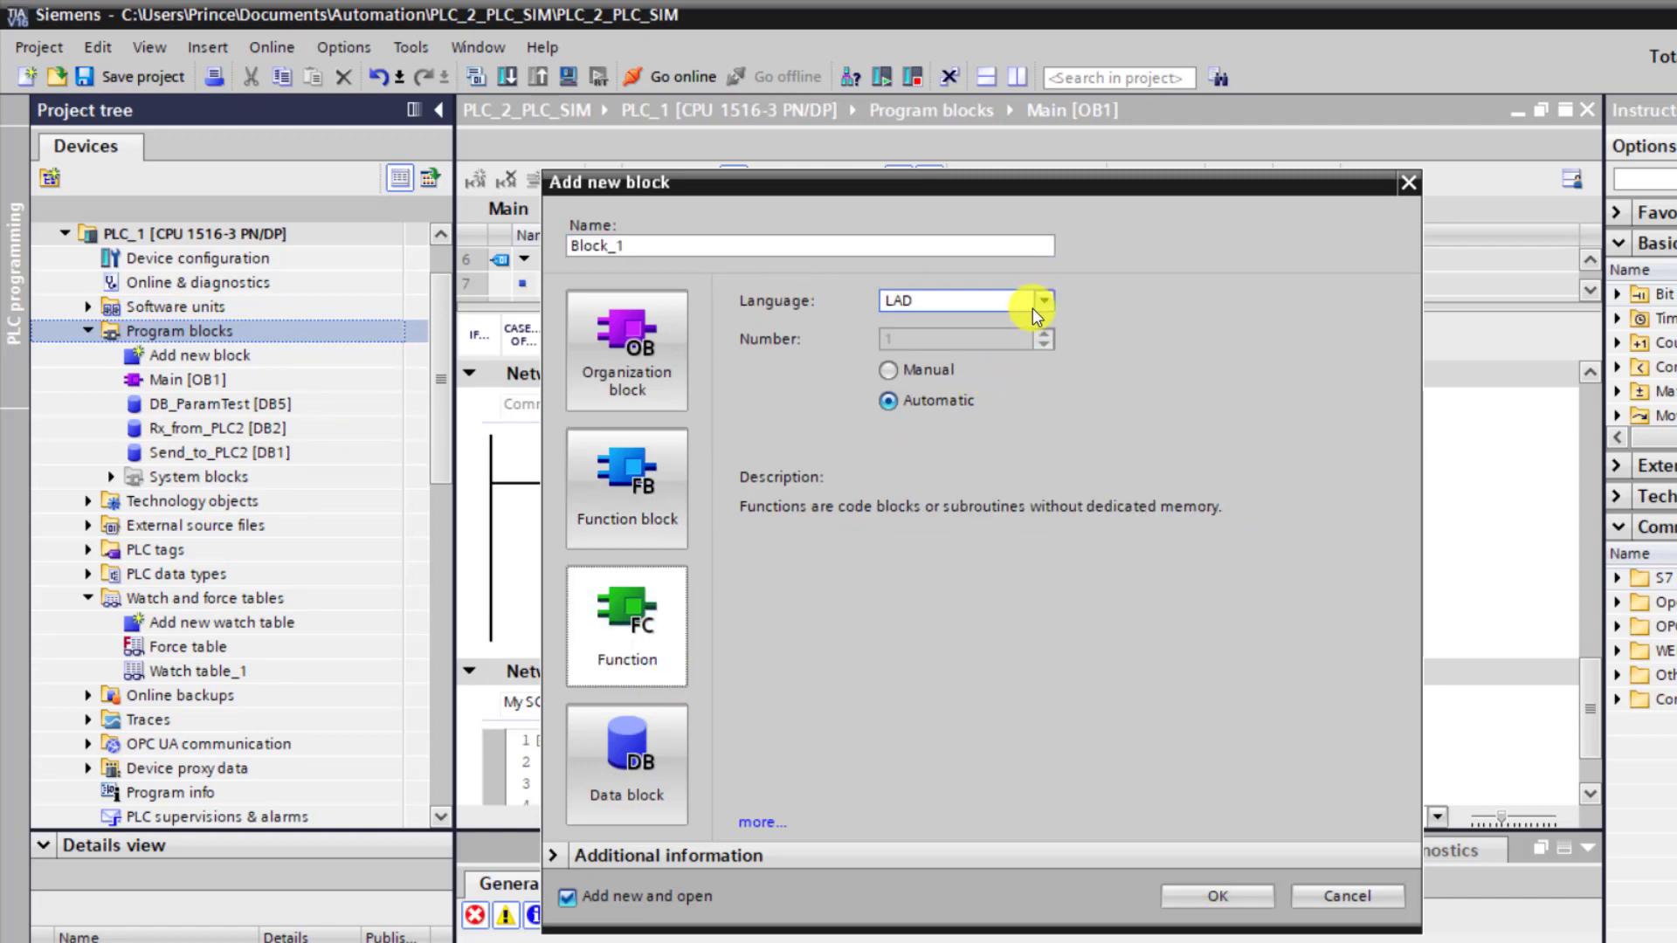
Create the SCL function FW_RV_Test [FC1] and bring up its empty code editor.
{"action": "left_click", "coordinate": [1043, 301]}
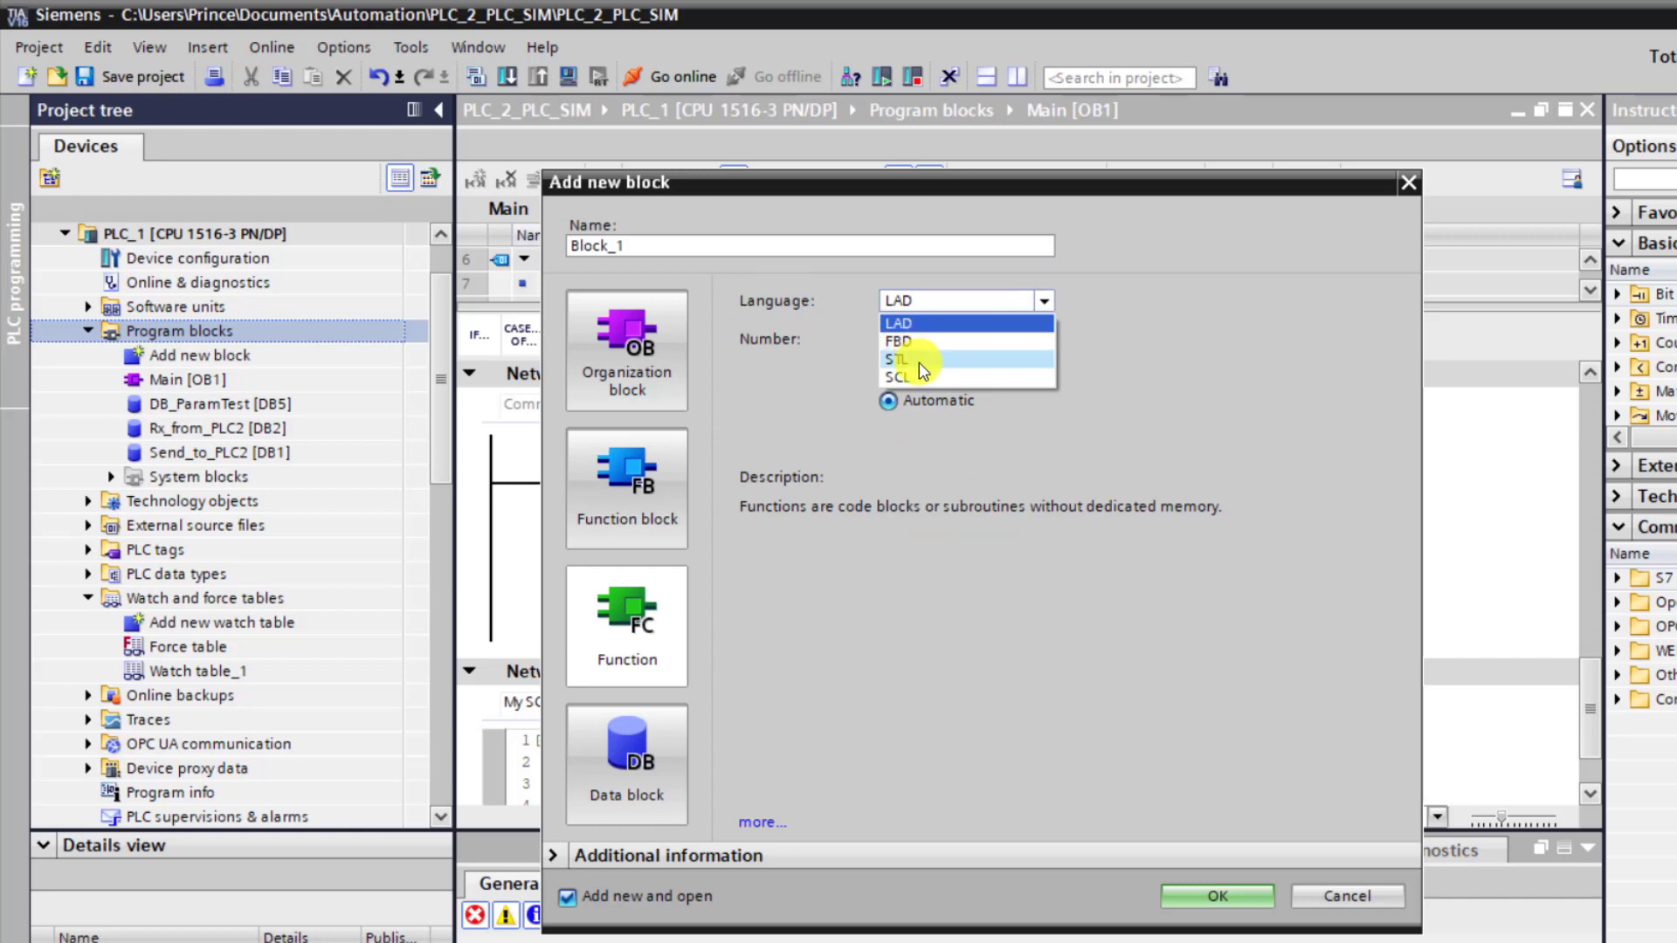
{"action": "left_click", "coordinate": [896, 378]}
{"action": "type", "text": "FW_RV_Test"}
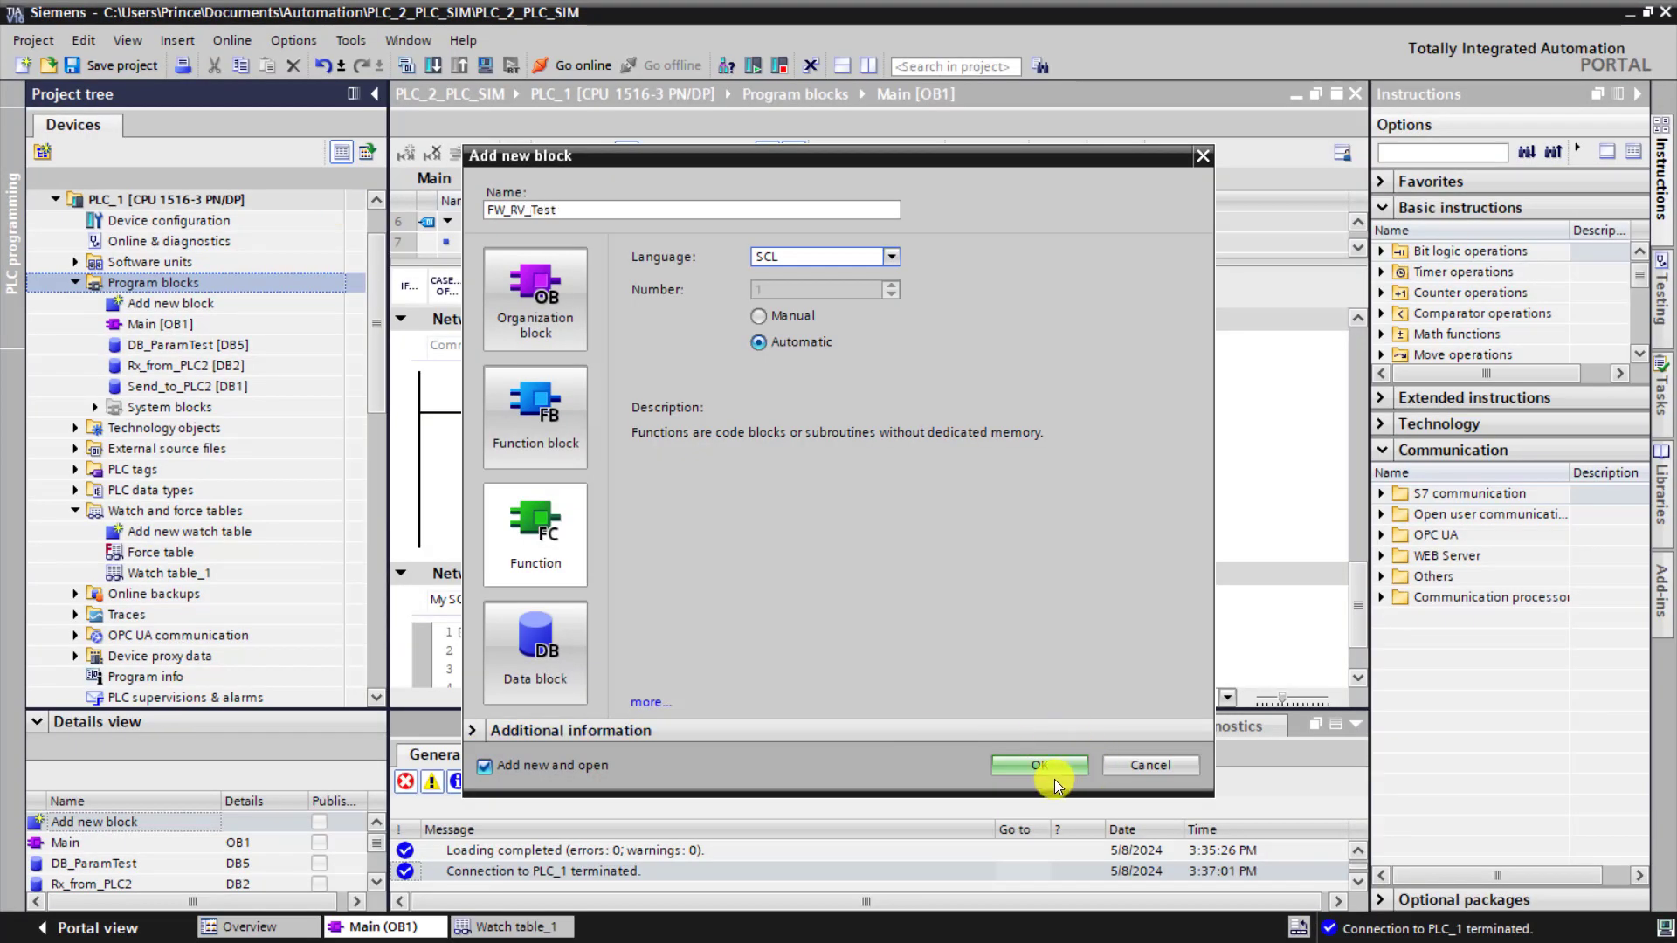
{"action": "left_click", "coordinate": [1035, 765]}
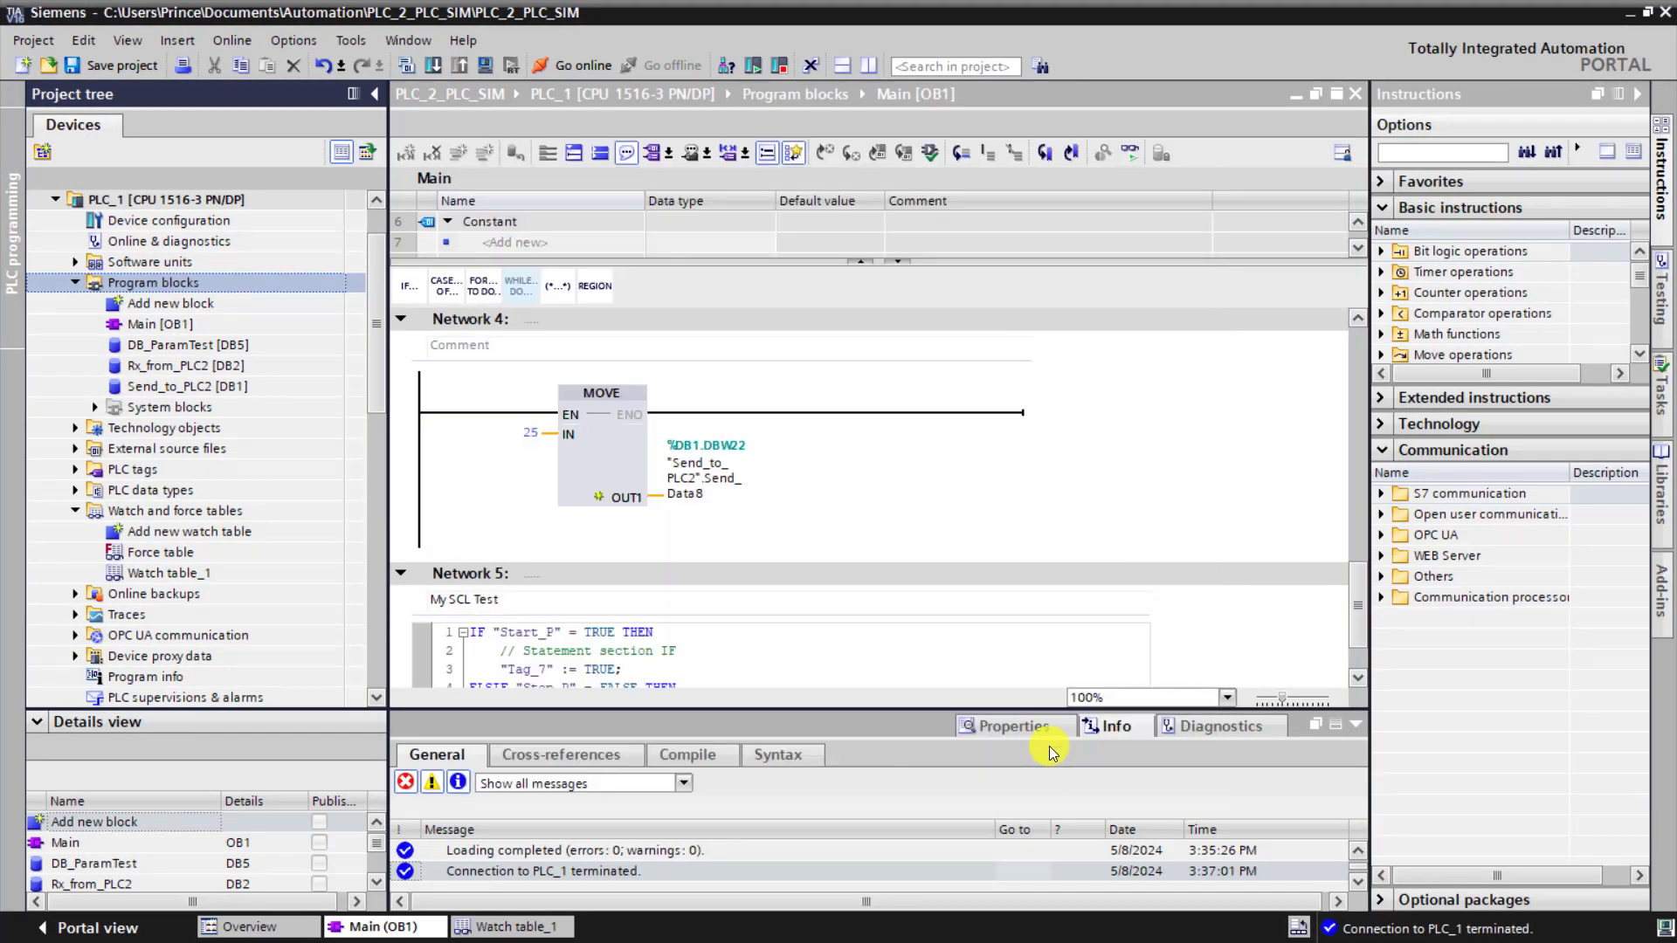
{"action": "double_click", "coordinate": [178, 344]}
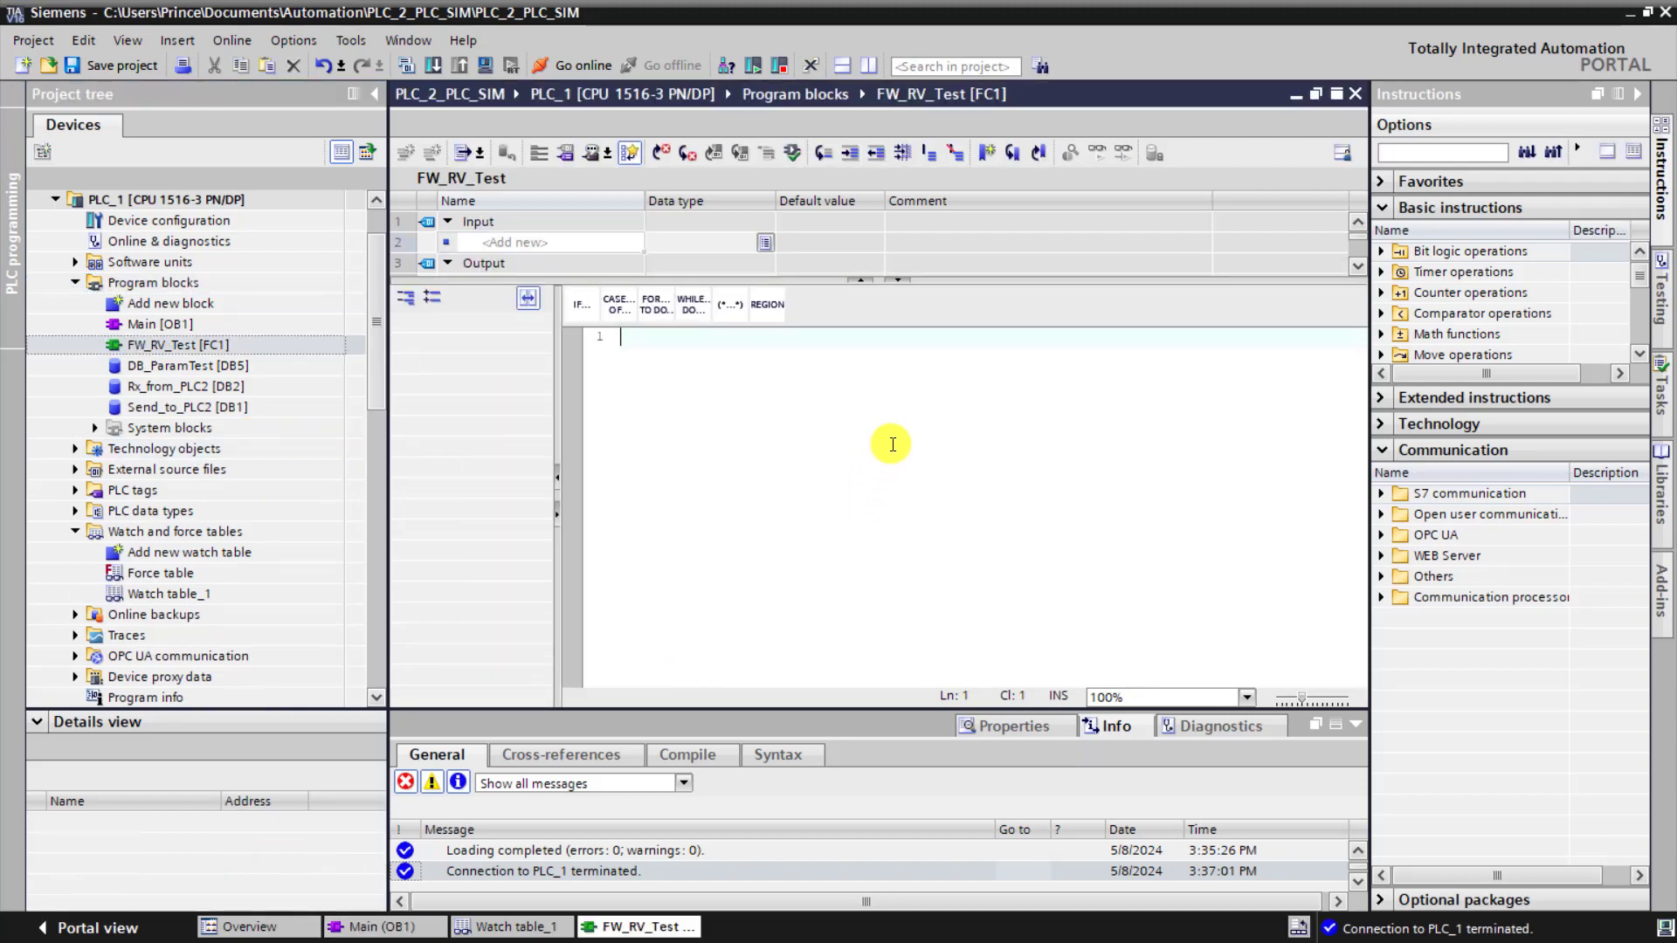
{"action": "mouse_move", "coordinate": [779, 504]}
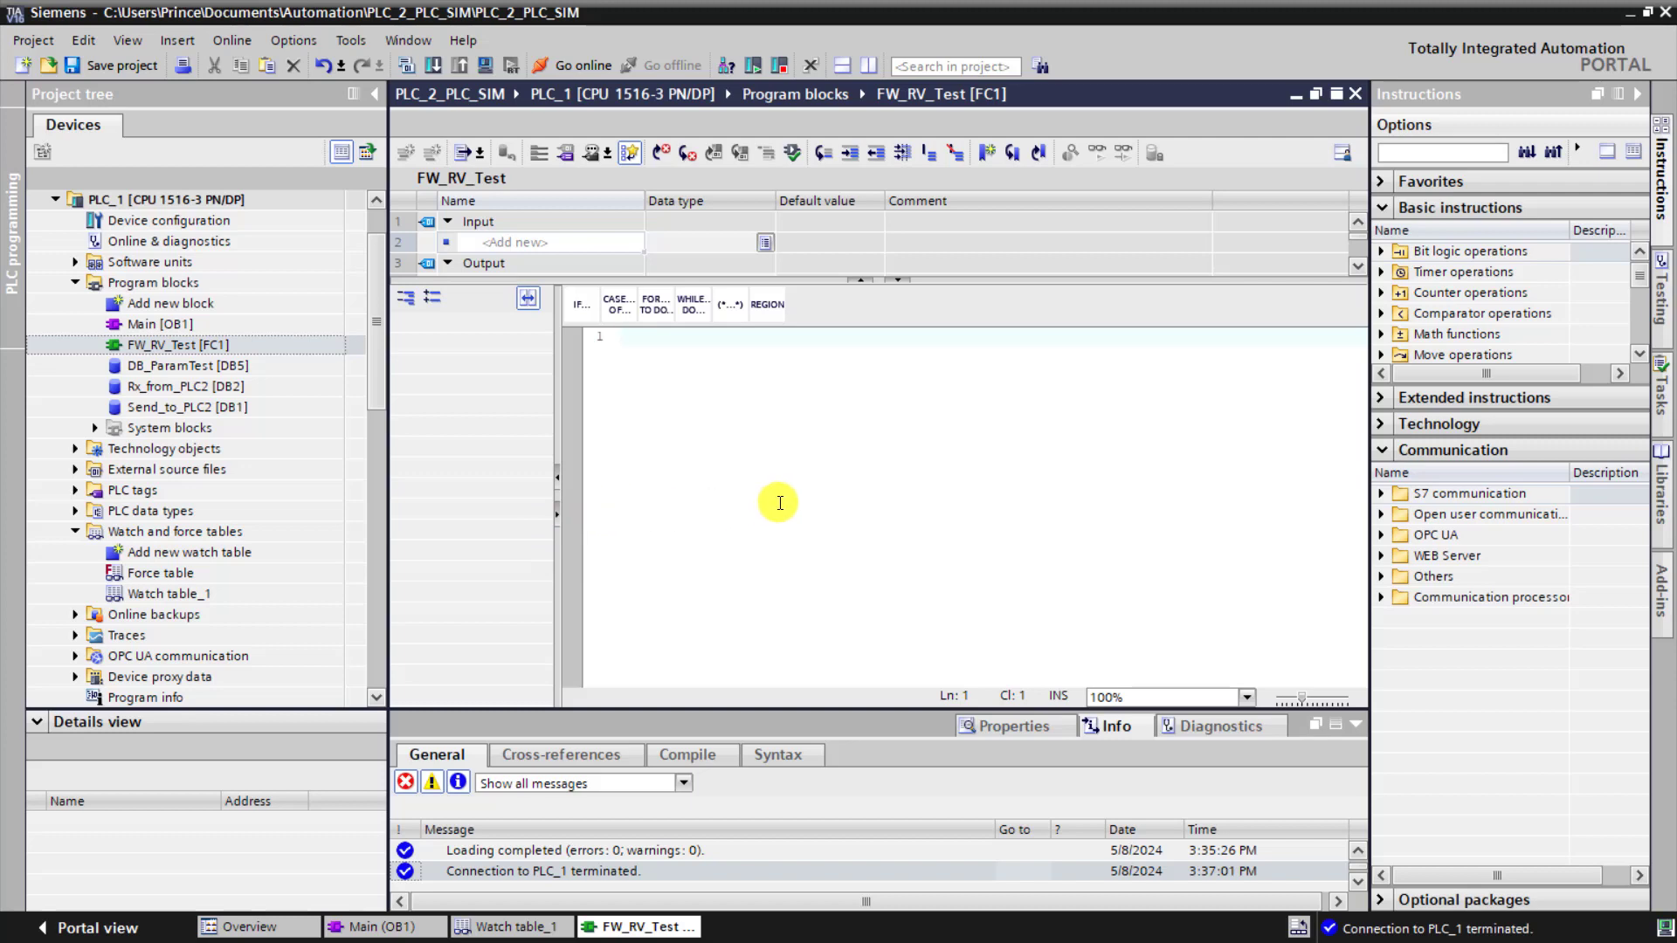